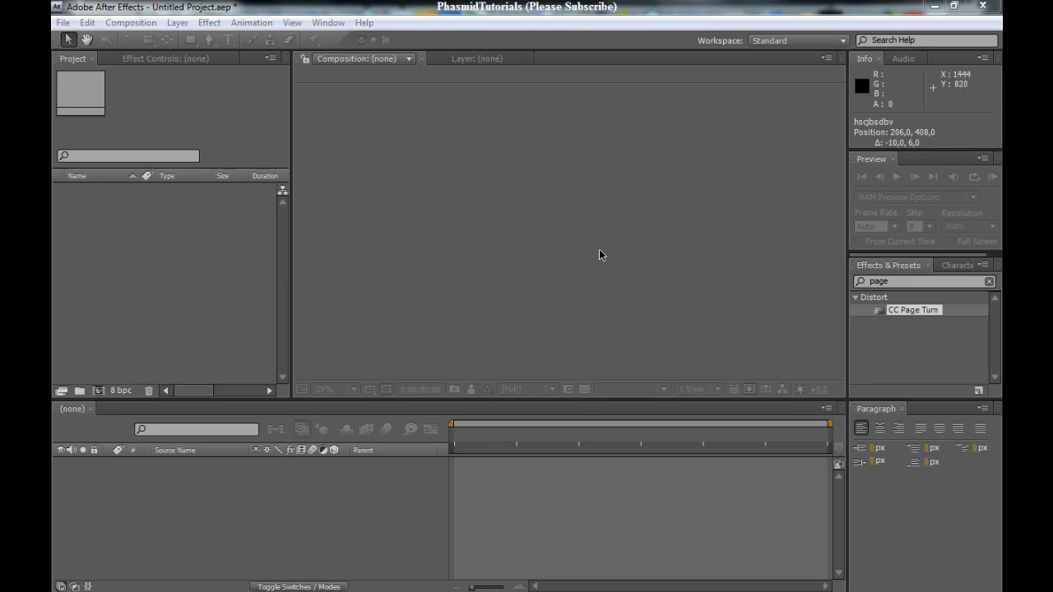
pyautogui.moveTo(415, 299)
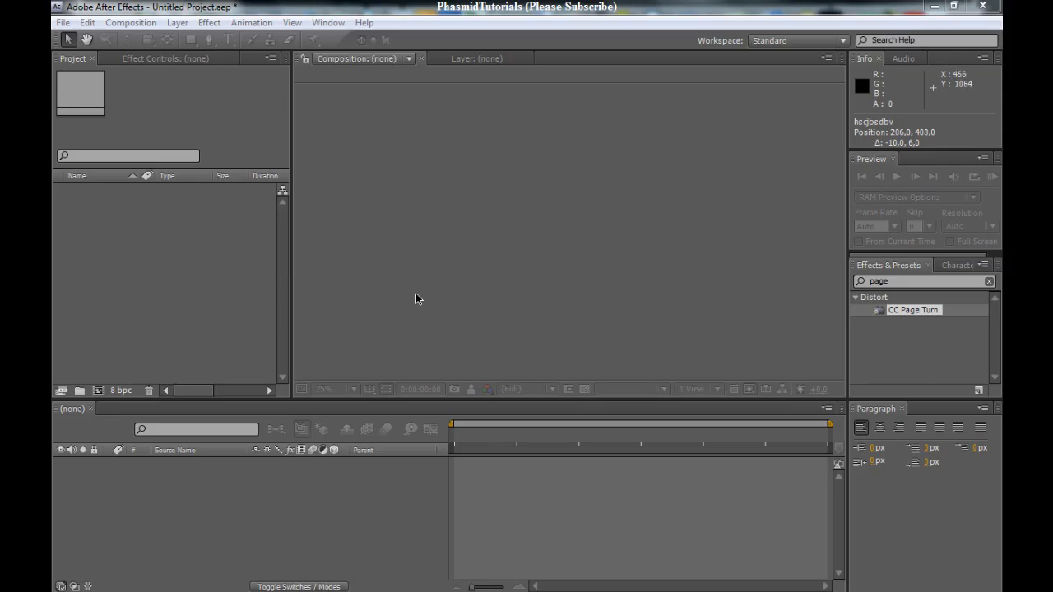
pyautogui.moveTo(191, 582)
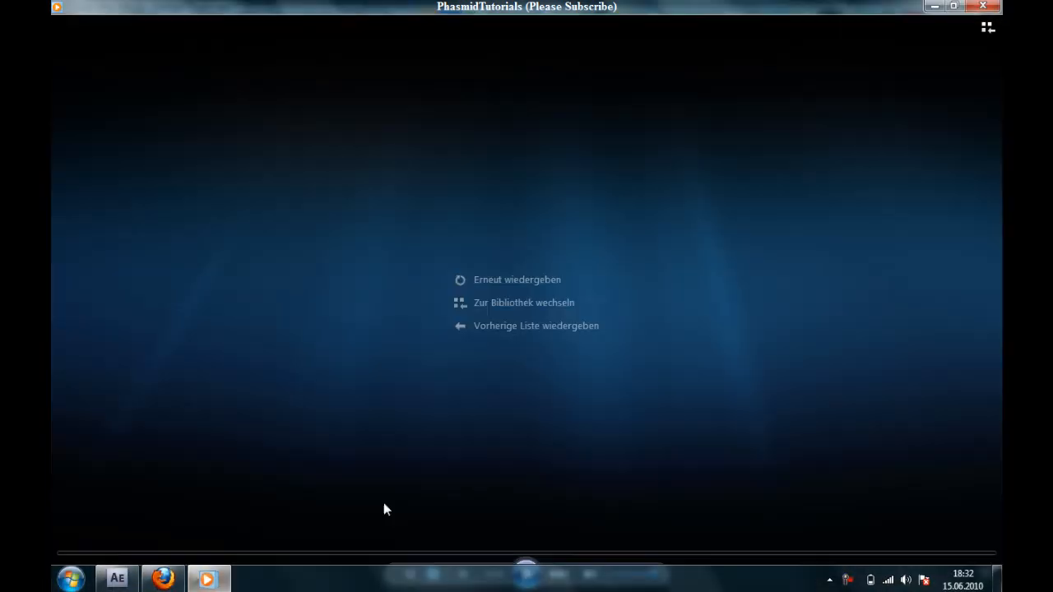
# Step: Replay the 'After Effects Test - Write On Effect' clip of the arrow being drawn
pyautogui.click(517, 280)
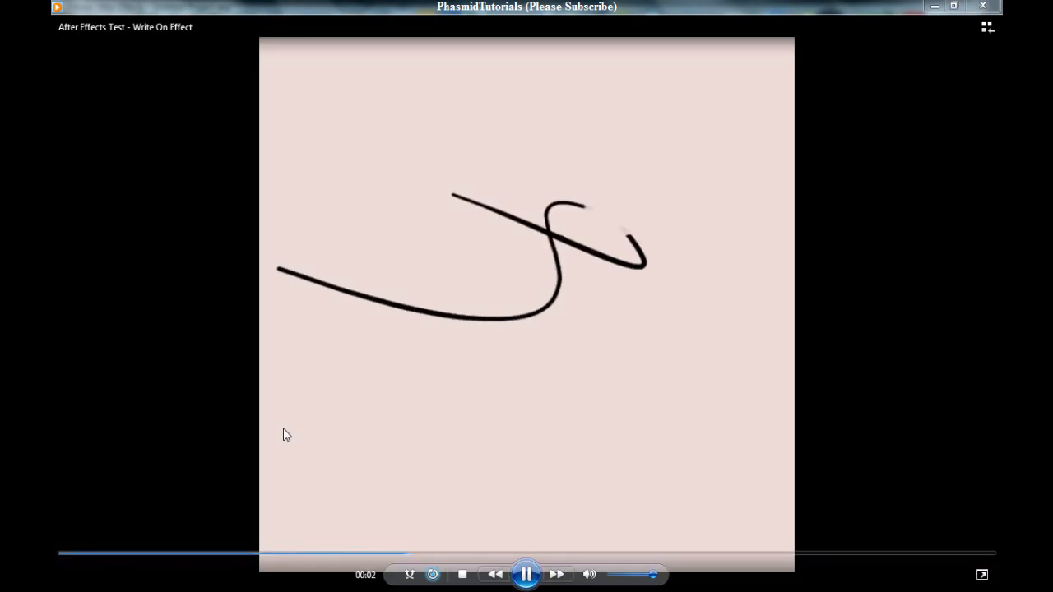
pyautogui.moveTo(651, 88)
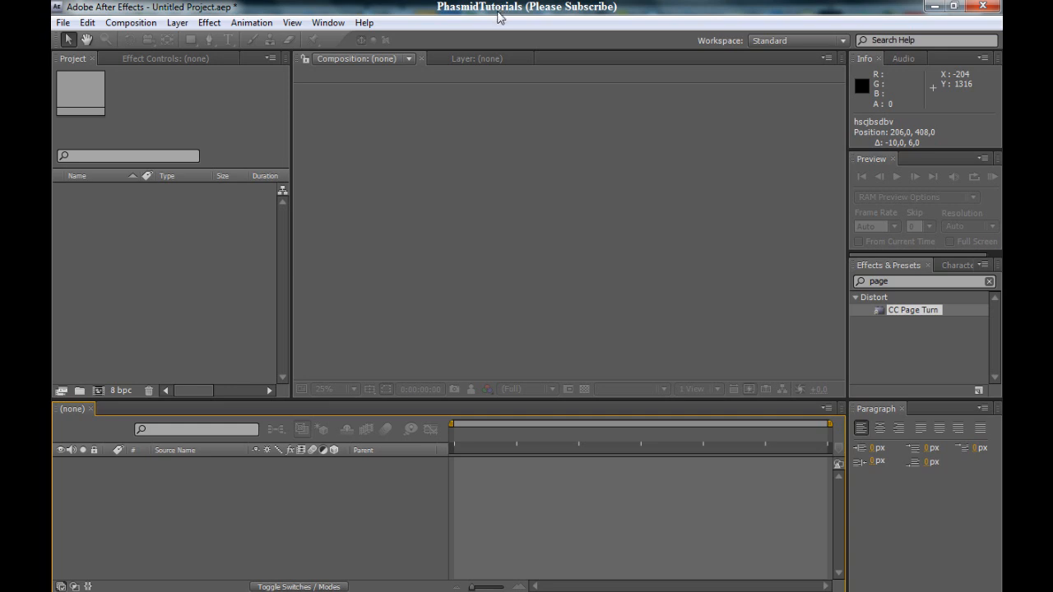
pyautogui.moveTo(234, 6)
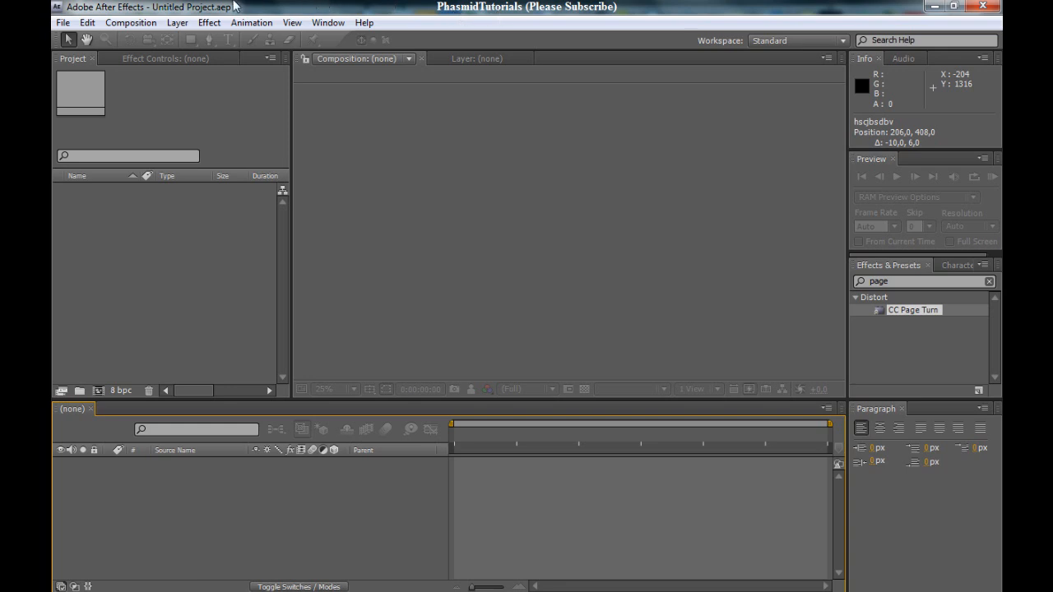
pyautogui.moveTo(369, 10)
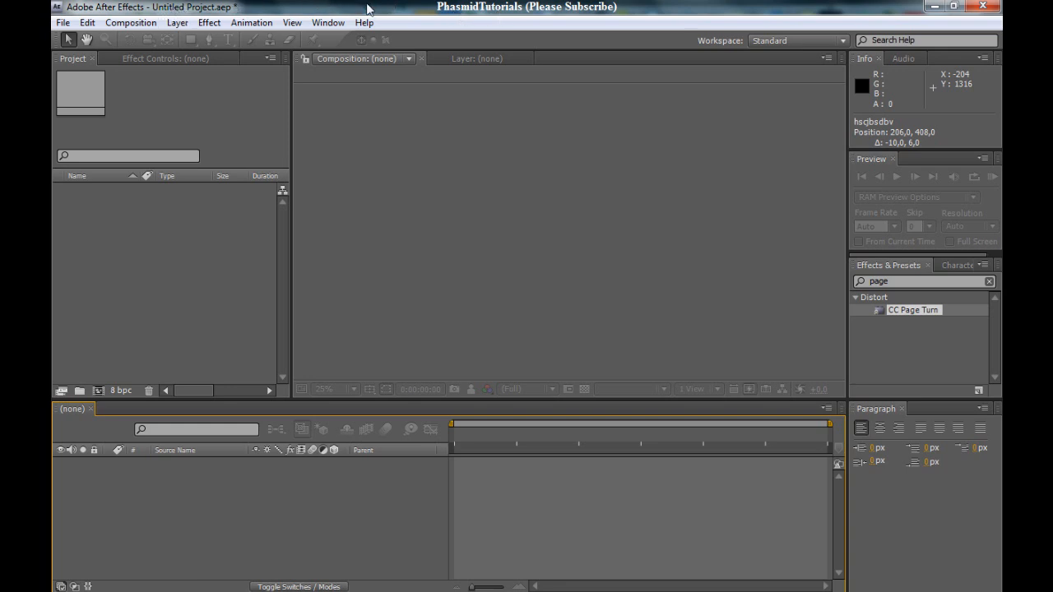
pyautogui.moveTo(876, 10)
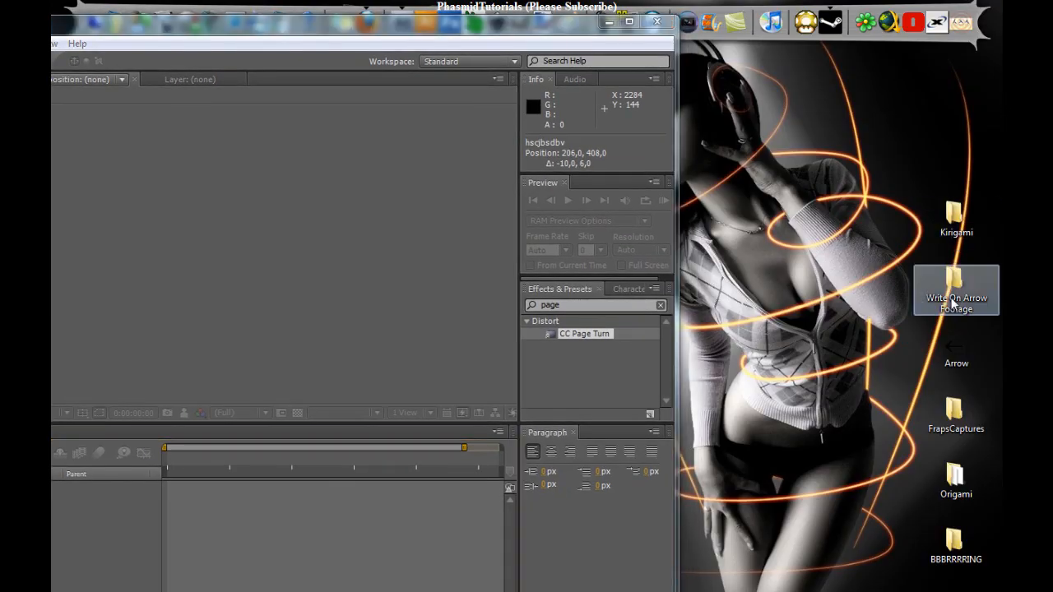
# Step: Open the Write On Arrow Footage folder and preview Arrow_1 and Arrow_2 in the photo viewer
pyautogui.doubleClick(956, 283)
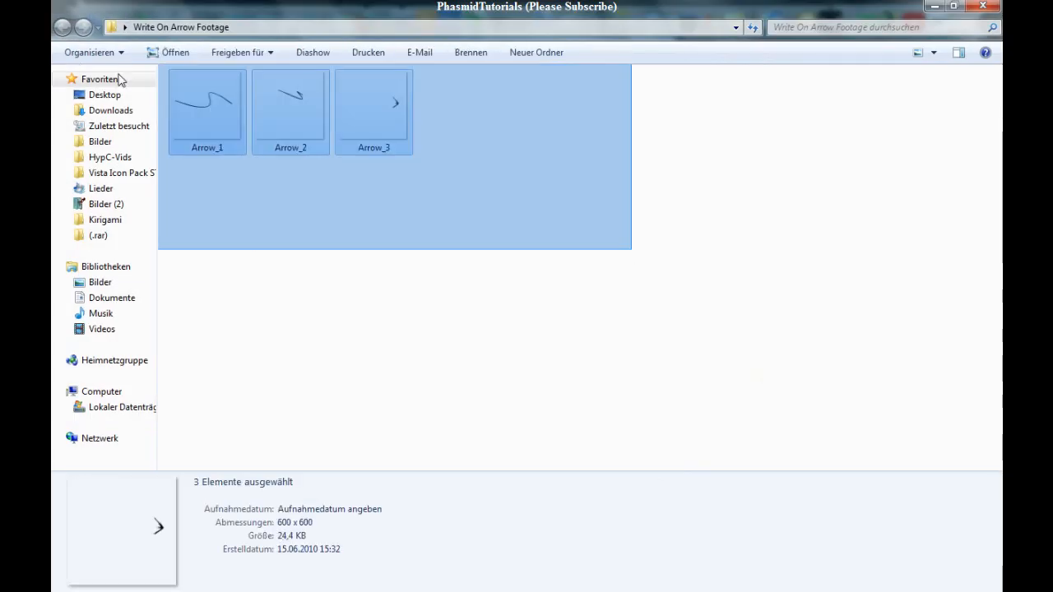
pyautogui.click(207, 102)
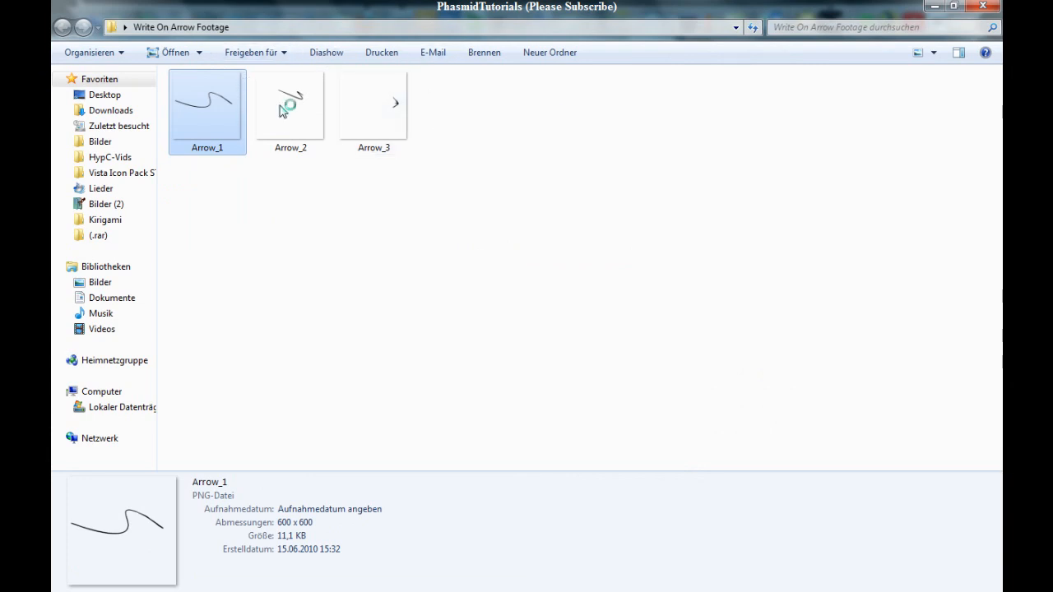
pyautogui.doubleClick(207, 107)
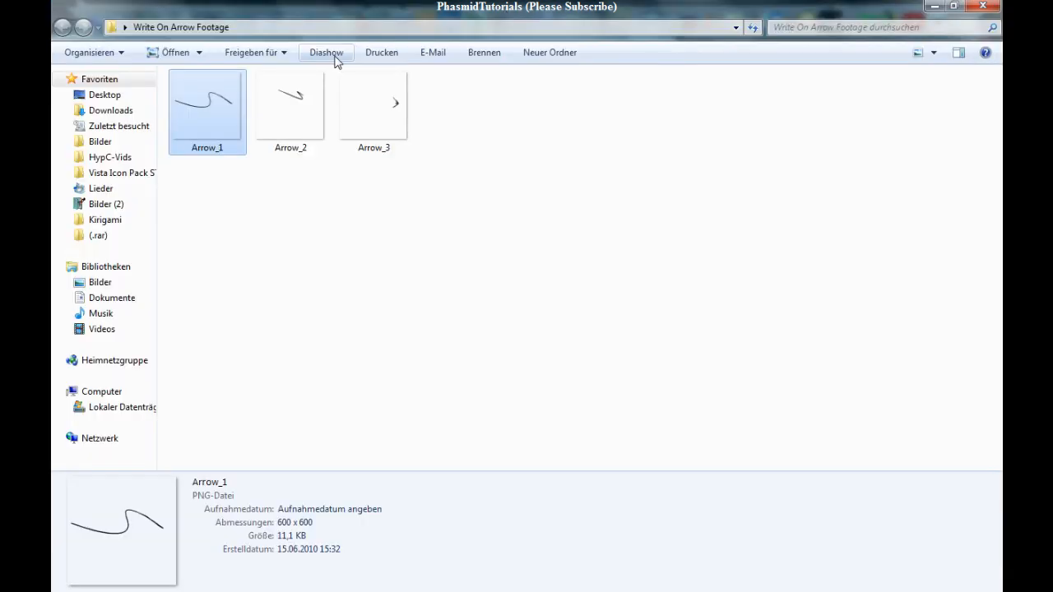
pyautogui.doubleClick(289, 102)
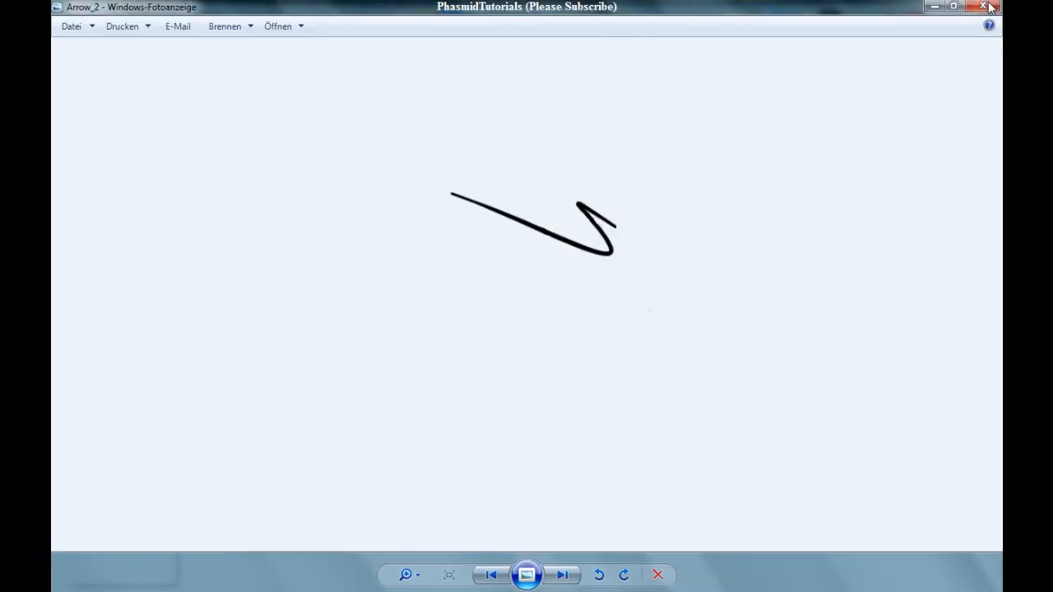
pyautogui.moveTo(295, 379)
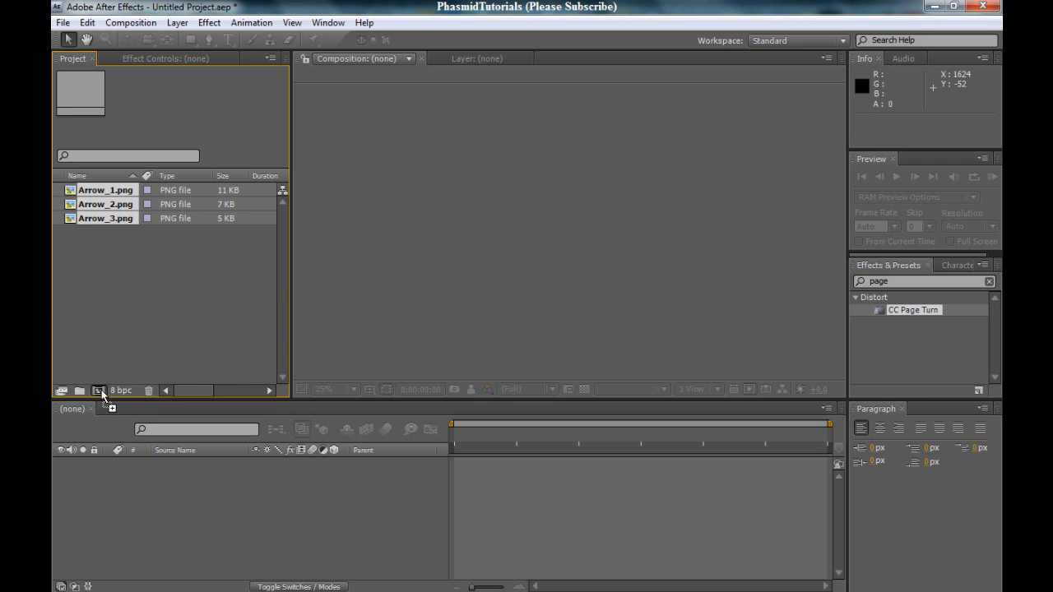
# Step: Create a single composition Arrow_1 from the three selected arrow PNGs
pyautogui.click(97, 392)
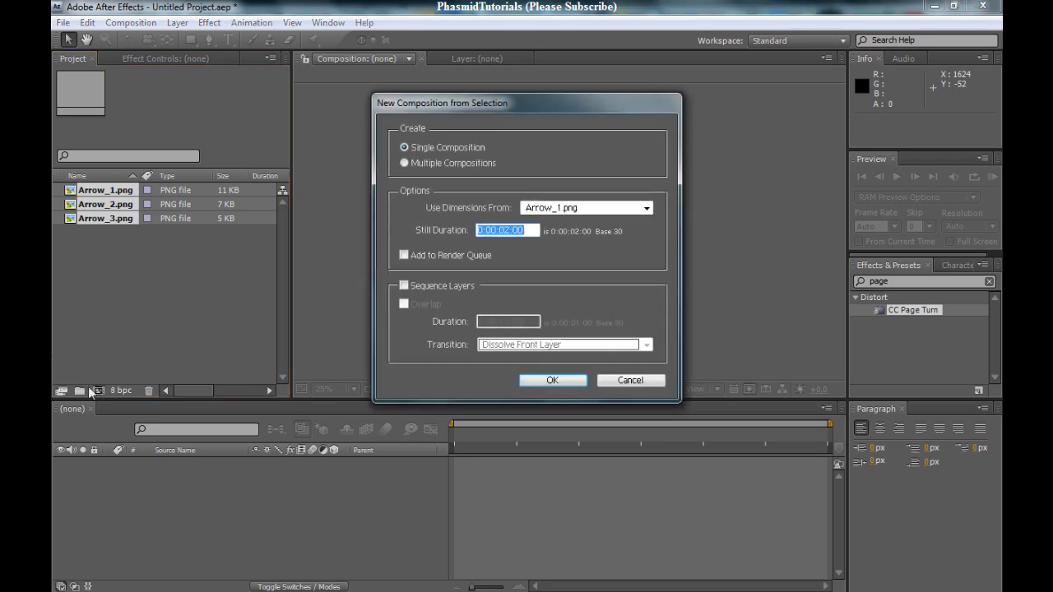
pyautogui.click(552, 381)
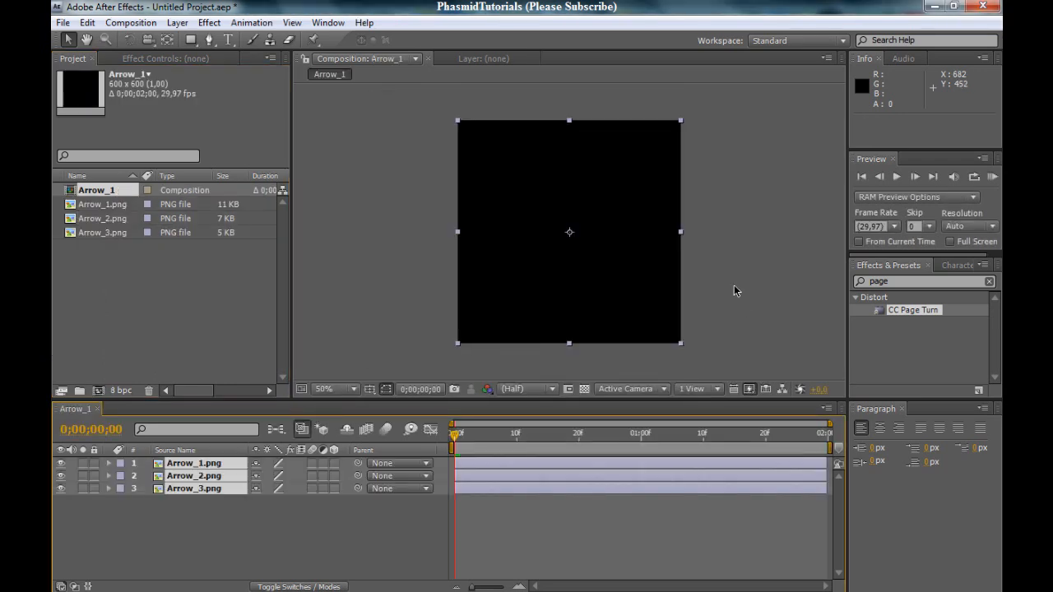
pyautogui.click(474, 433)
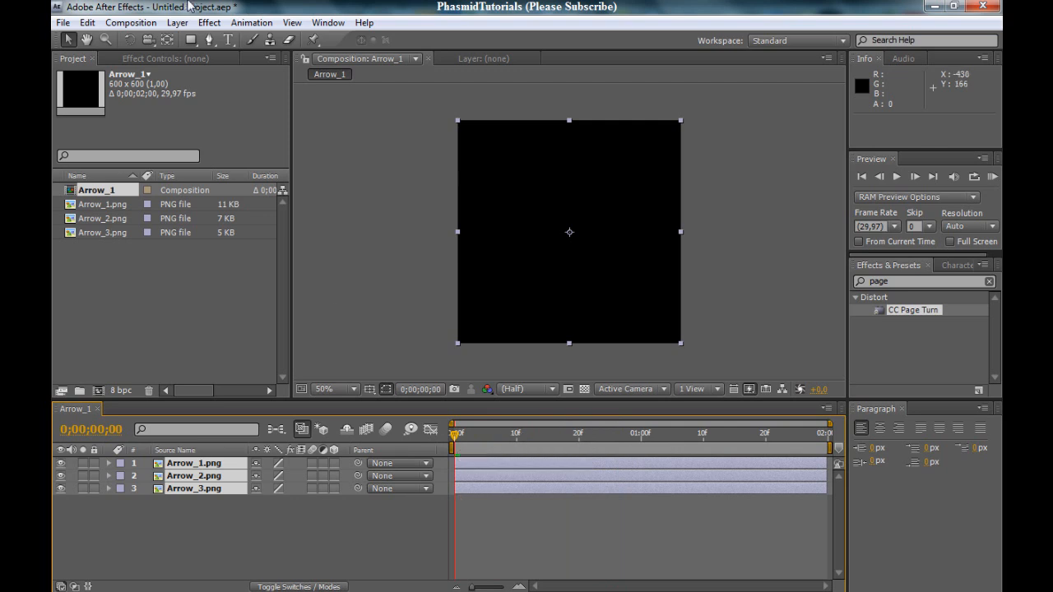
# Step: Set the Arrow_1 composition duration to 0;00;20;00 in Composition Settings
pyautogui.click(130, 23)
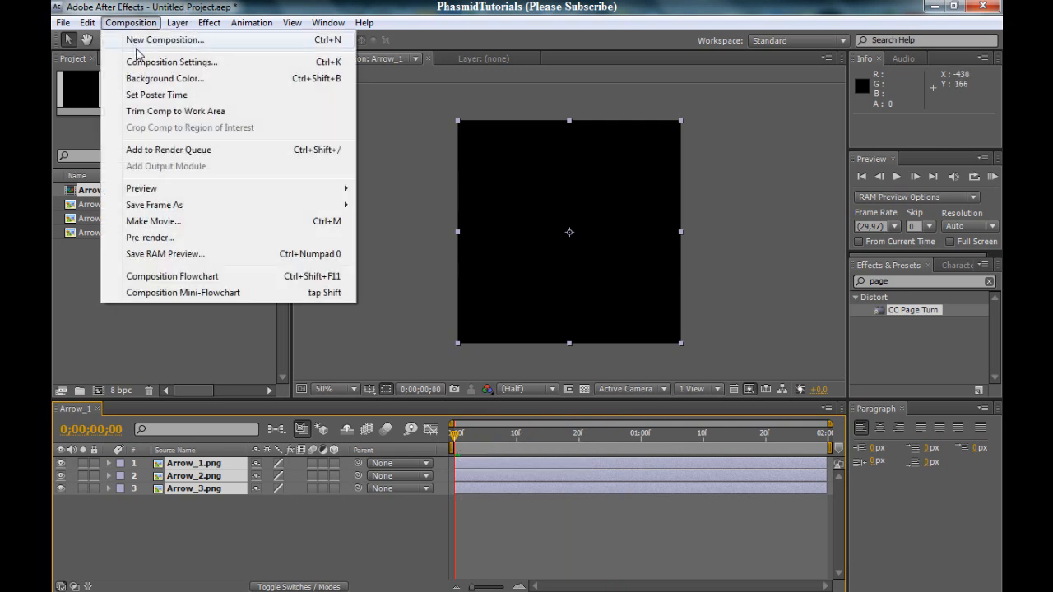
pyautogui.click(171, 63)
pyautogui.write('0;00;20;00')
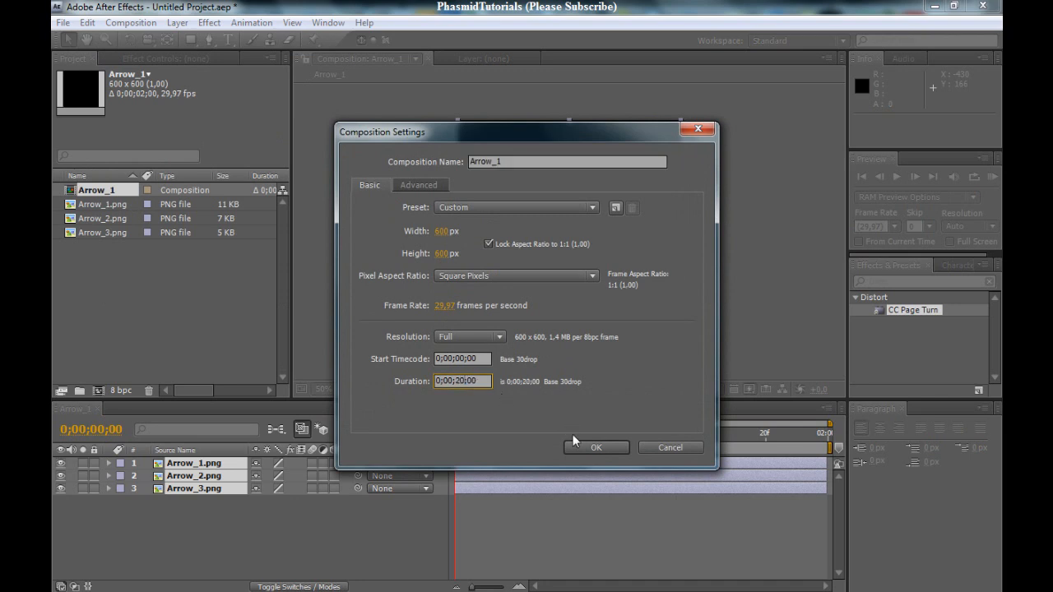
pyautogui.click(595, 448)
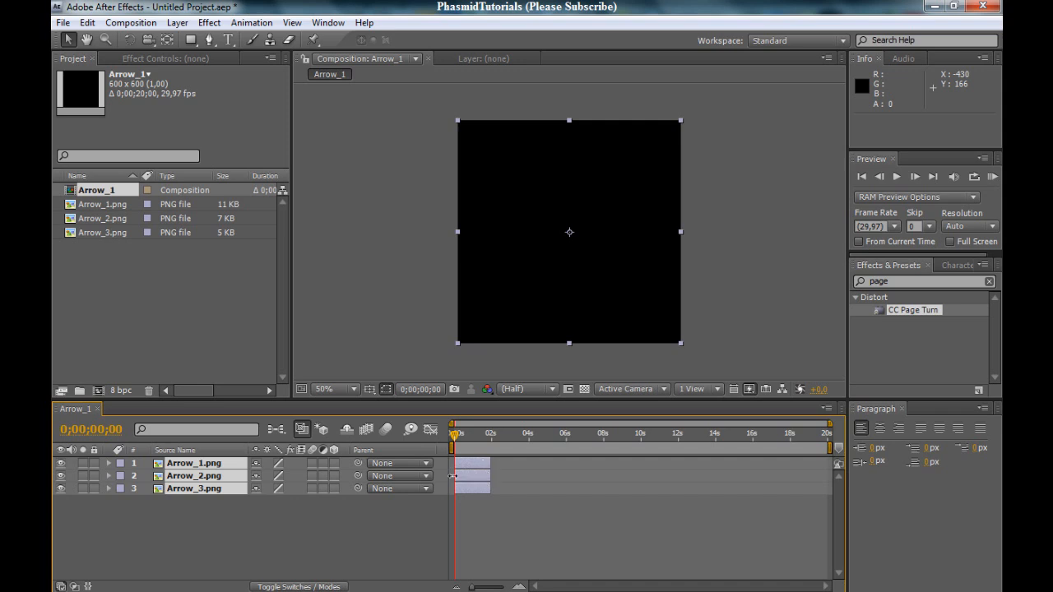
pyautogui.moveTo(551, 194)
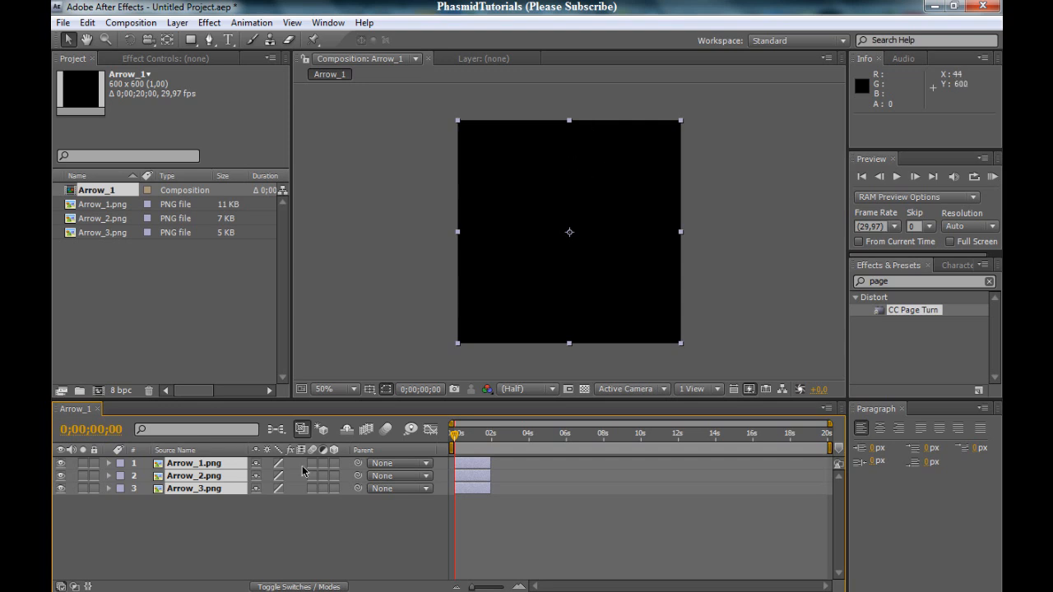
# Step: Add a white solid layer behind the arrow pieces and view the composition at 100%
pyautogui.click(176, 23)
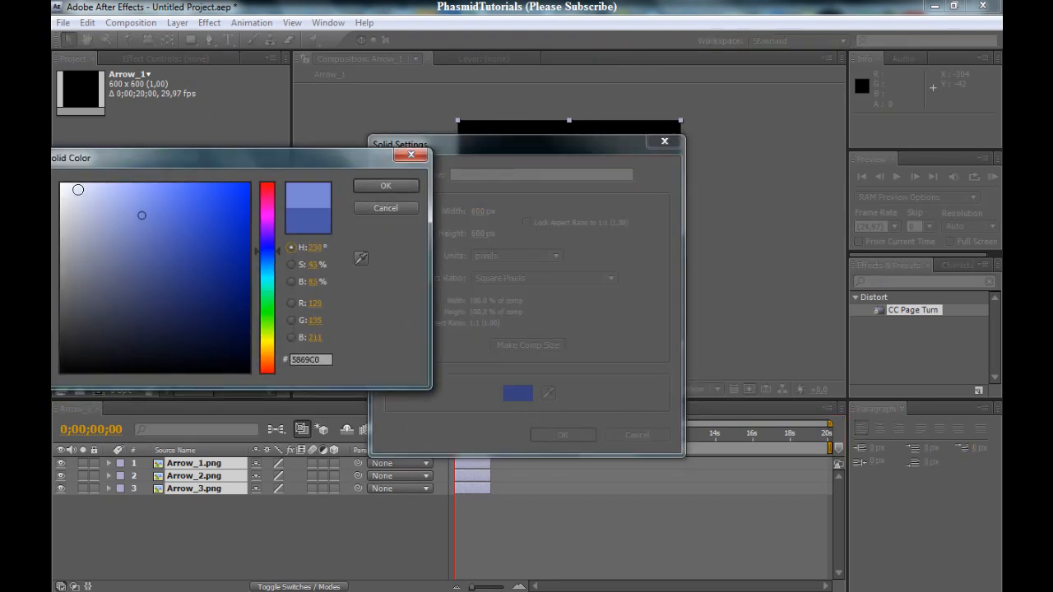
pyautogui.click(385, 184)
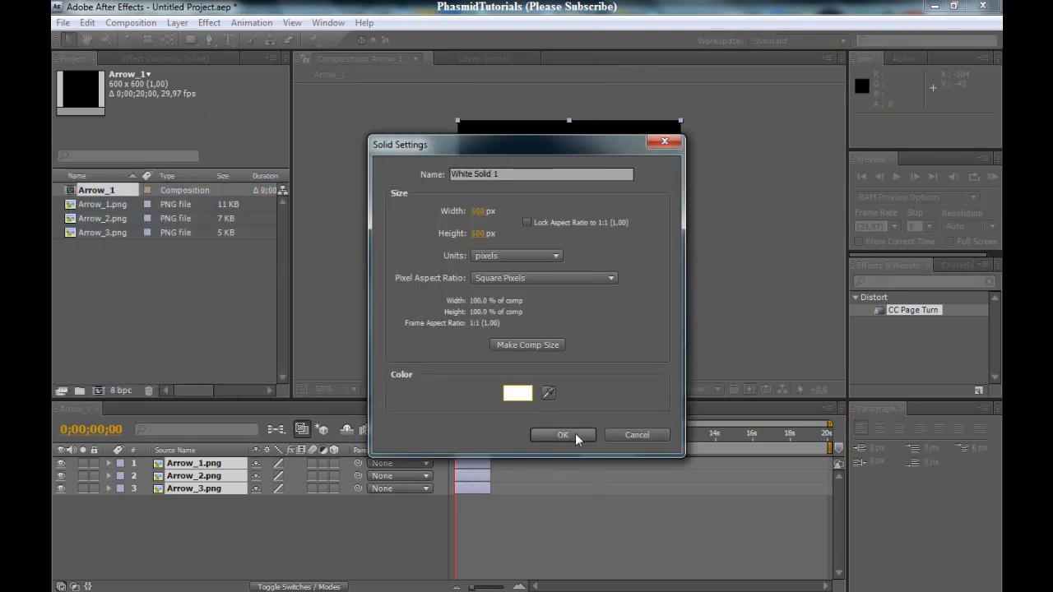
pyautogui.click(562, 435)
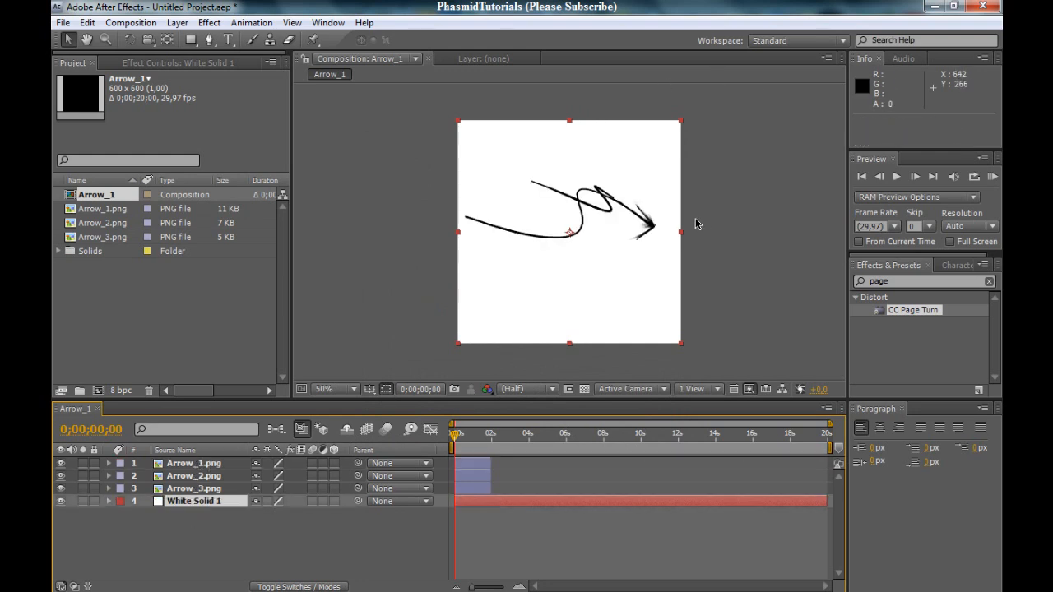
pyautogui.click(322, 389)
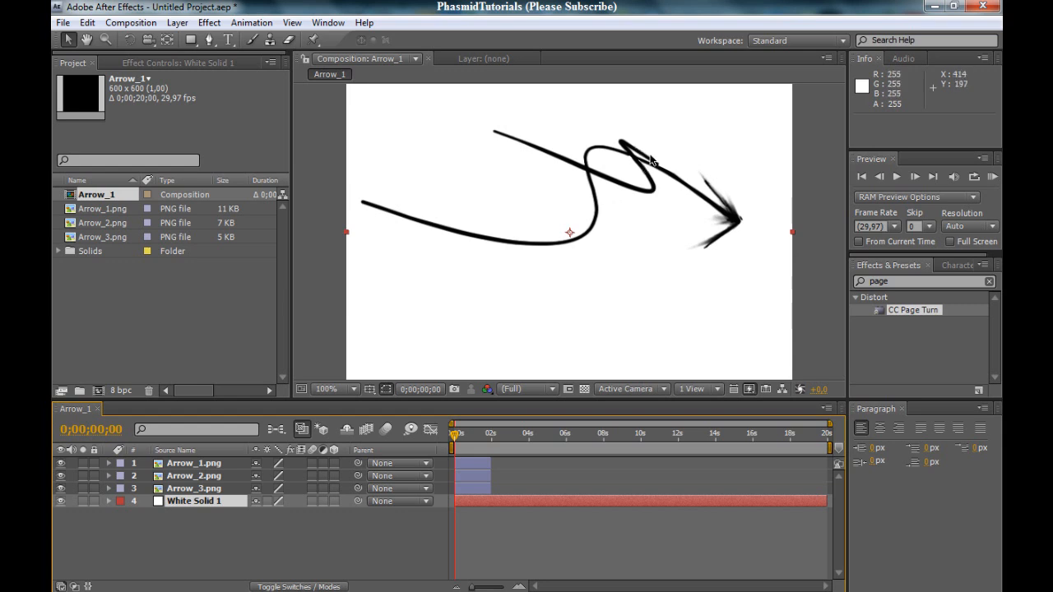
pyautogui.moveTo(194, 491)
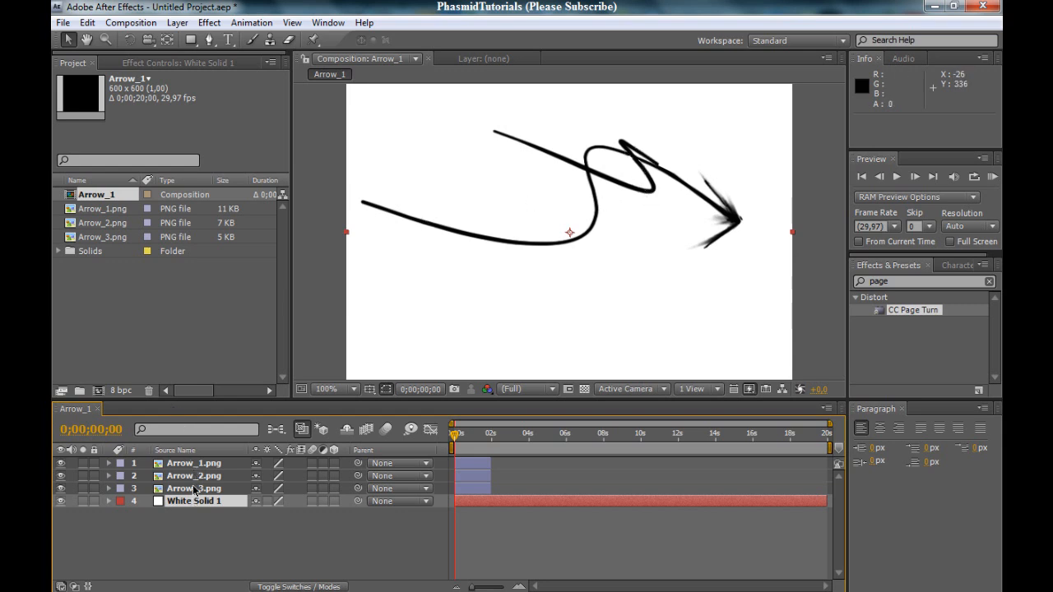
pyautogui.click(194, 476)
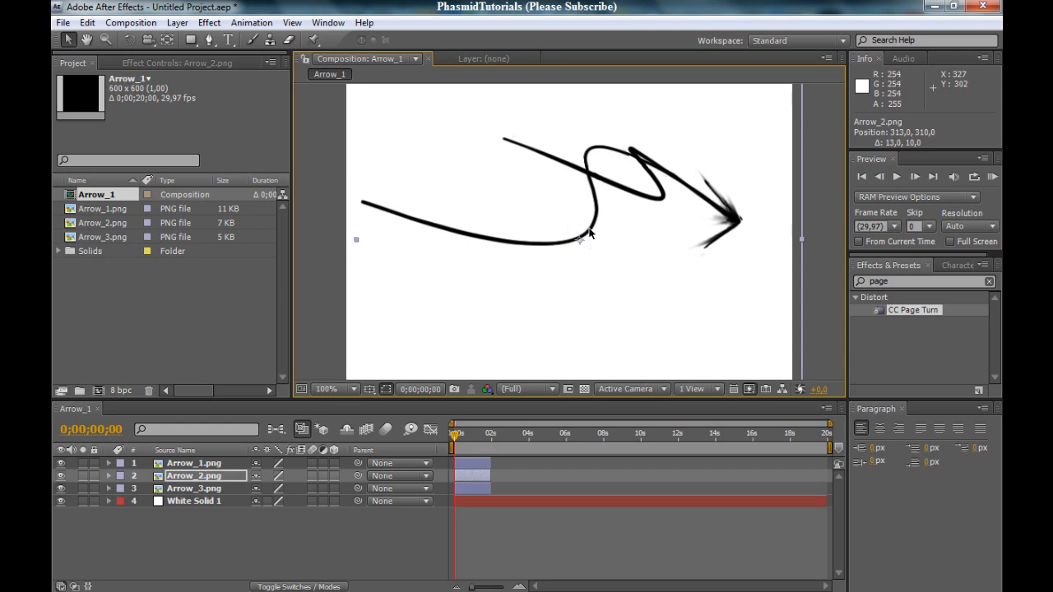
pyautogui.moveTo(403, 83)
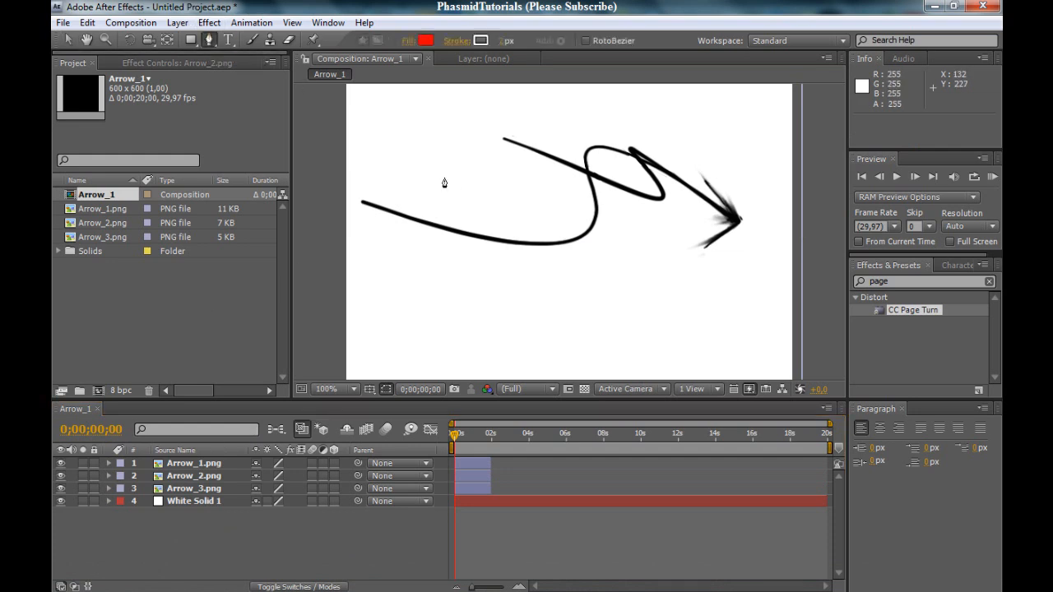
# Step: Draw a Bezier mask path on Arrow_1.png following the stroke from its left tail toward the arrowhead
pyautogui.click(194, 464)
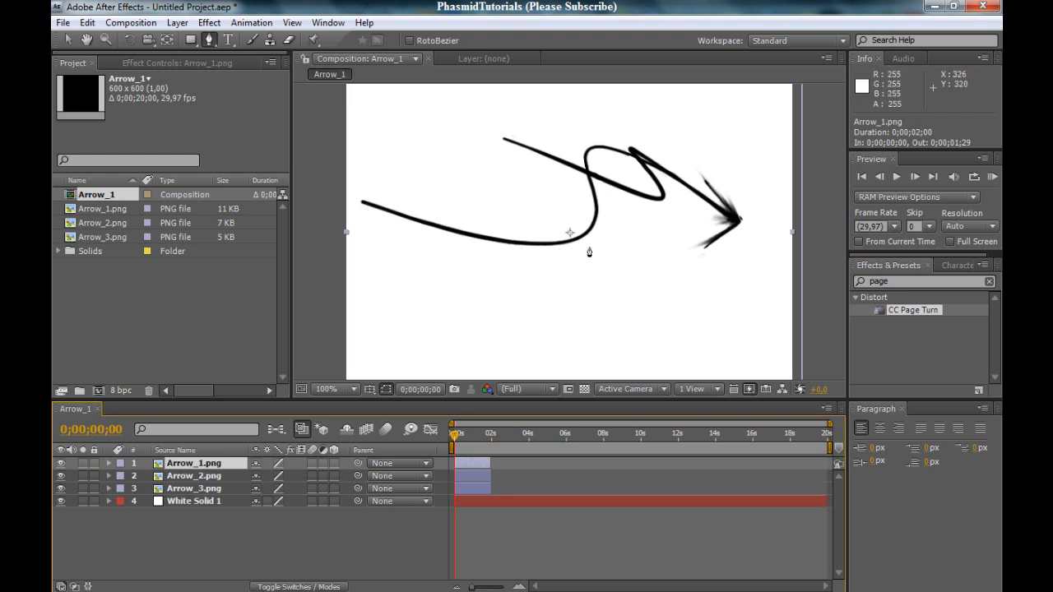
pyautogui.moveTo(724, 206)
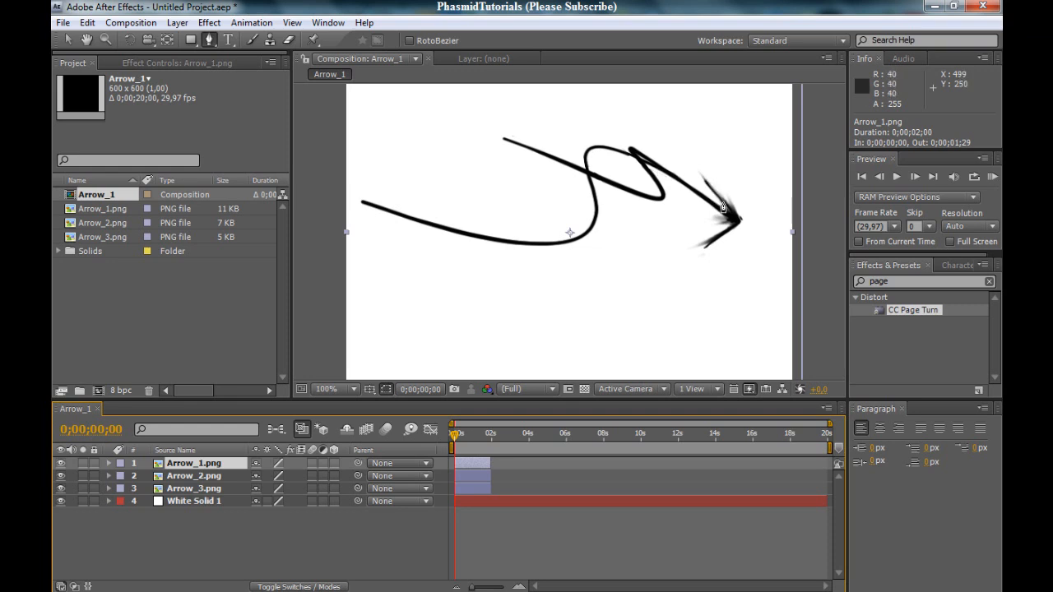
pyautogui.moveTo(352, 206)
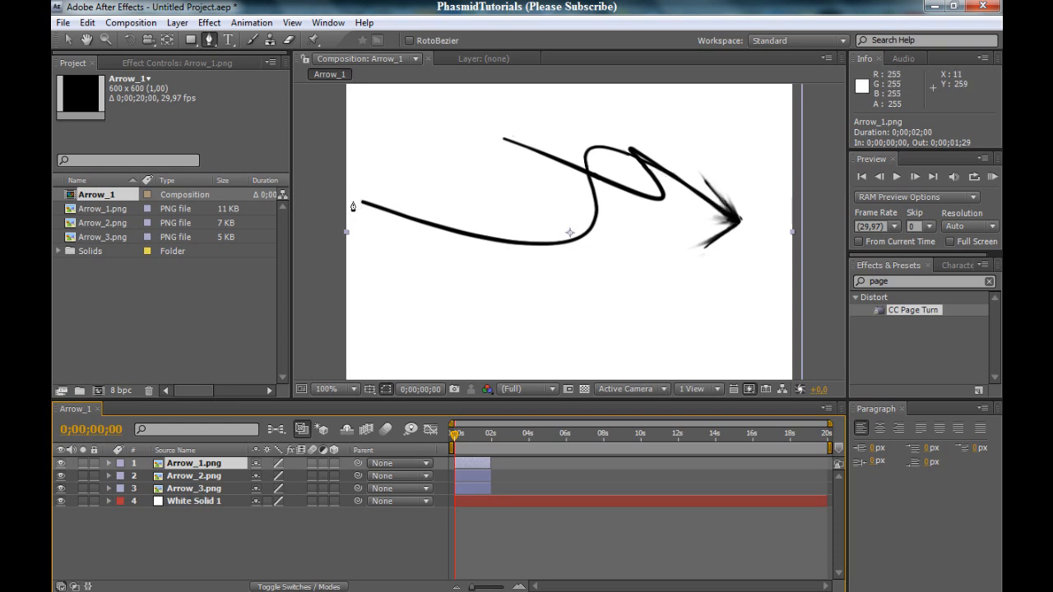
pyautogui.click(349, 198)
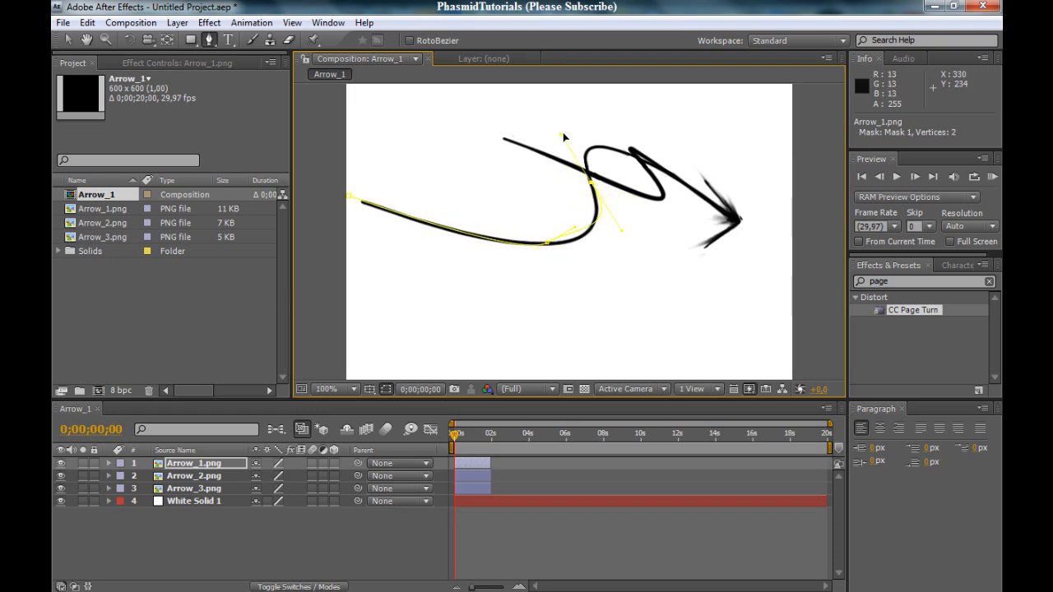
pyautogui.moveTo(563, 135); pyautogui.dragTo(562, 97)
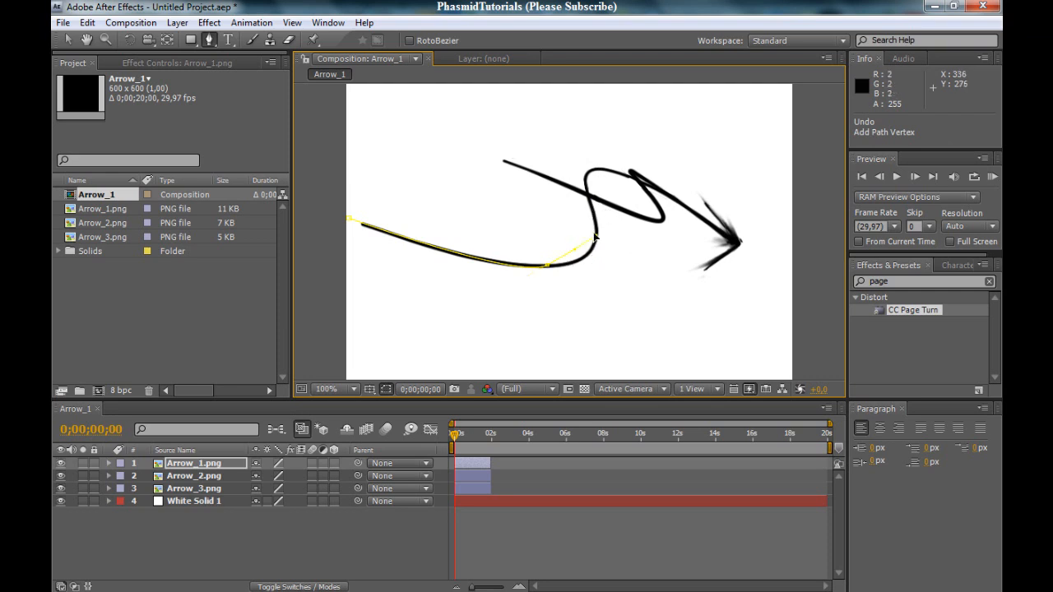
pyautogui.moveTo(596, 238); pyautogui.dragTo(642, 174)
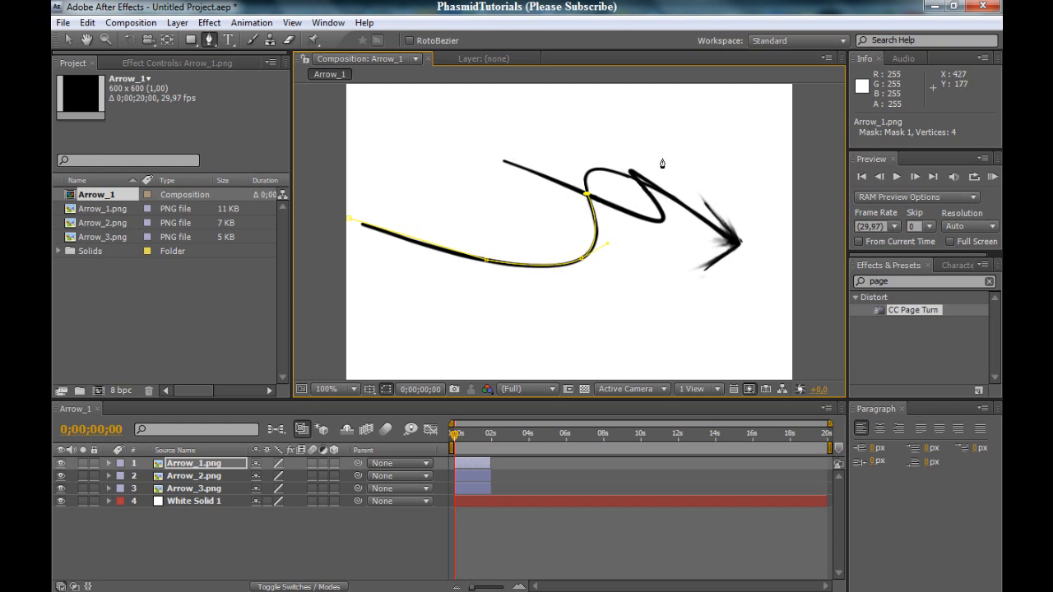
pyautogui.moveTo(595, 184)
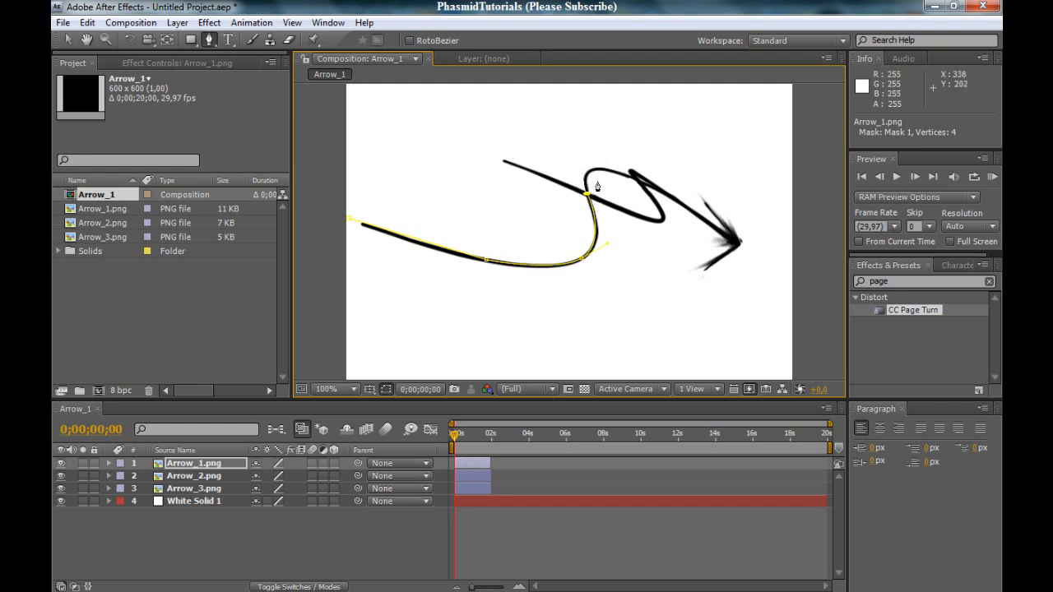
pyautogui.moveTo(673, 181)
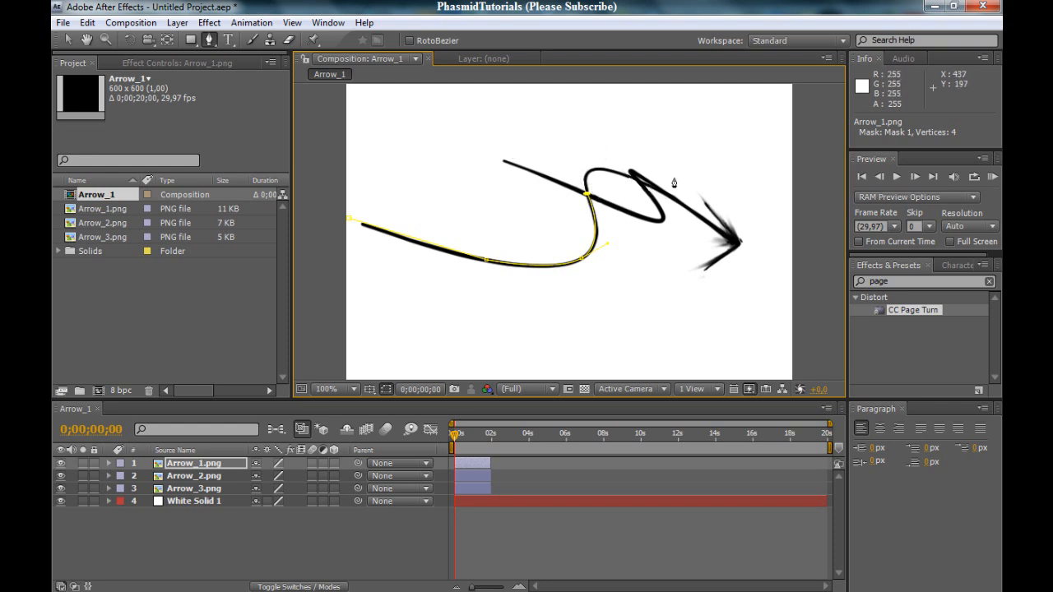
pyautogui.moveTo(618, 176)
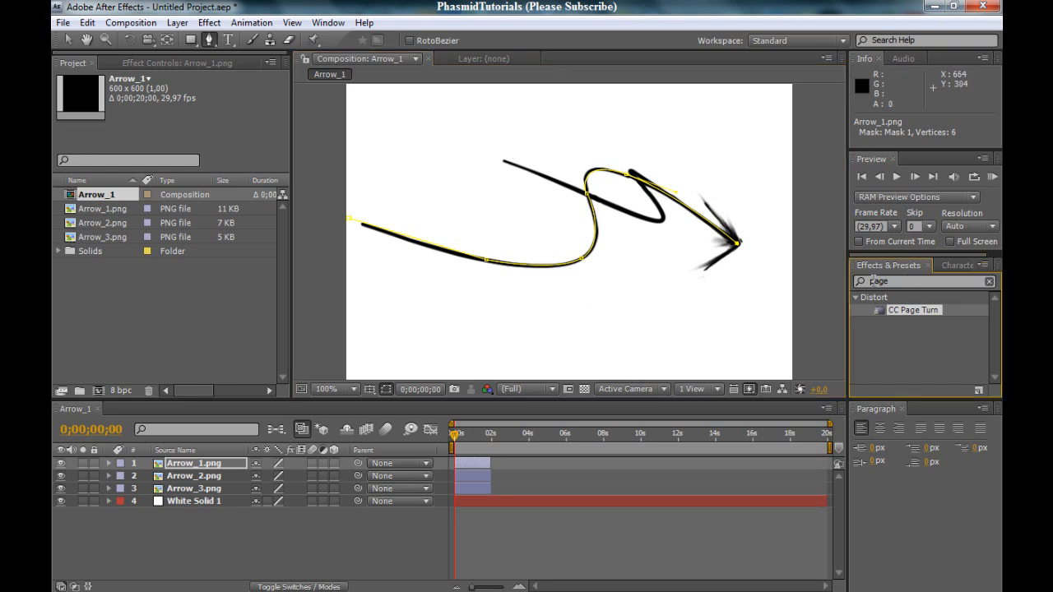
# Step: Search Effects & Presets for 'write on' and apply Write-on to the Arrow_1.png layer
pyautogui.tripleClick(905, 281)
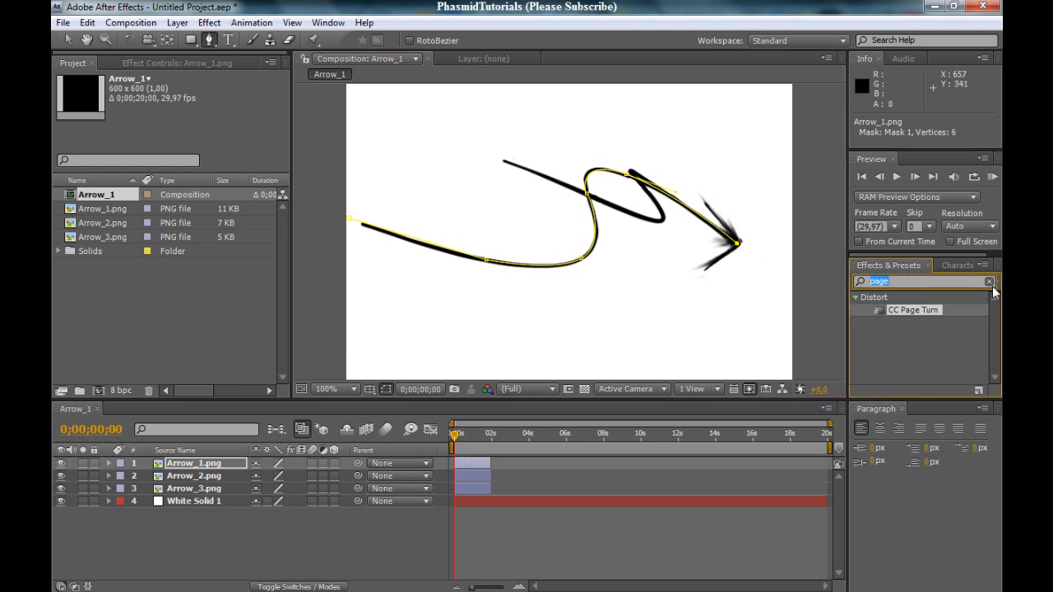
pyautogui.write('write on')
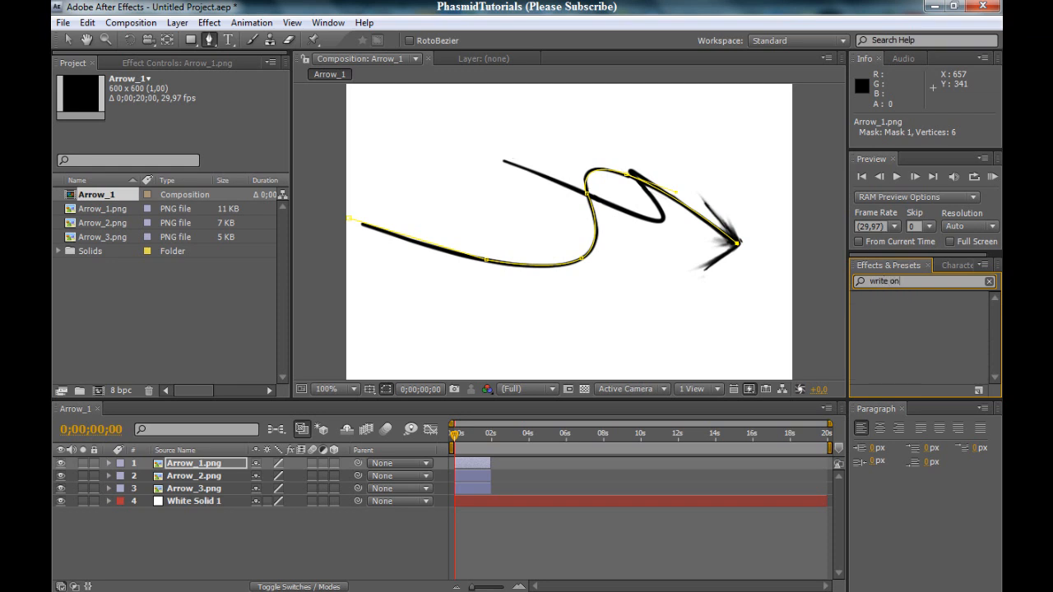
pyautogui.press('BackSpace')
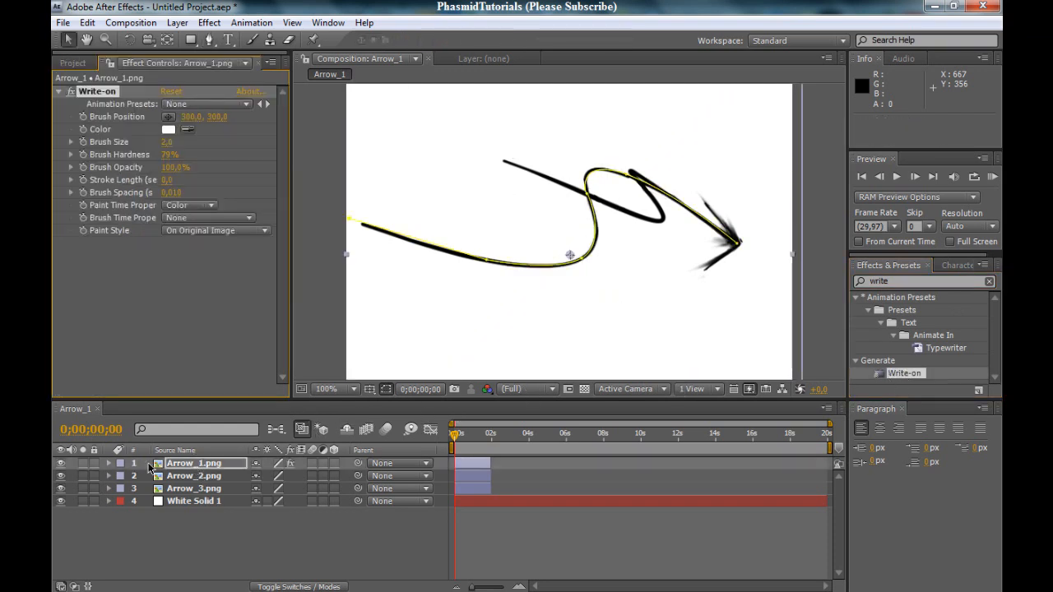
pyautogui.click(195, 462)
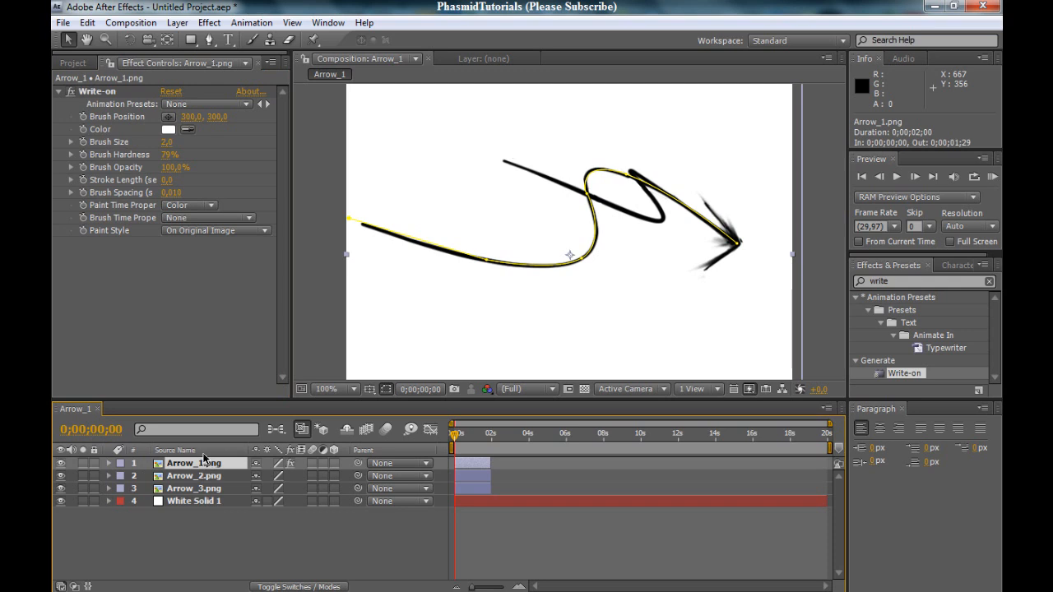
pyautogui.moveTo(250, 530)
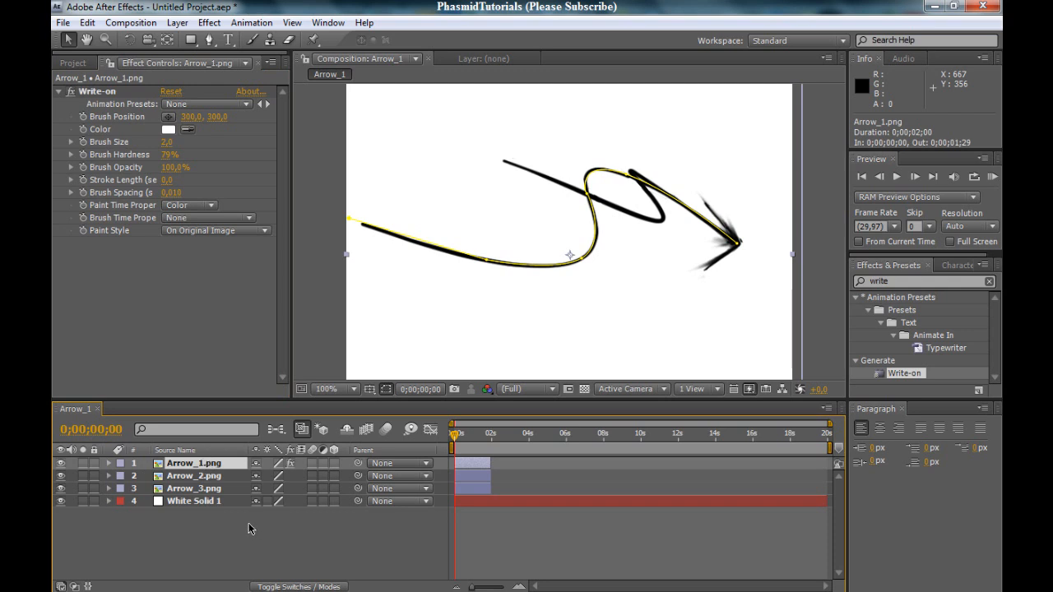
# Step: Expand Arrow_1.png's properties to reach Mask Path, then collapse the mask again
pyautogui.click(108, 464)
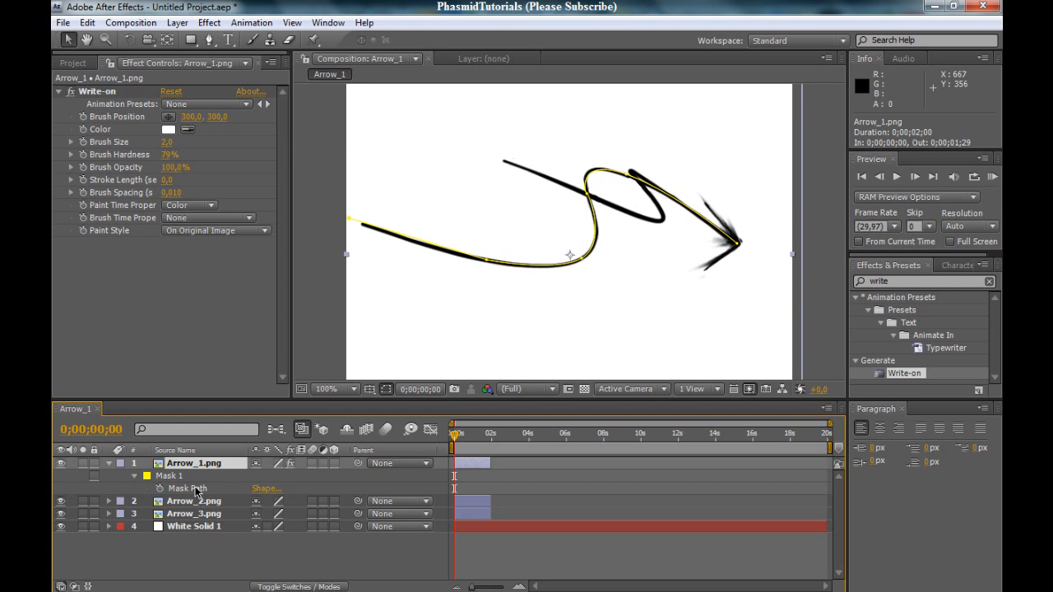
pyautogui.click(188, 487)
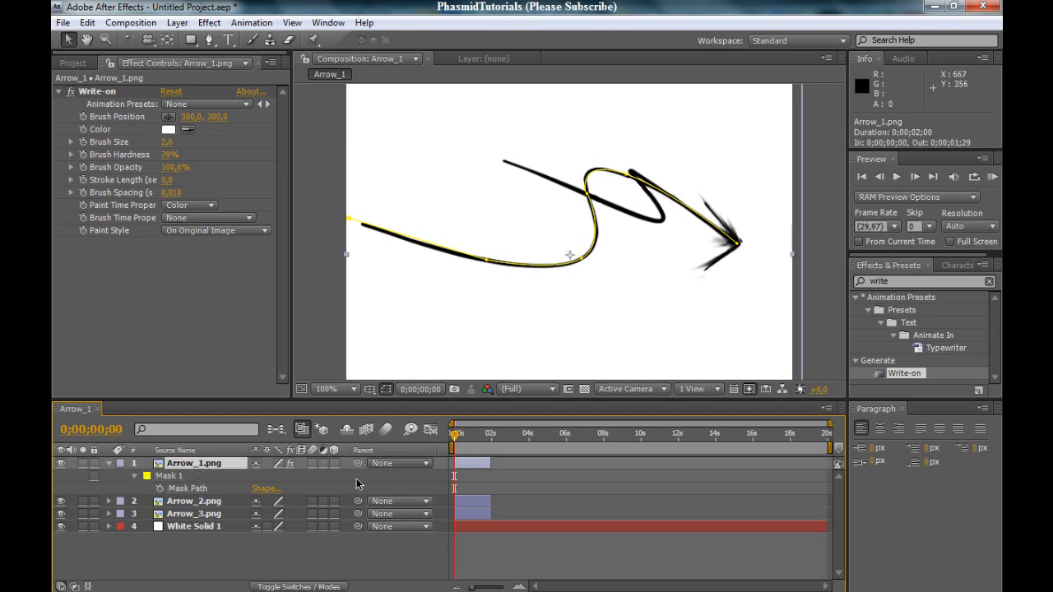
pyautogui.click(109, 464)
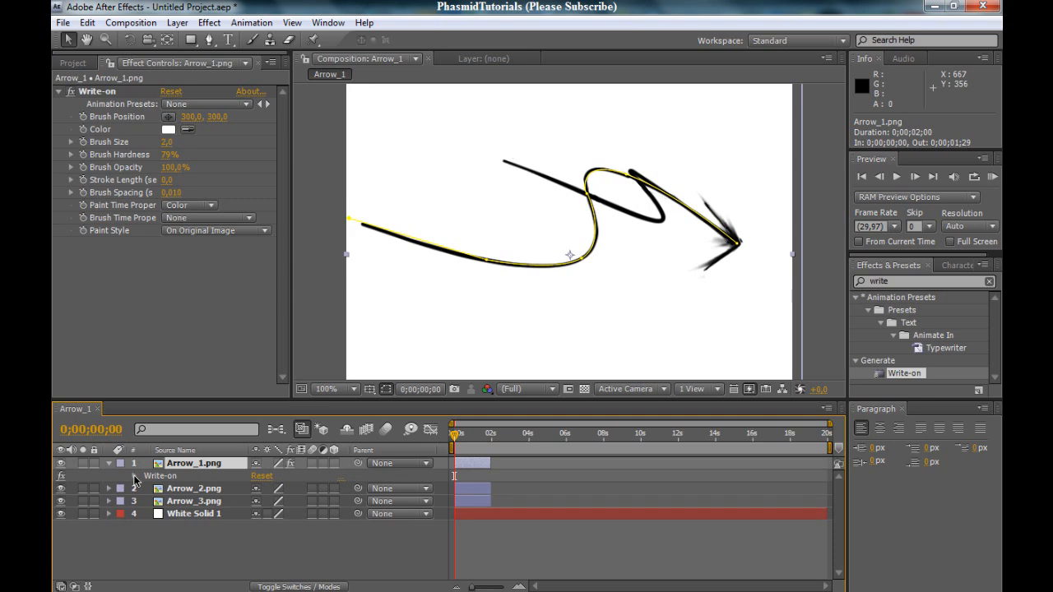
# Step: Paste the Mask Path into Write-on Brush Position as keyframes and scrub to check the brush follows it
pyautogui.click(108, 476)
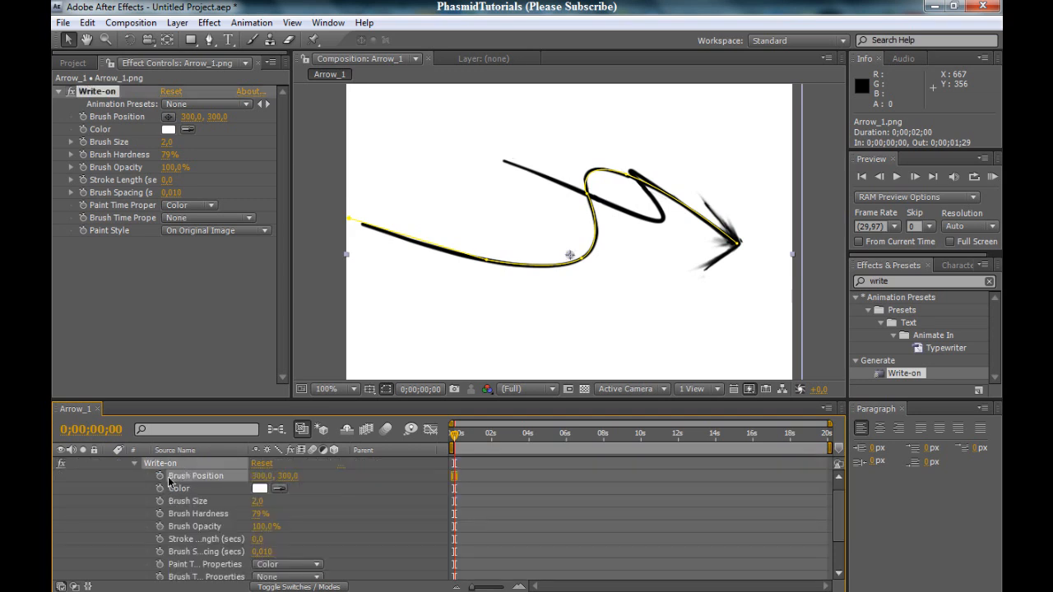
pyautogui.moveTo(151, 464)
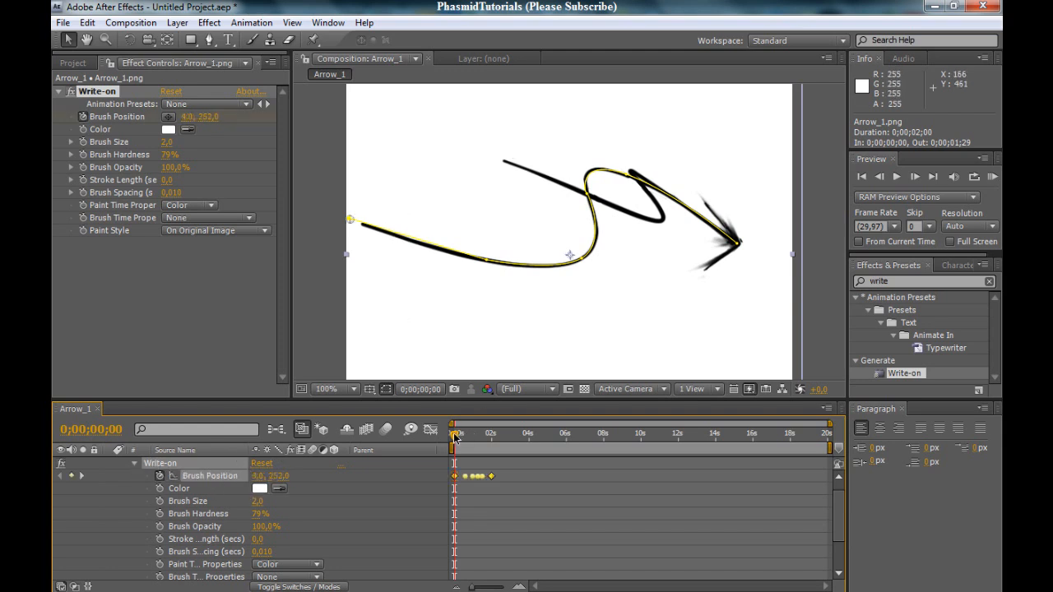
pyautogui.moveTo(454, 438); pyautogui.dragTo(469, 438)
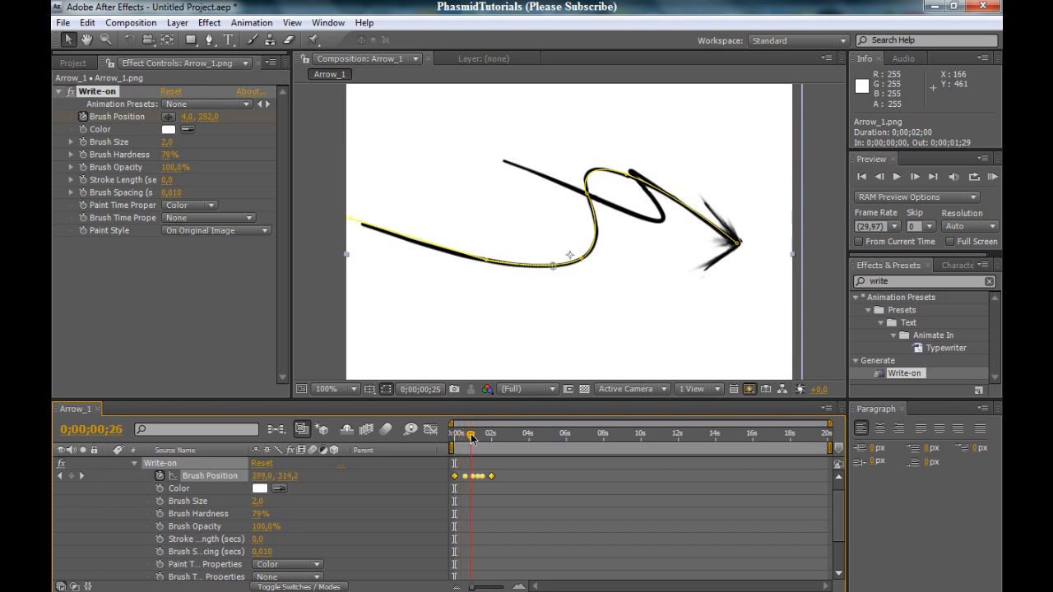
pyautogui.moveTo(469, 434); pyautogui.dragTo(490, 435)
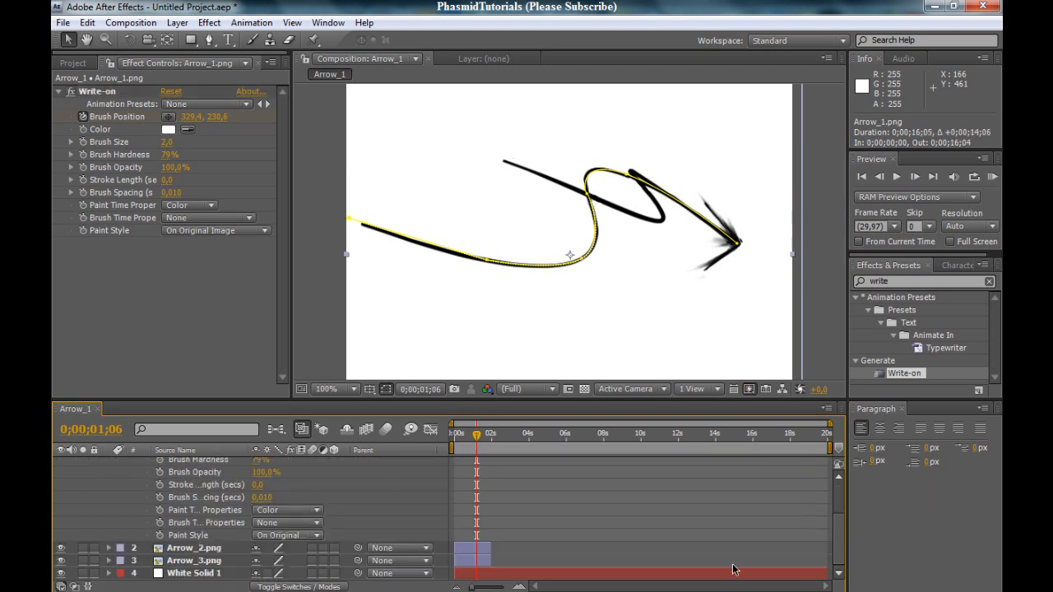
# Step: Select the Arrow_2 and Arrow_3 layers and move the time indicator to about one second
pyautogui.click(194, 548)
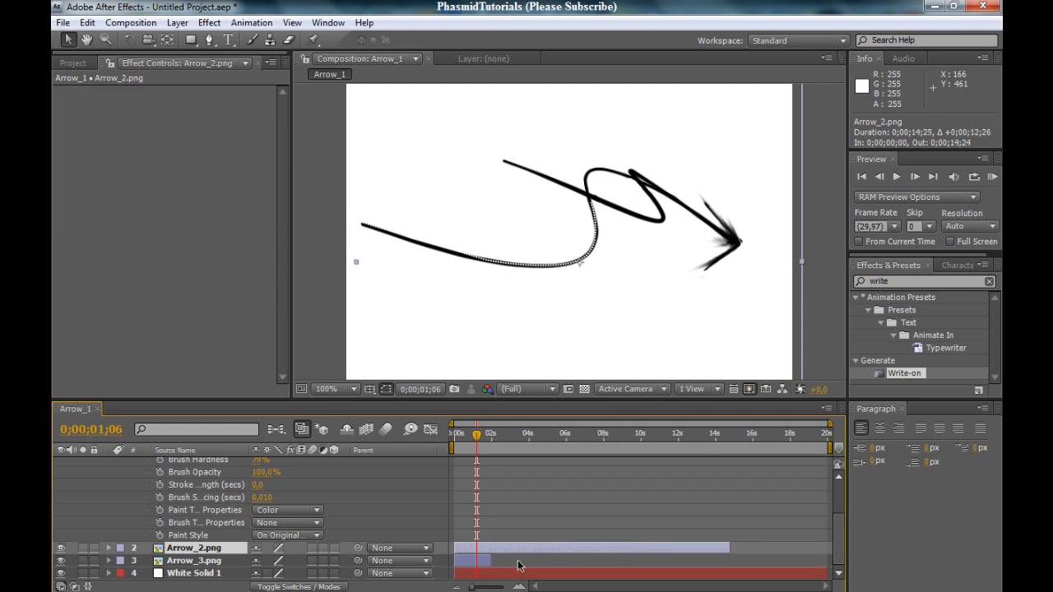
pyautogui.click(195, 560)
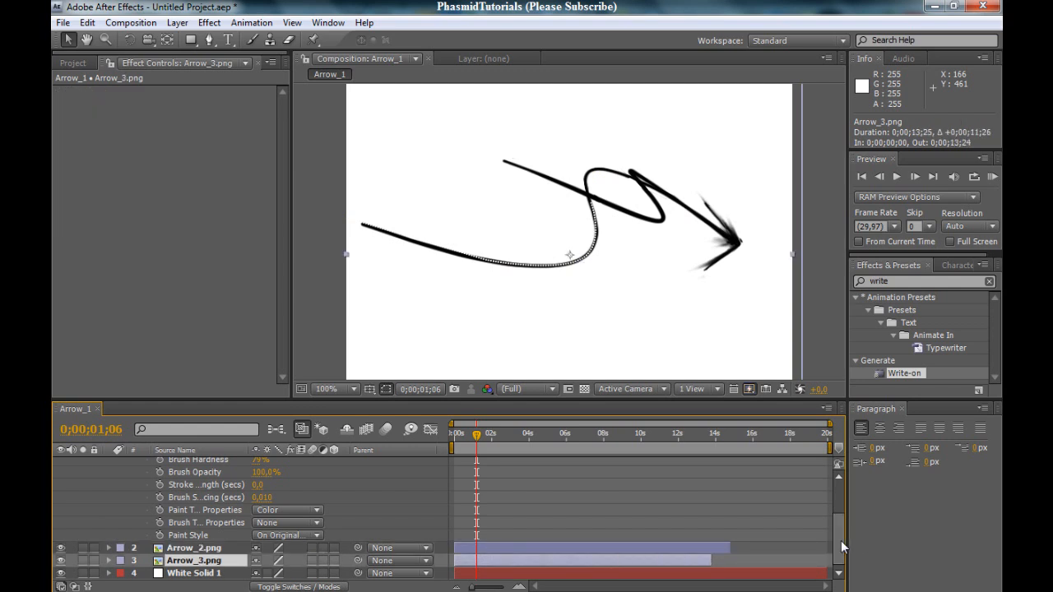
pyautogui.click(467, 435)
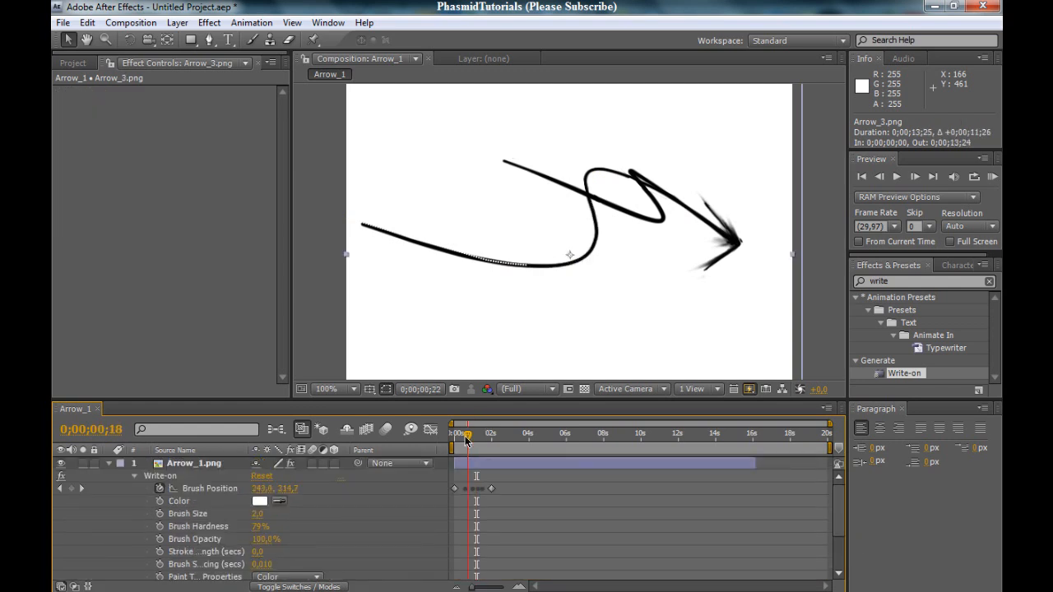
pyautogui.moveTo(467, 434); pyautogui.dragTo(481, 435)
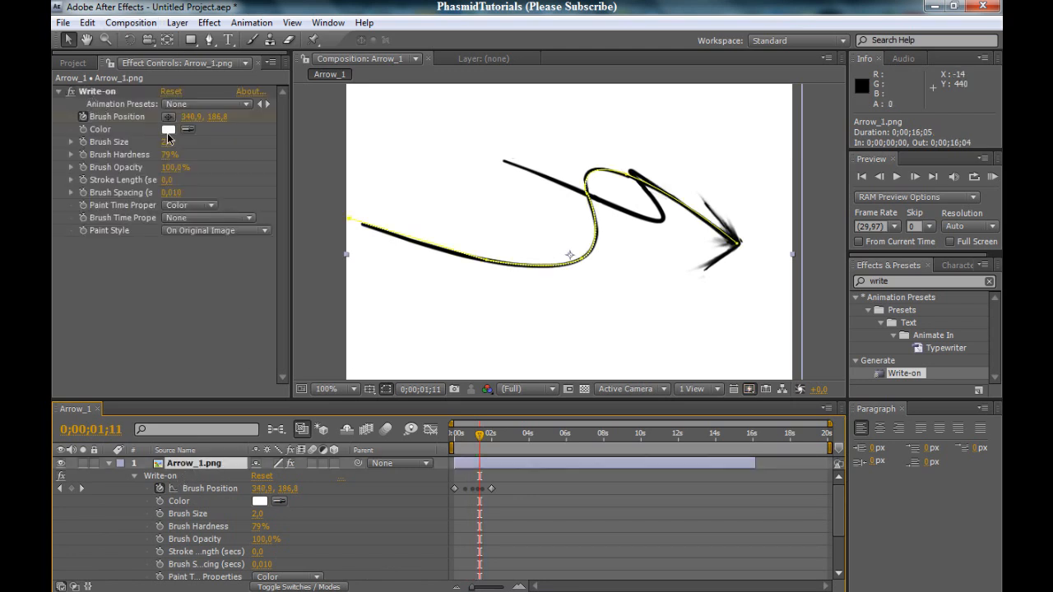
# Step: Raise the Write-on Brush Size to about 16 and set Paint Style to Reveal Original Image
pyautogui.moveTo(165, 141); pyautogui.dragTo(194, 145)
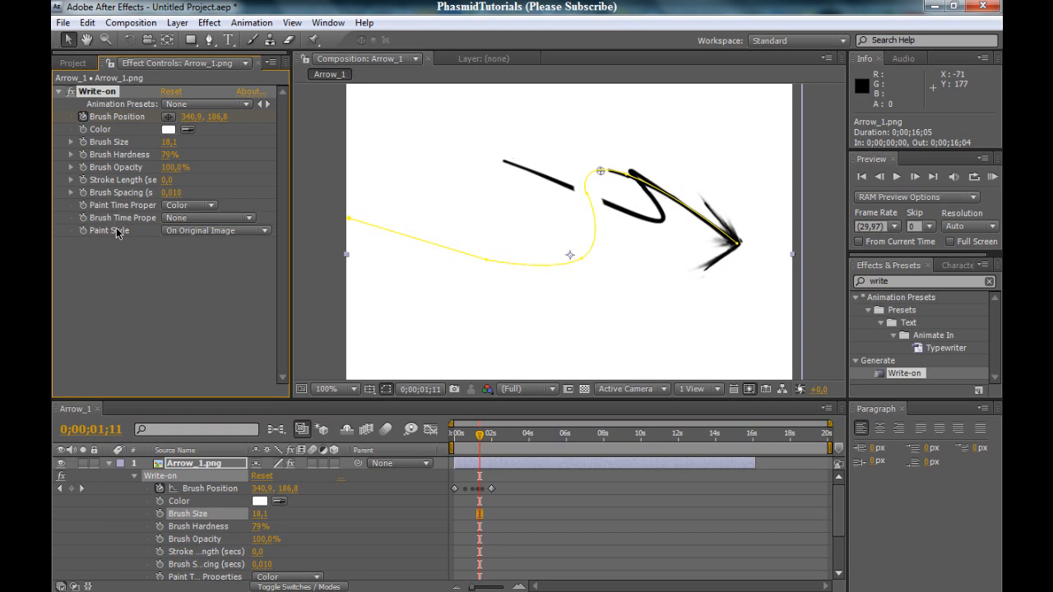
pyautogui.moveTo(224, 237)
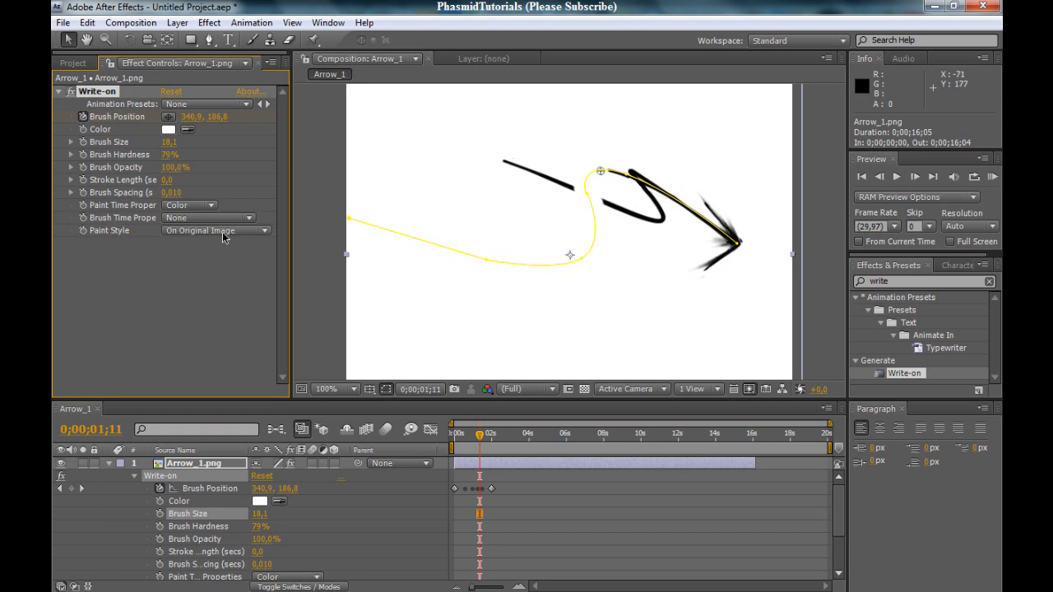
pyautogui.moveTo(234, 240)
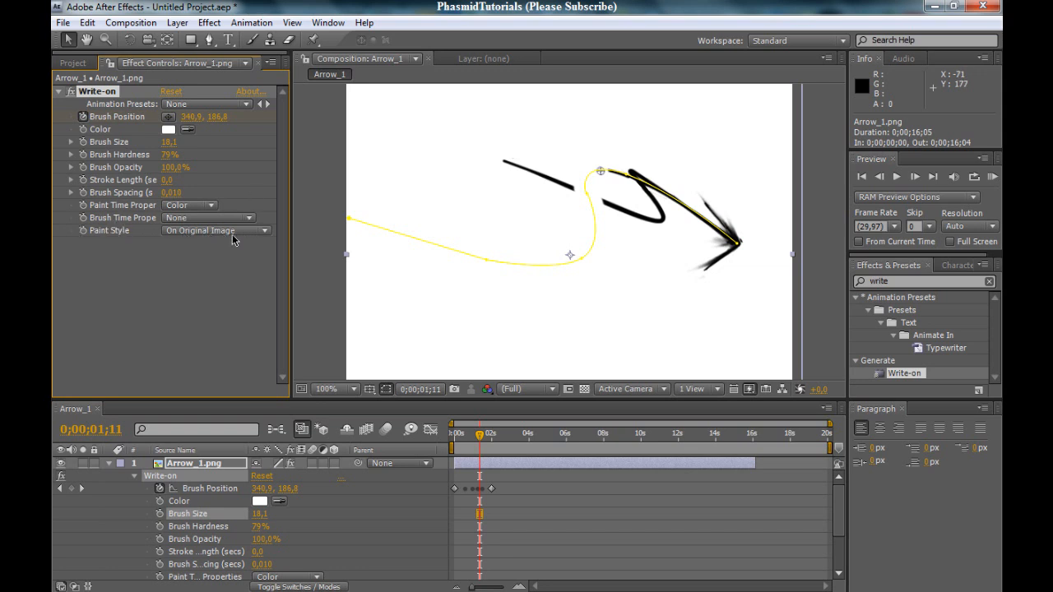
pyautogui.click(216, 230)
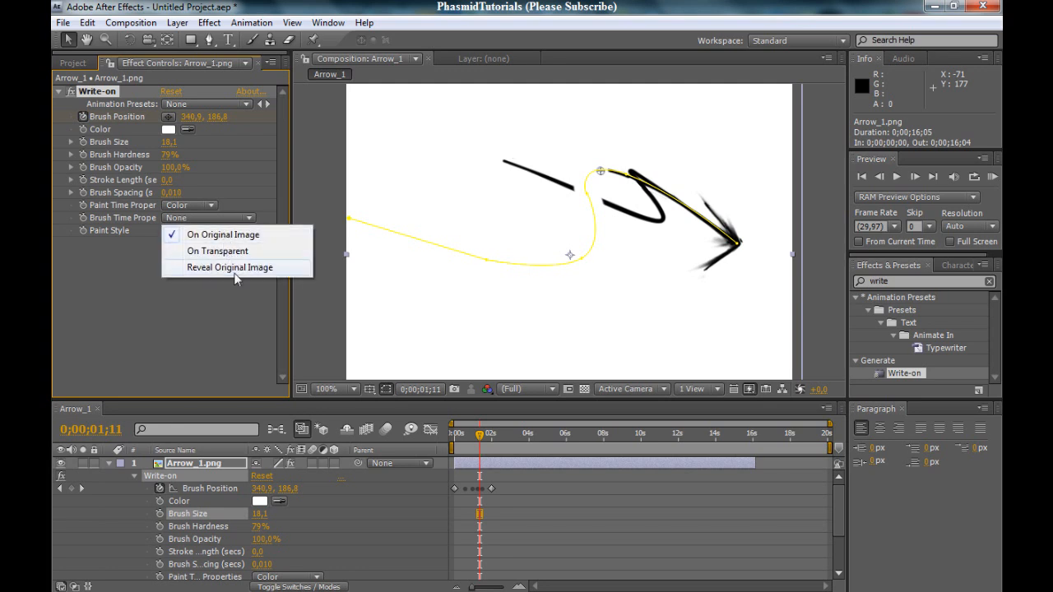
pyautogui.click(230, 267)
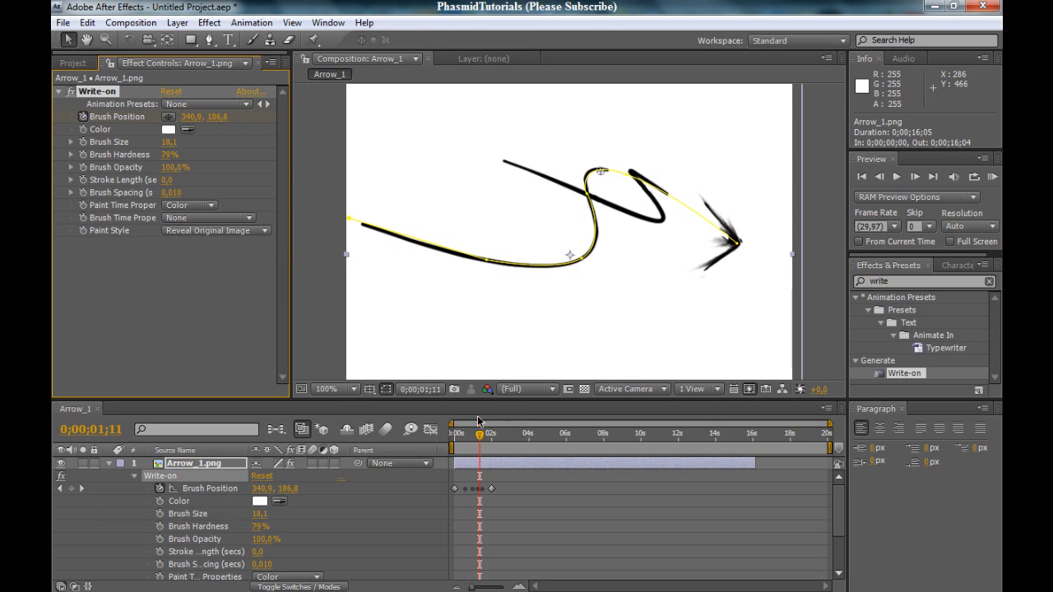
# Step: Scrub the timeline from the first frame to preview the first arrow stroke drawing on
pyautogui.moveTo(481, 434); pyautogui.dragTo(464, 434)
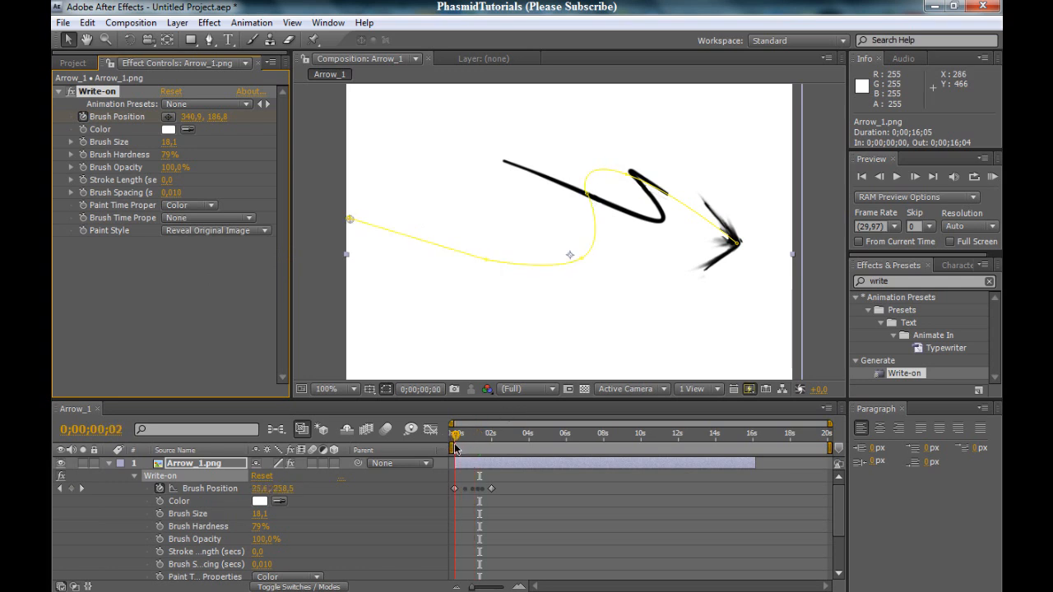
pyautogui.moveTo(458, 434); pyautogui.dragTo(490, 434)
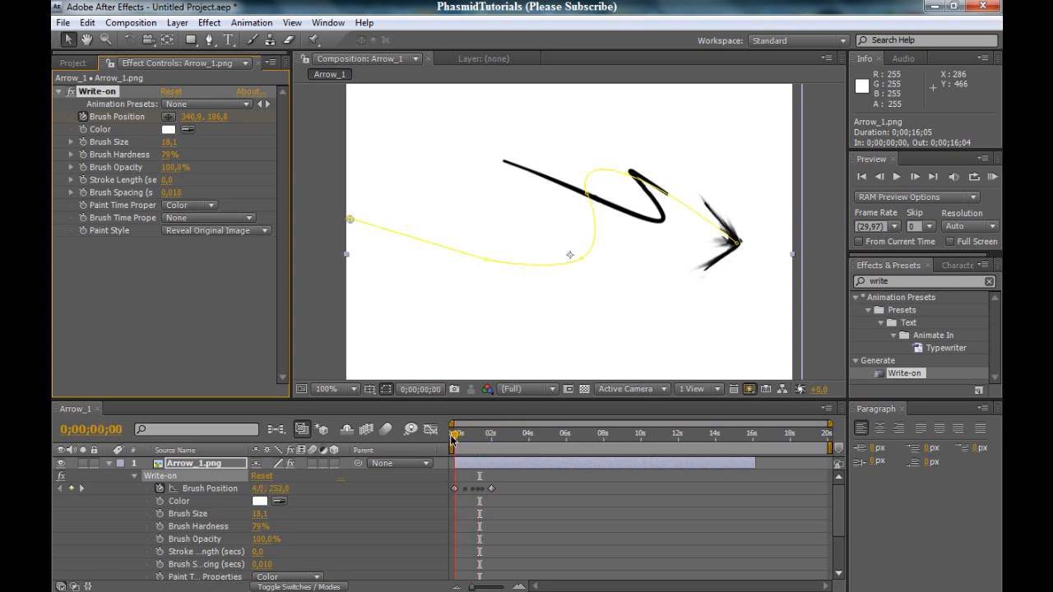
pyautogui.moveTo(452, 431); pyautogui.dragTo(497, 431)
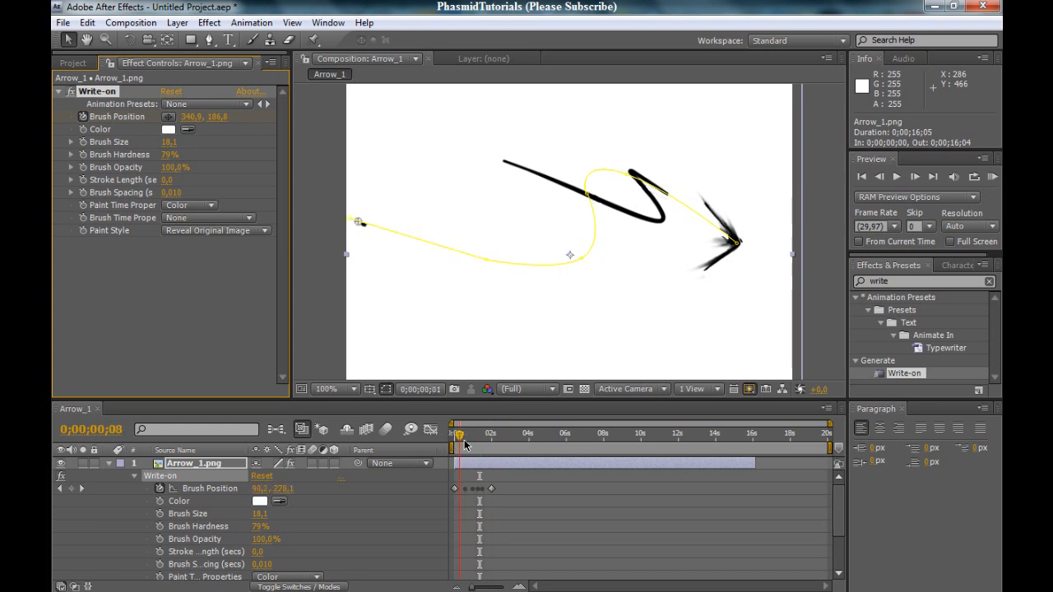
pyautogui.moveTo(458, 434); pyautogui.dragTo(491, 434)
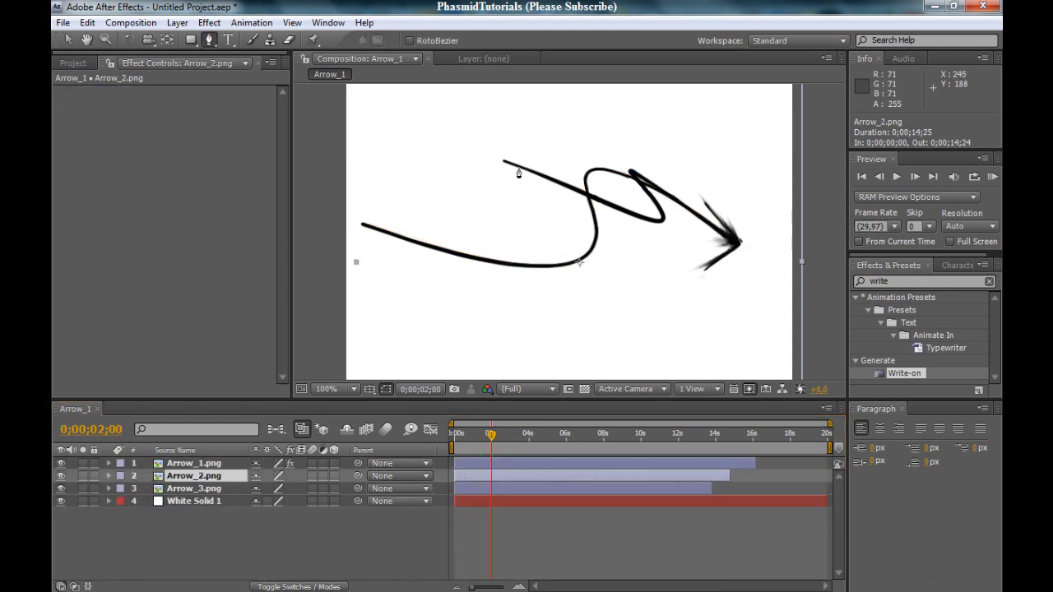
# Step: Trace a four-vertex mask path along the middle arrow stroke on Arrow_2.png
pyautogui.click(477, 155)
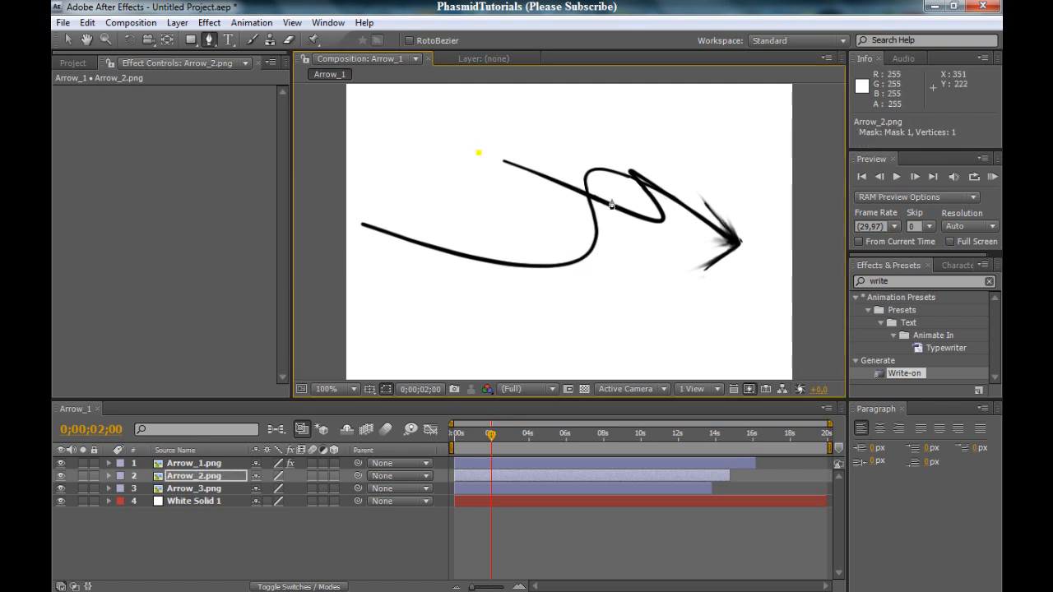
pyautogui.click(645, 220)
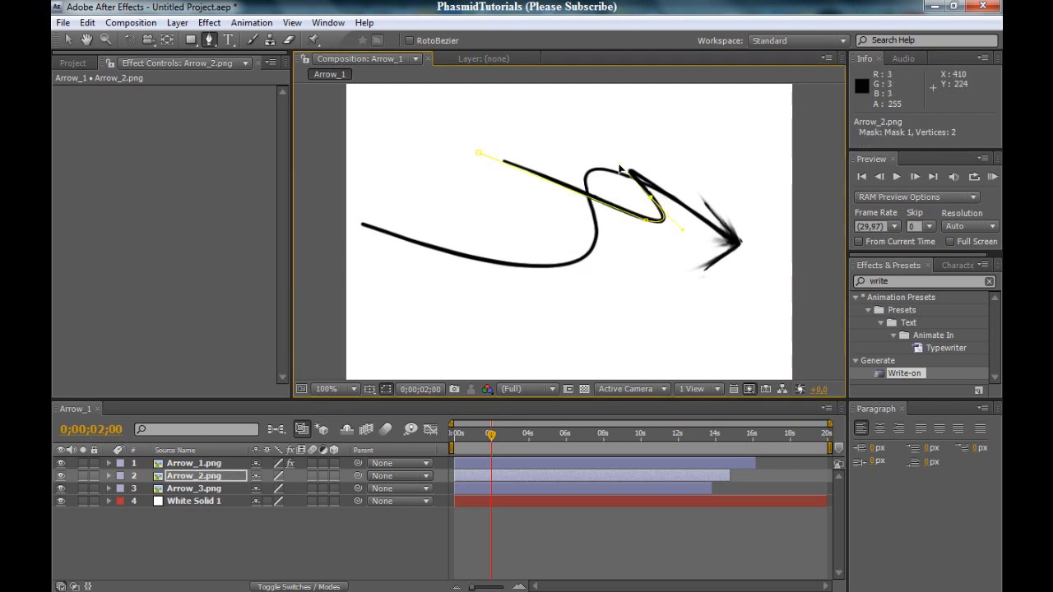
pyautogui.click(625, 173)
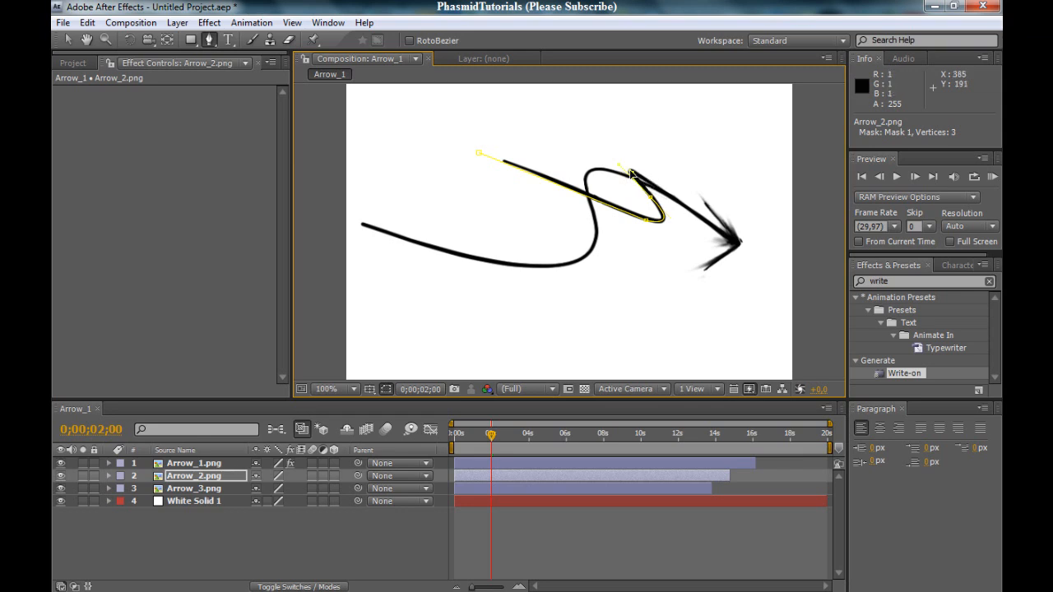
pyautogui.click(629, 174)
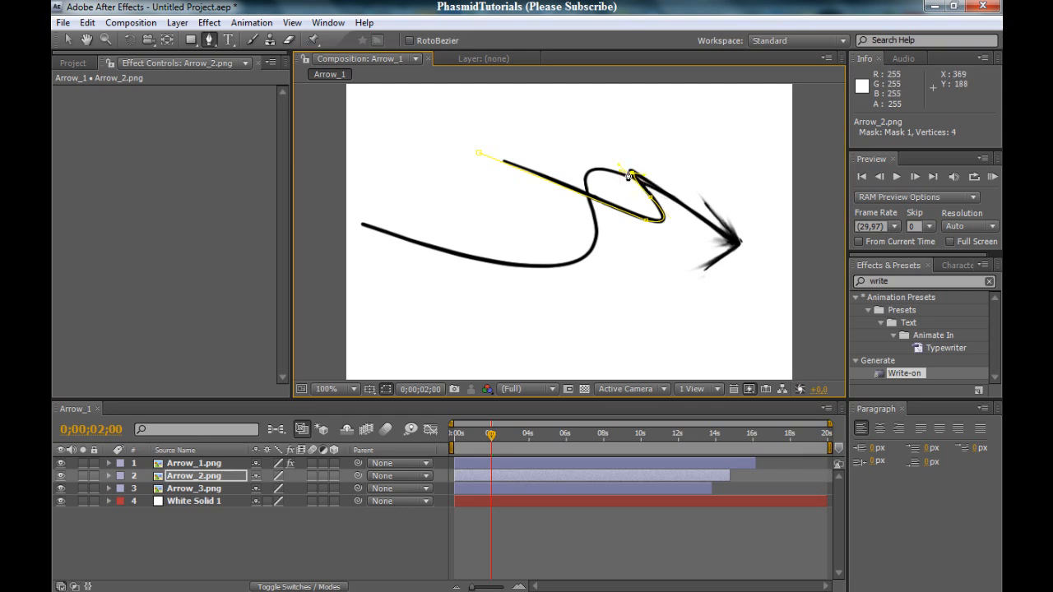
pyautogui.moveTo(678, 206)
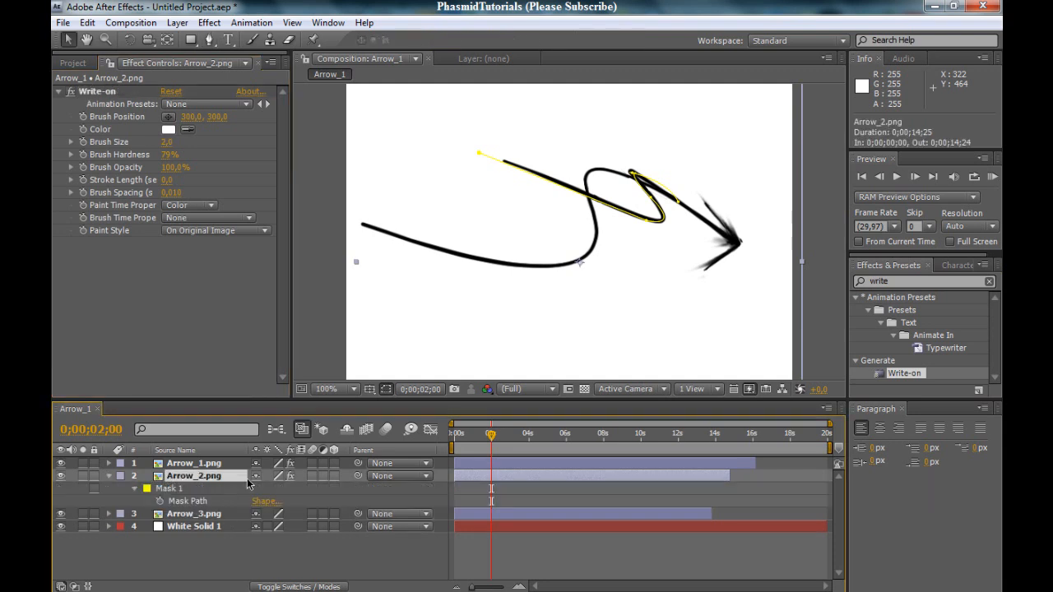
# Step: Paste Arrow_2's mask path into Write-on Brush Position keyframes and scrub to preview the stroke
pyautogui.click(187, 500)
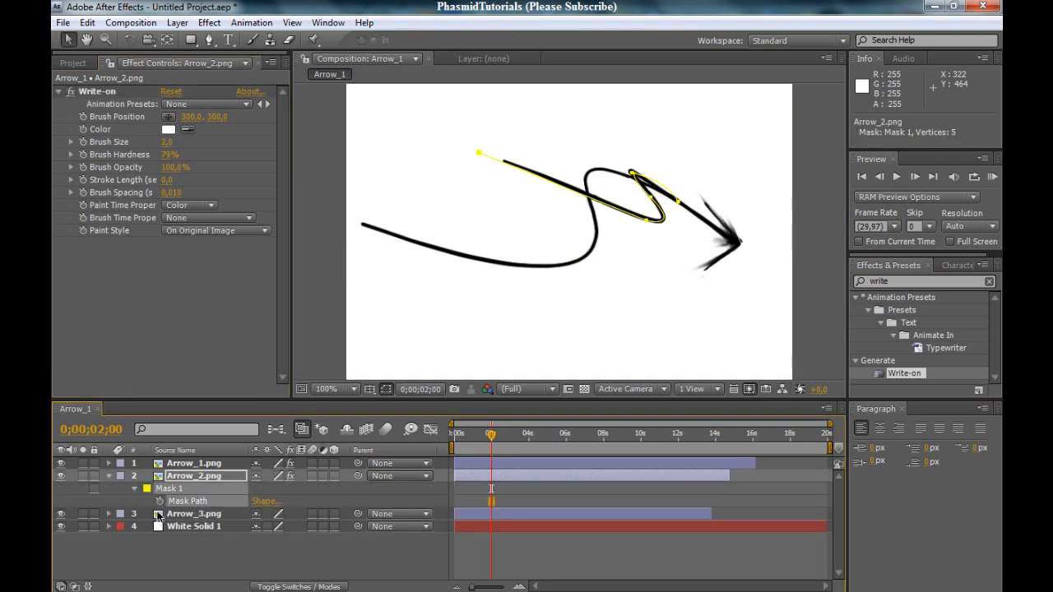
pyautogui.click(194, 475)
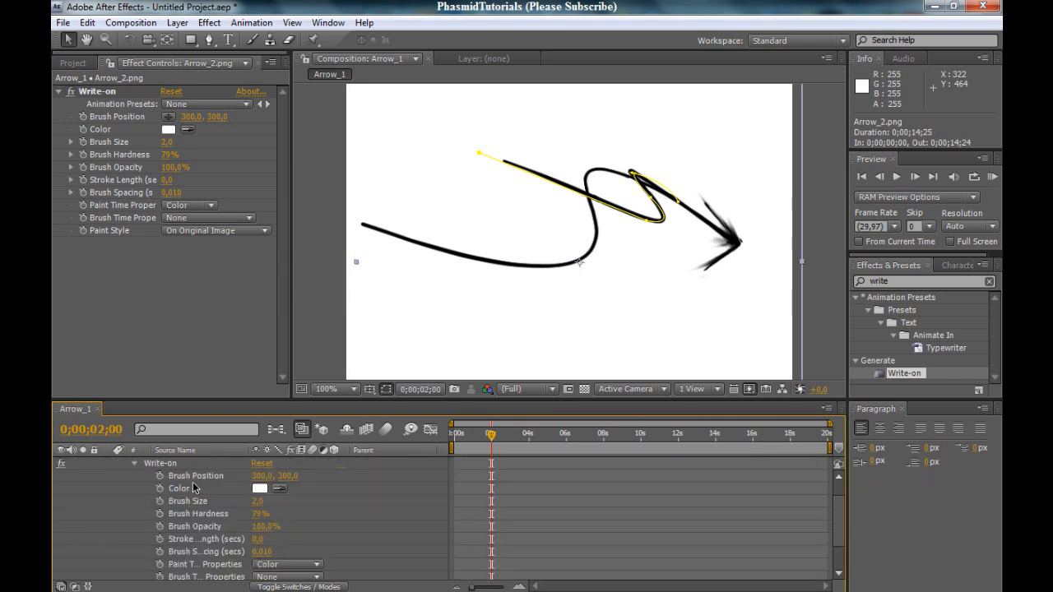
pyautogui.click(210, 476)
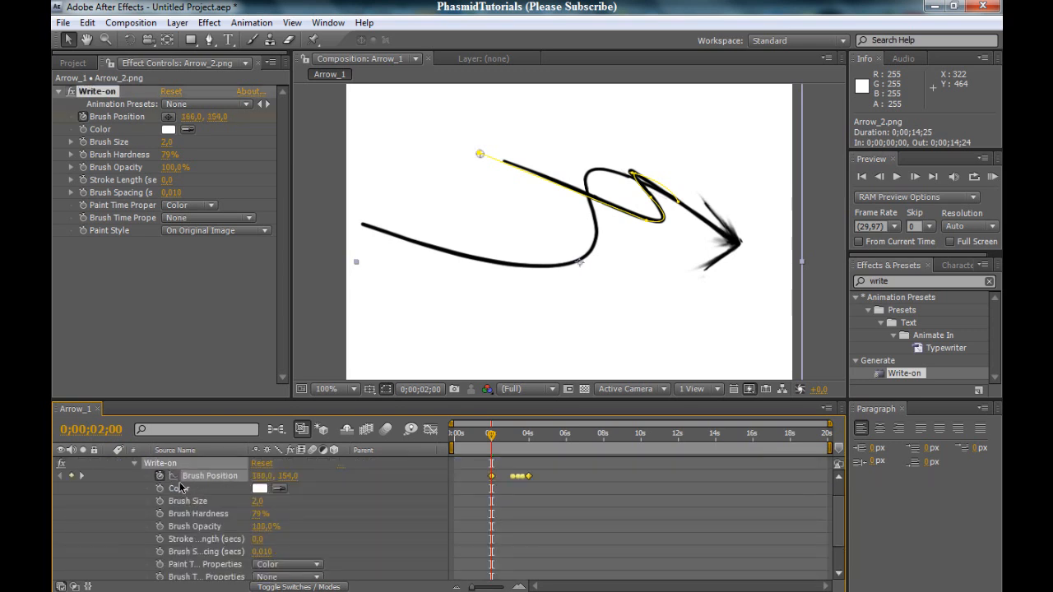
pyautogui.moveTo(490, 435); pyautogui.dragTo(487, 434)
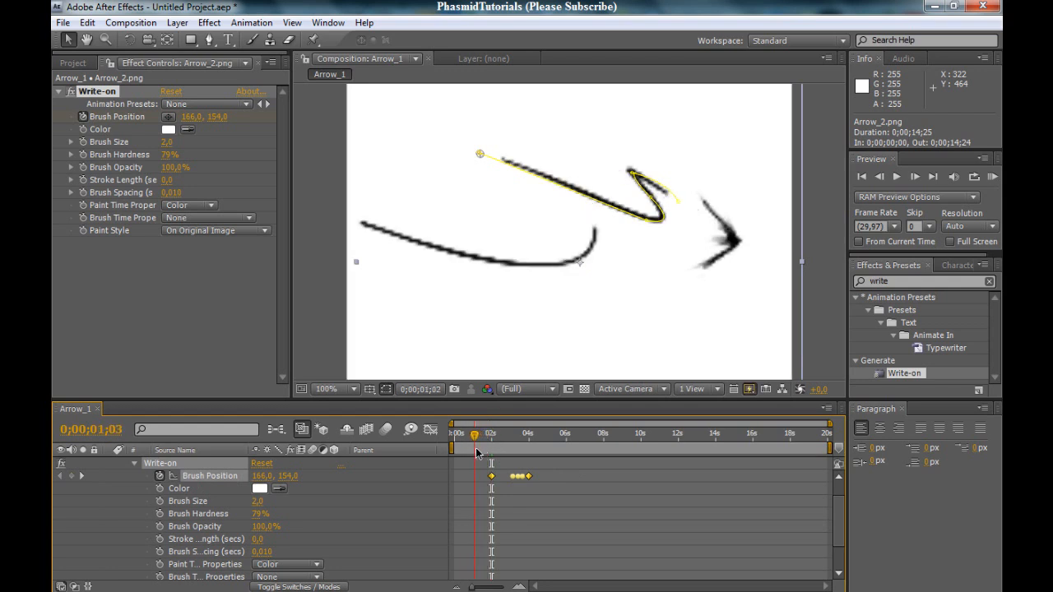
pyautogui.moveTo(476, 434); pyautogui.dragTo(480, 435)
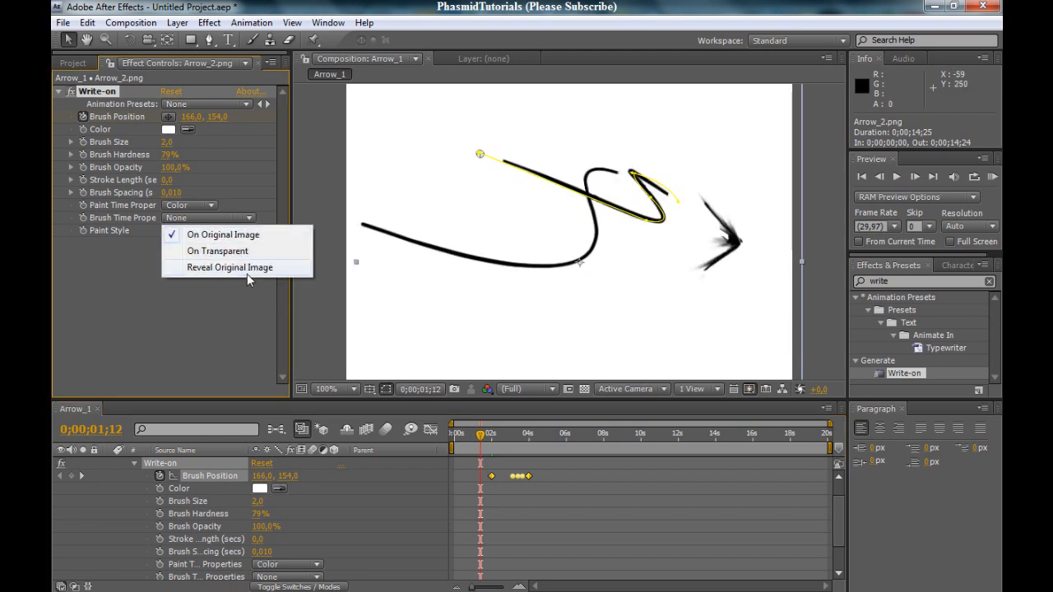
# Step: Set Arrow_2's Paint Style to Reveal Original Image, shrink the brush and scrub to check the reveal
pyautogui.click(230, 267)
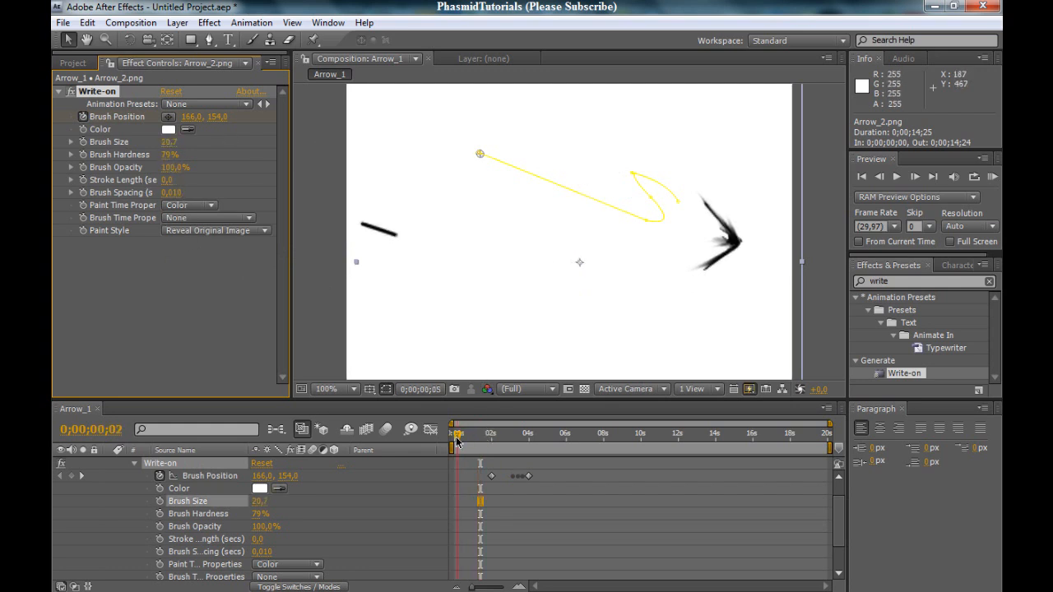
pyautogui.moveTo(458, 435); pyautogui.dragTo(491, 434)
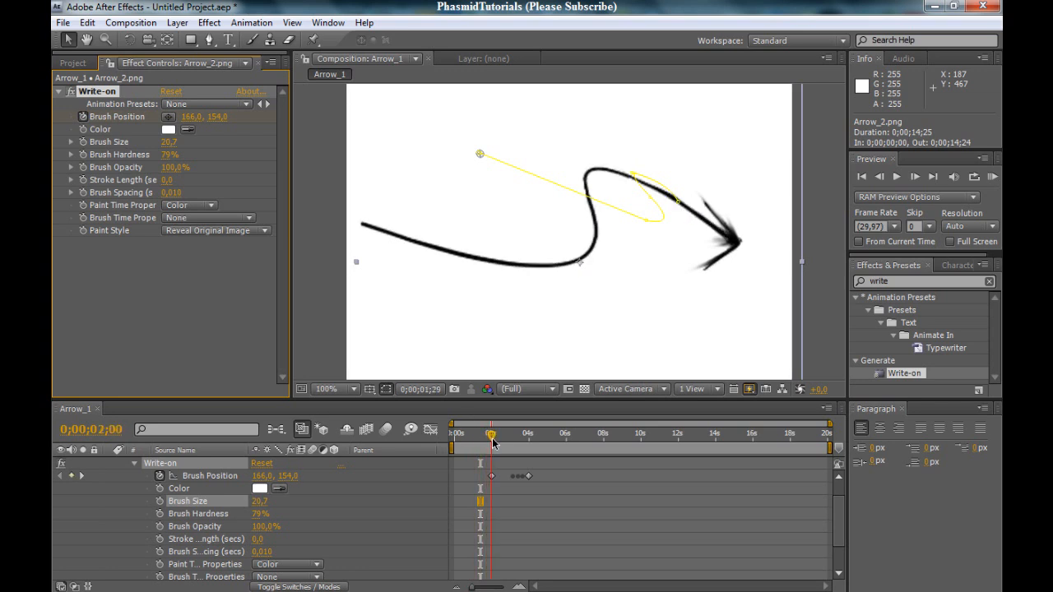
pyautogui.moveTo(490, 434); pyautogui.dragTo(523, 434)
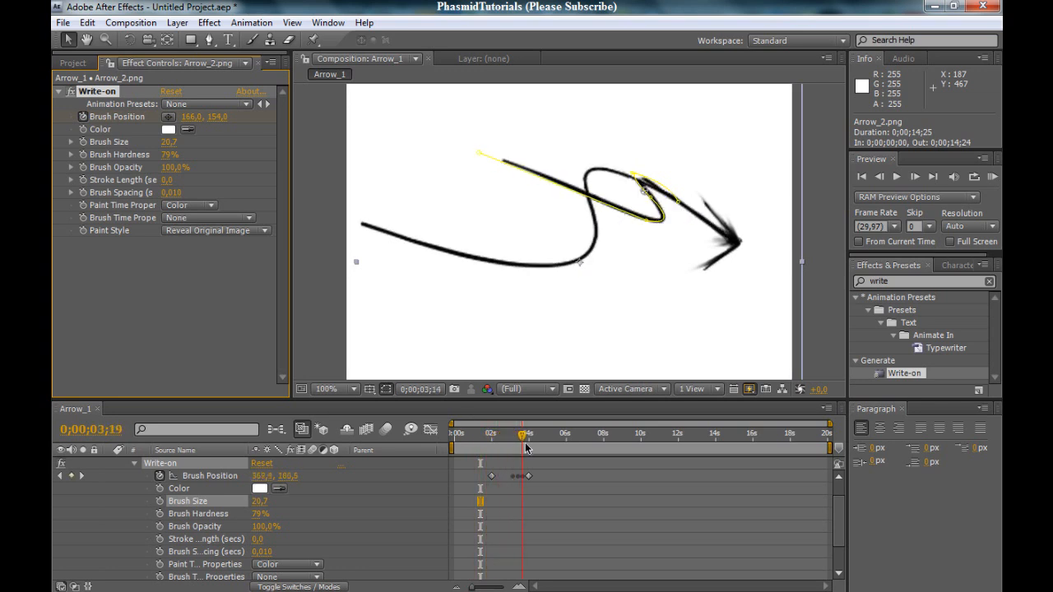
pyautogui.click(511, 434)
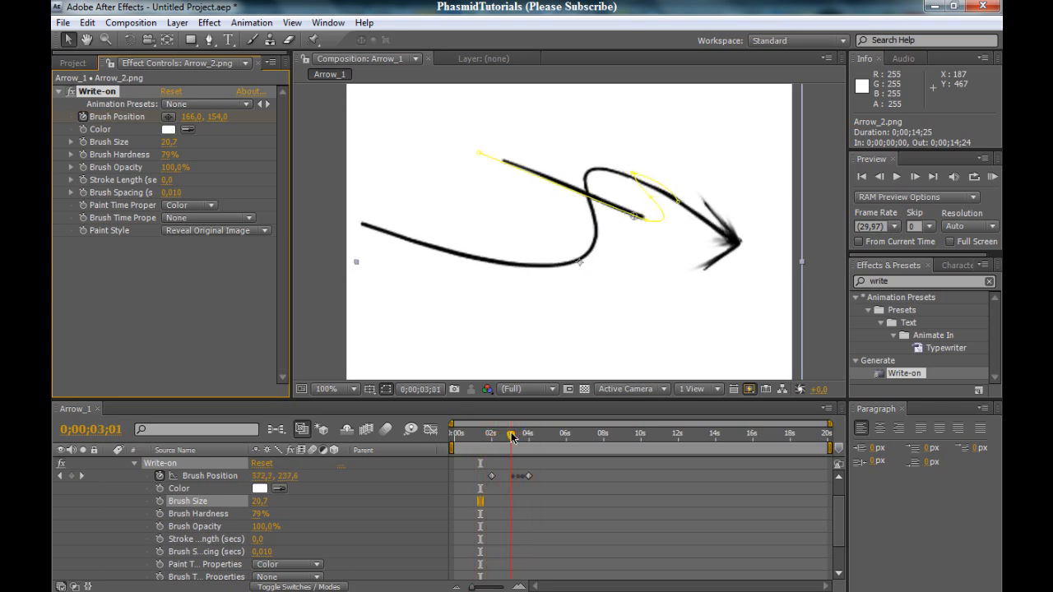
pyautogui.moveTo(512, 435); pyautogui.dragTo(523, 435)
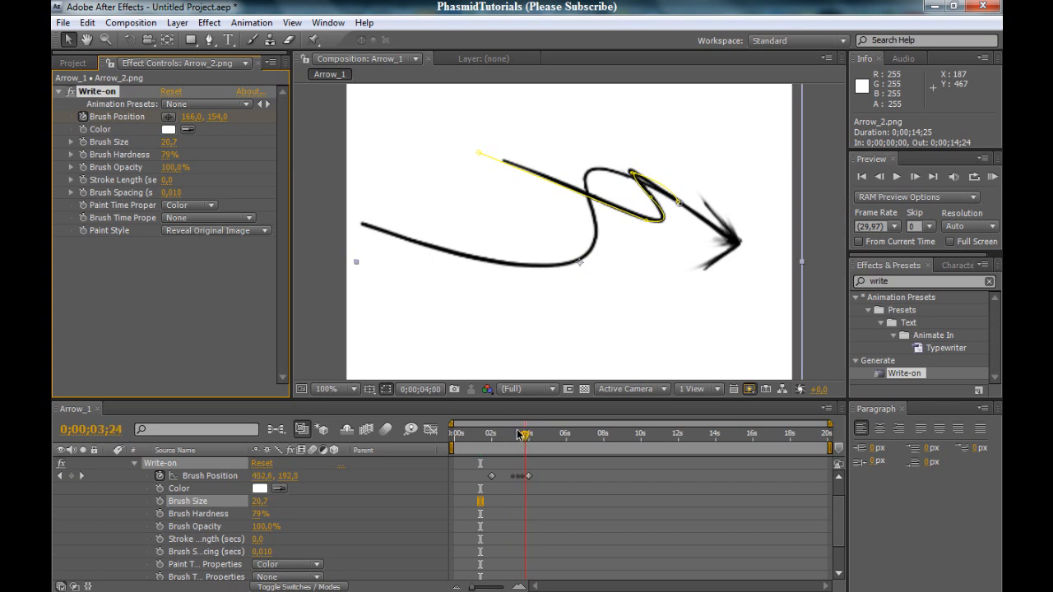
pyautogui.moveTo(525, 434); pyautogui.dragTo(510, 434)
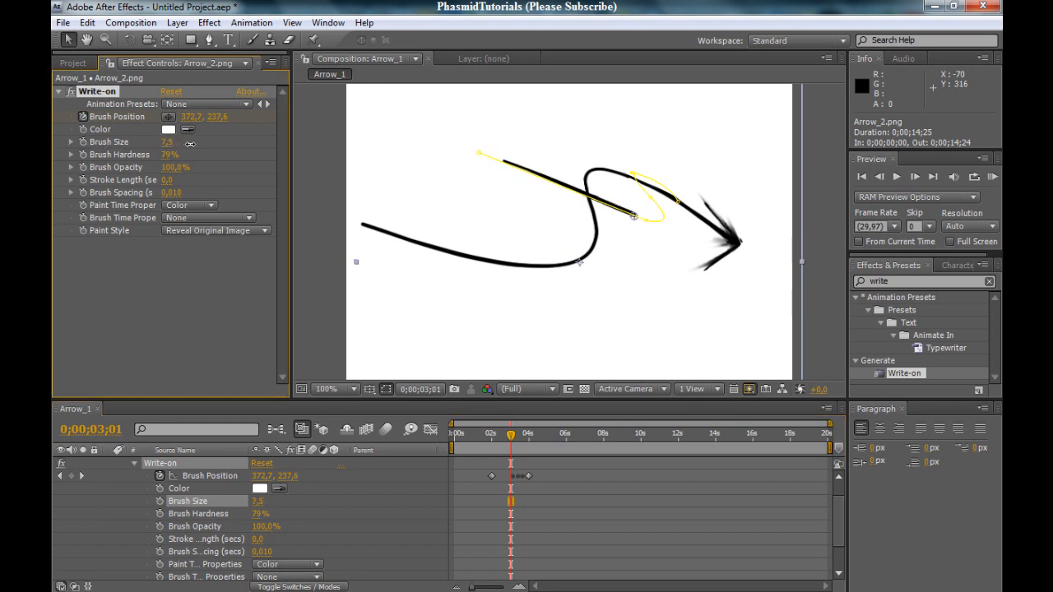
pyautogui.moveTo(510, 434); pyautogui.dragTo(526, 434)
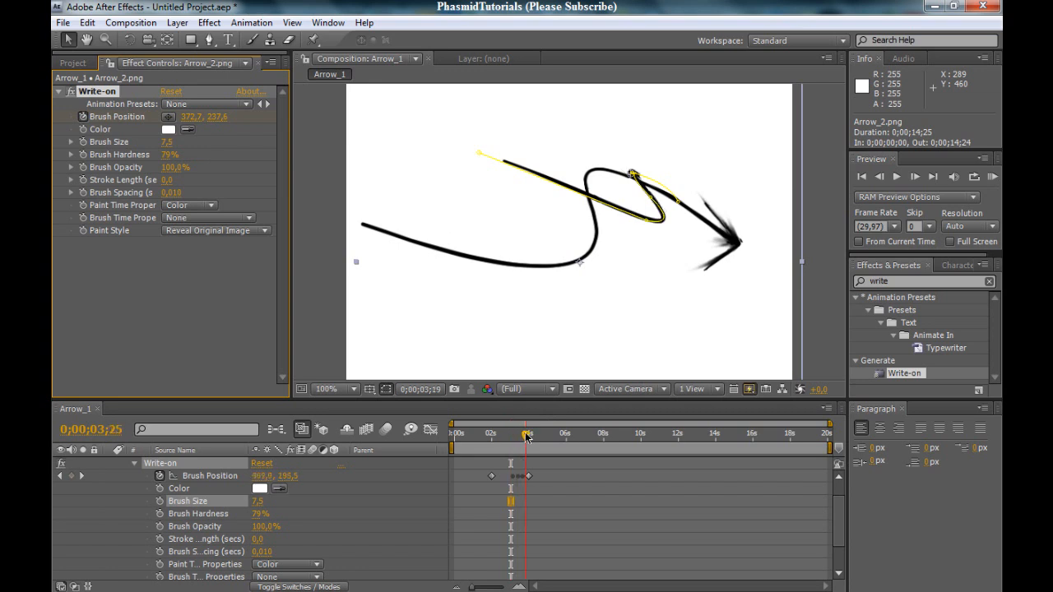
# Step: Trace a two-vertex mask path across the arrowhead on Arrow_3.png
pyautogui.click(527, 434)
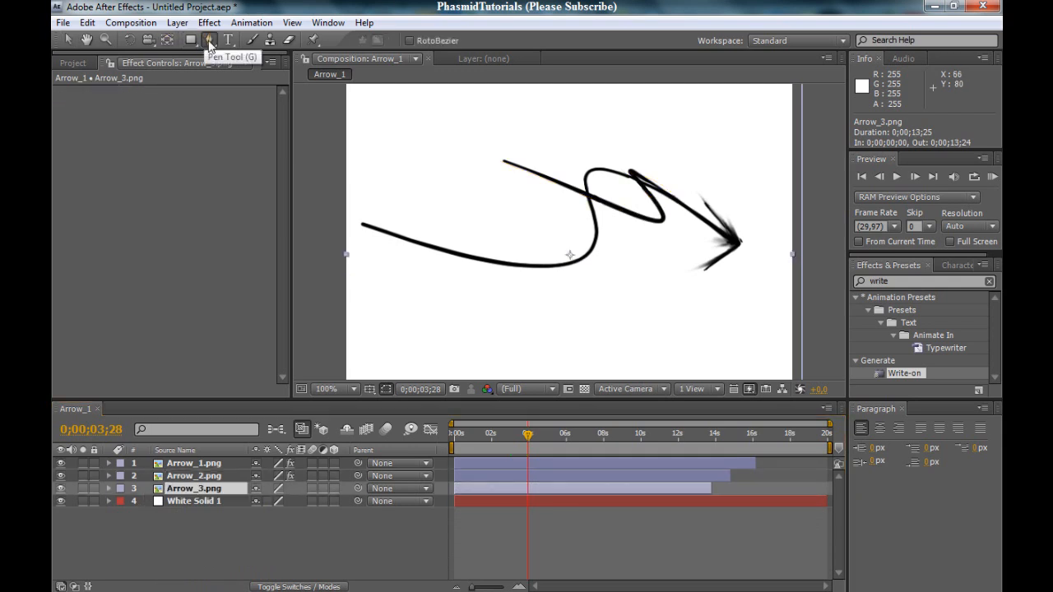
pyautogui.click(690, 184)
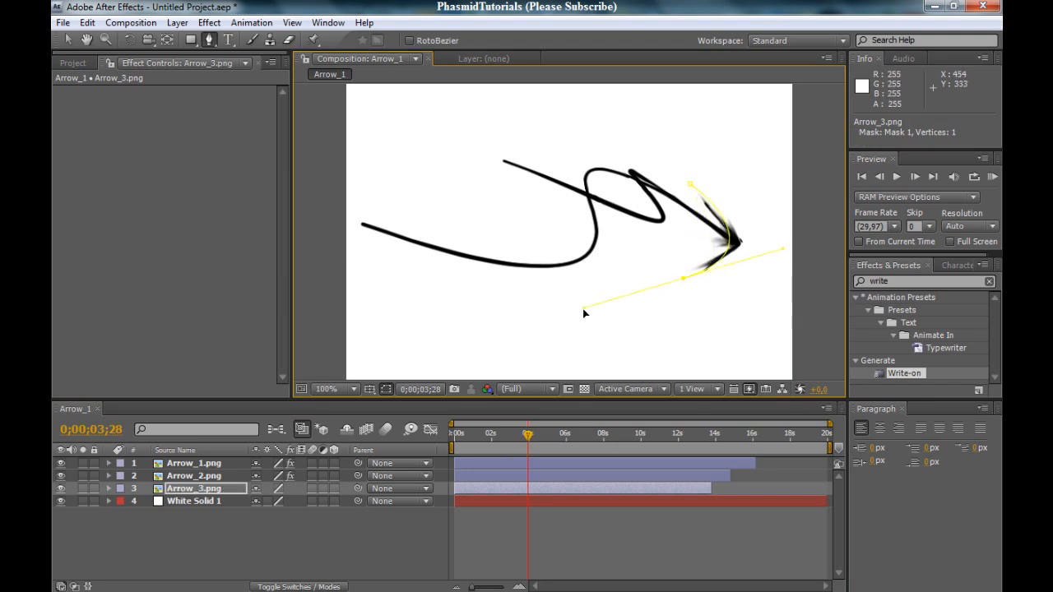
pyautogui.click(602, 314)
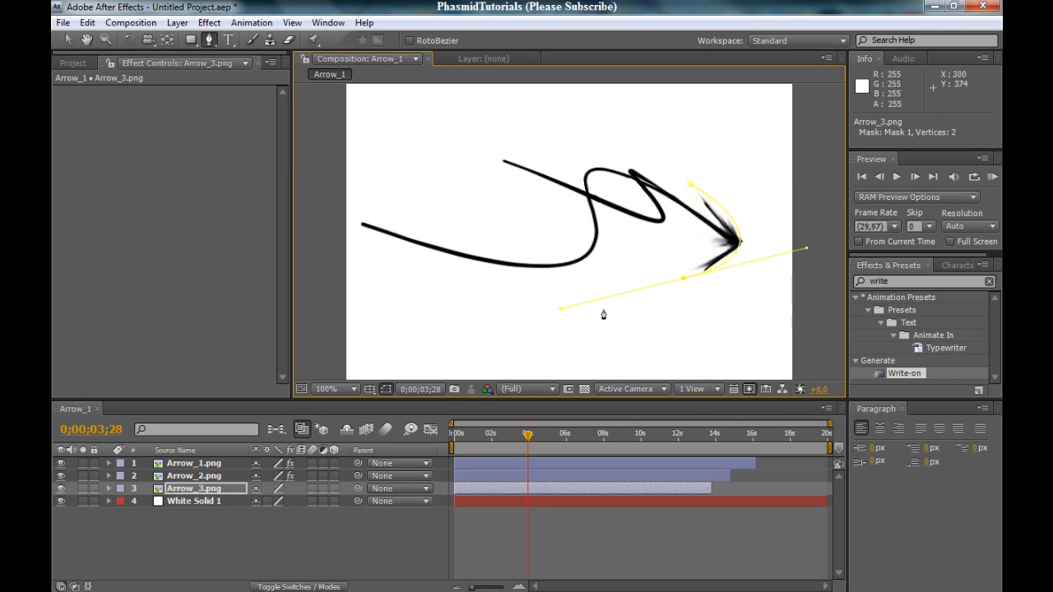
pyautogui.moveTo(928, 348)
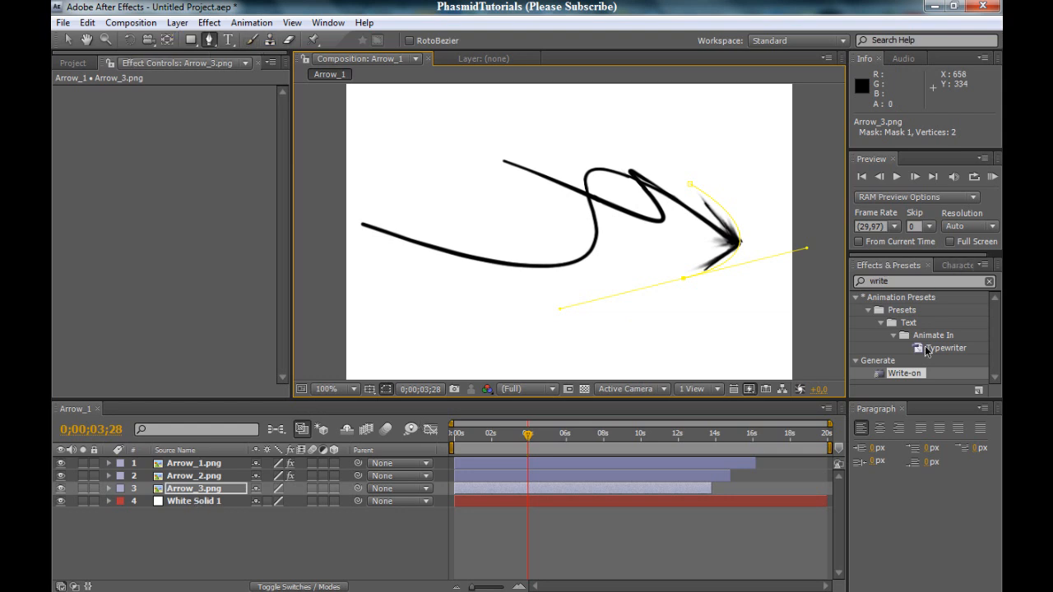
# Step: Apply Write-on to Arrow_3 and paste its mask path into Brush Position keyframes
pyautogui.doubleClick(905, 372)
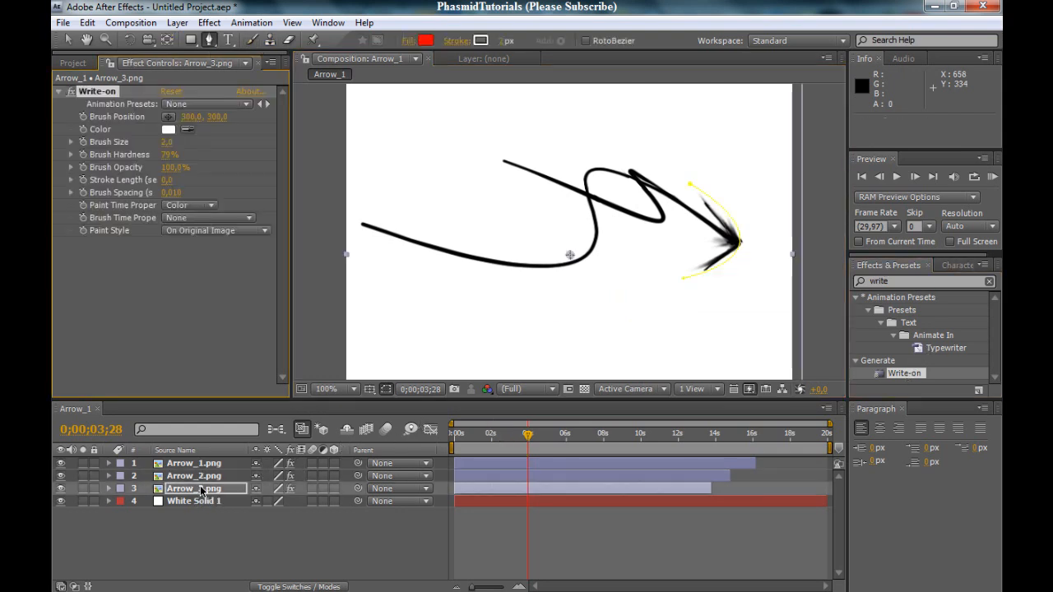
pyautogui.click(109, 489)
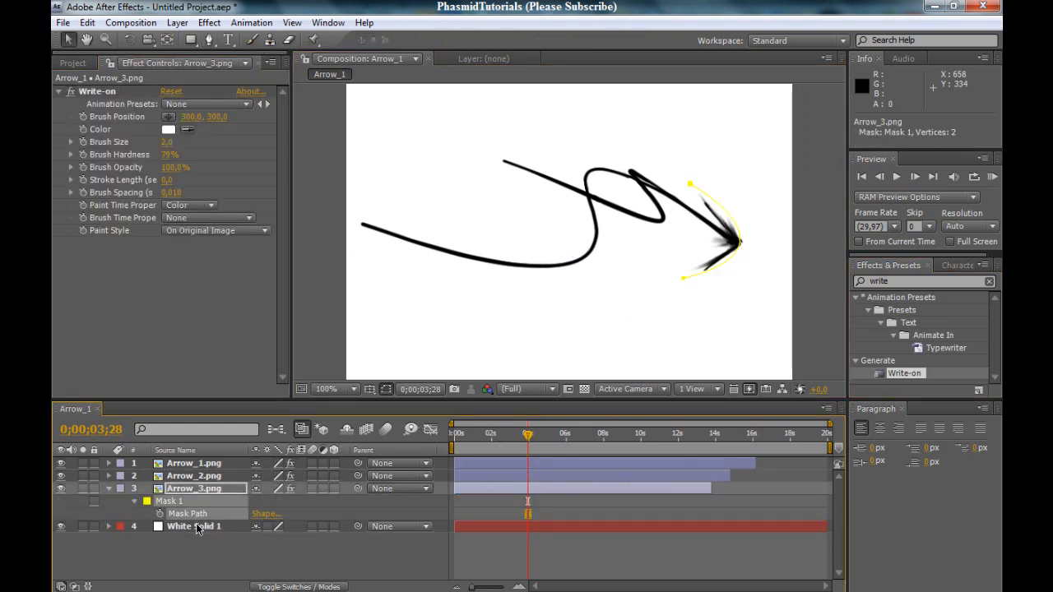
pyautogui.click(194, 489)
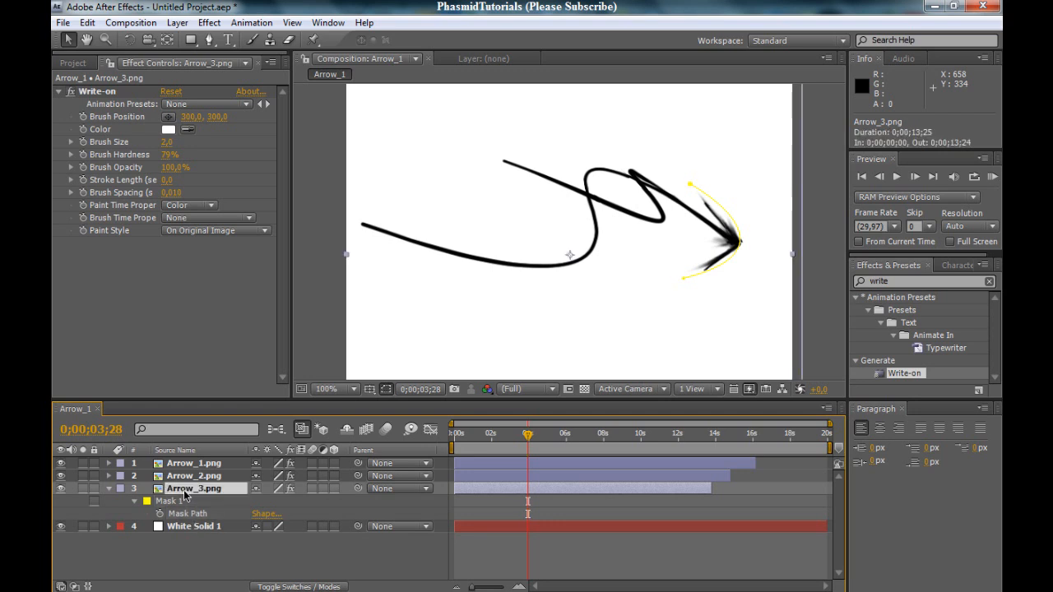
pyautogui.click(109, 489)
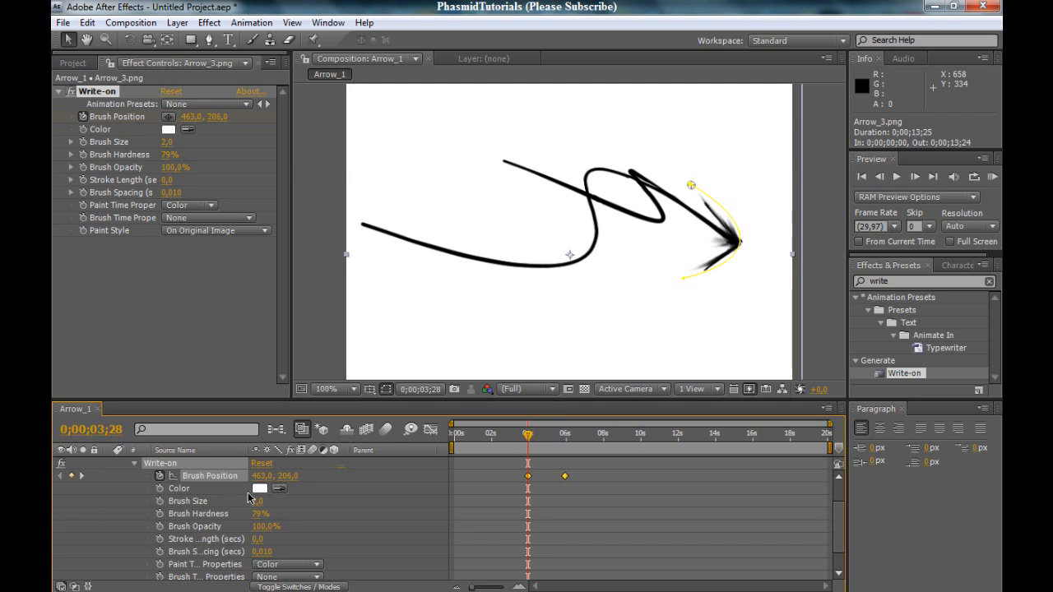
pyautogui.moveTo(267, 173)
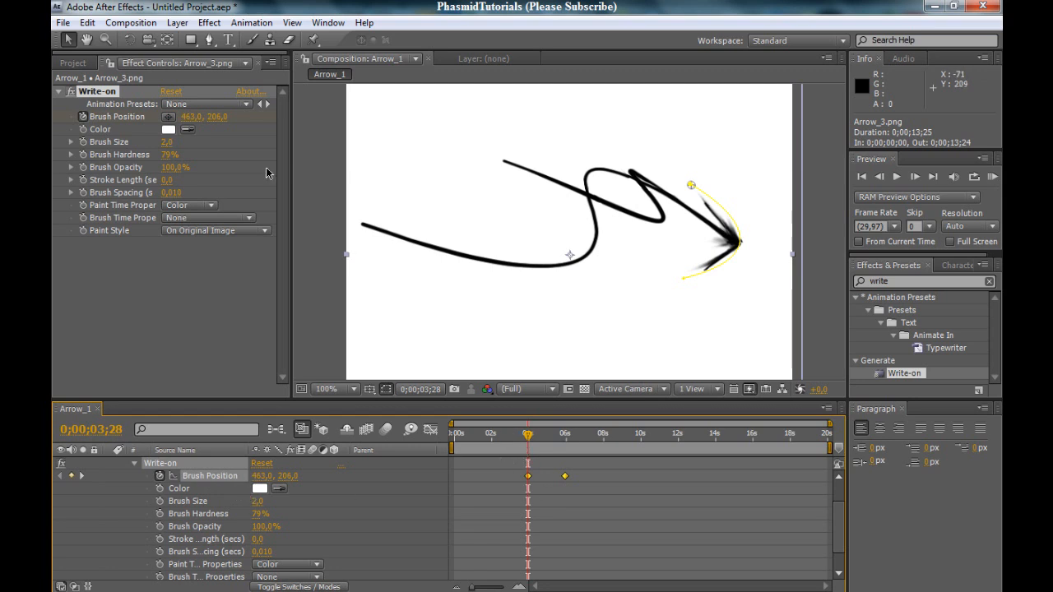
pyautogui.click(216, 230)
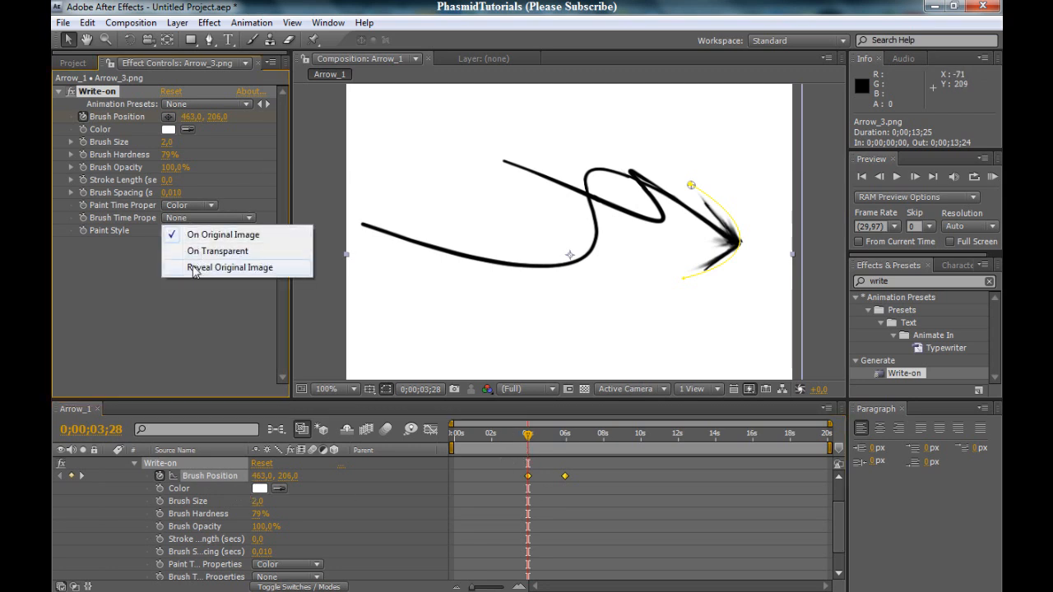
# Step: Set Arrow_3's Paint Style to Reveal Original Image and scrub through the arrowhead drawing on
pyautogui.click(231, 267)
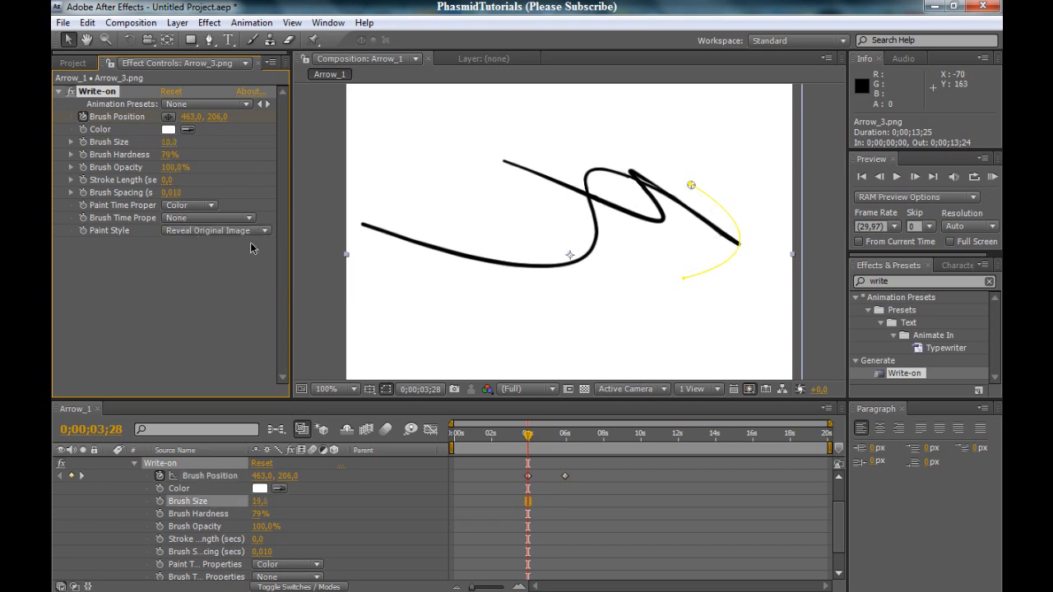
pyautogui.moveTo(527, 435); pyautogui.dragTo(534, 434)
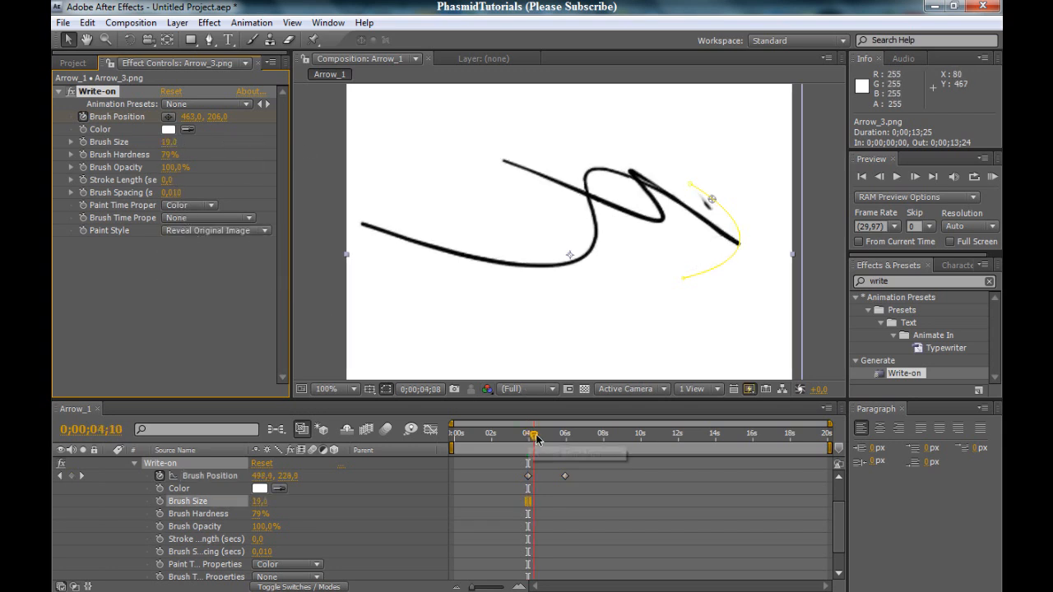
pyautogui.moveTo(533, 432); pyautogui.dragTo(565, 433)
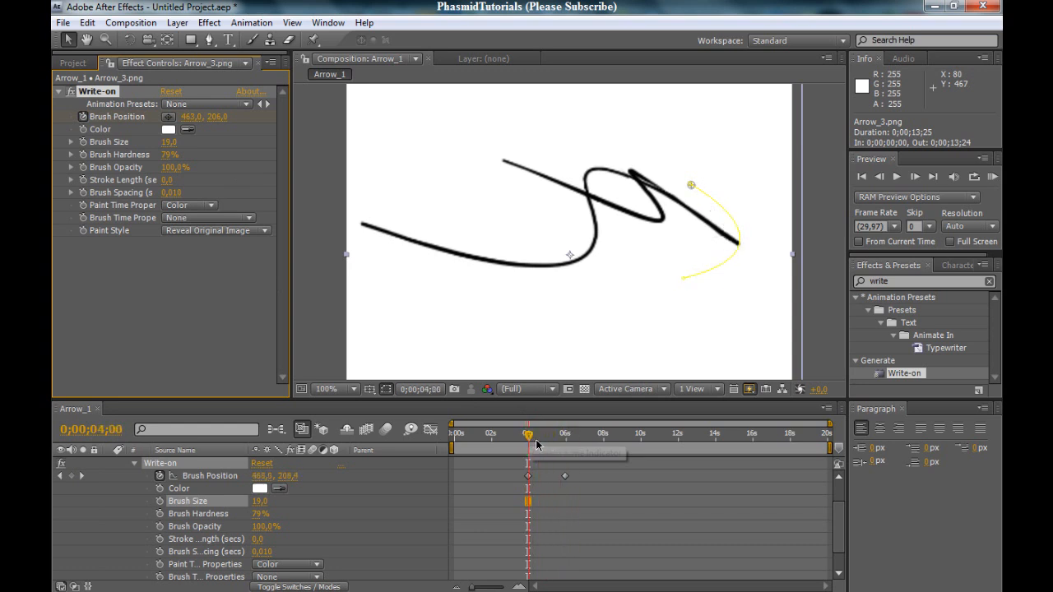
pyautogui.moveTo(526, 435); pyautogui.dragTo(556, 435)
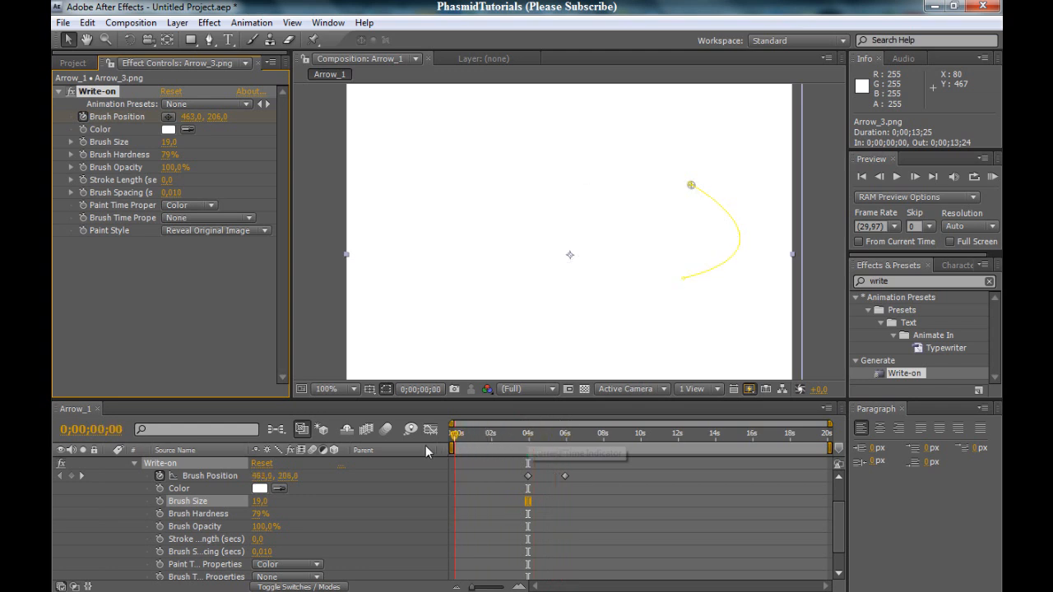
# Step: Scrub from the composition start to watch all three strokes draw in turn
pyautogui.moveTo(452, 431); pyautogui.dragTo(503, 432)
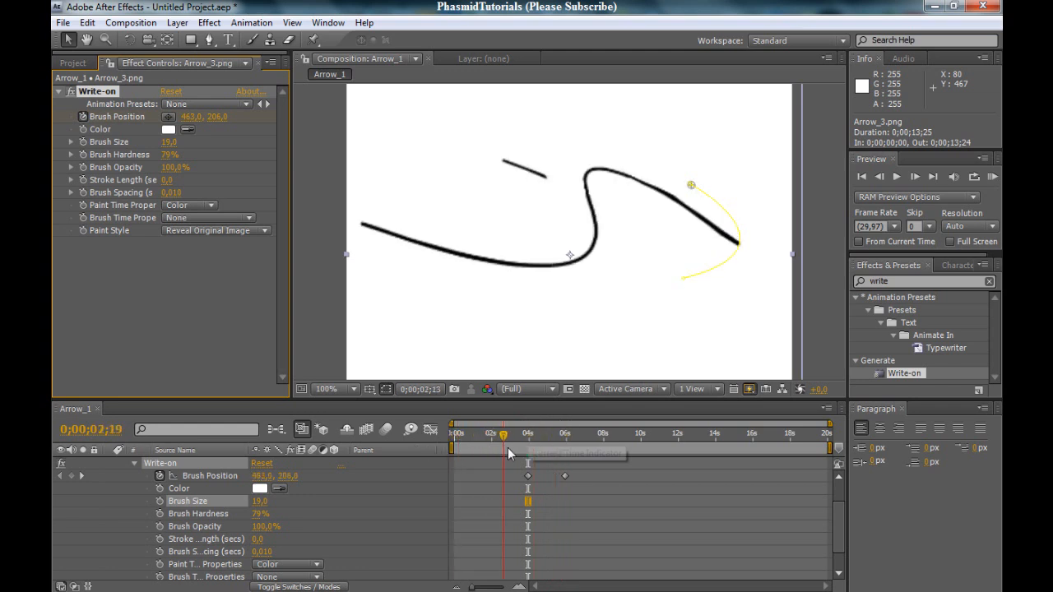
pyautogui.moveTo(503, 435); pyautogui.dragTo(549, 434)
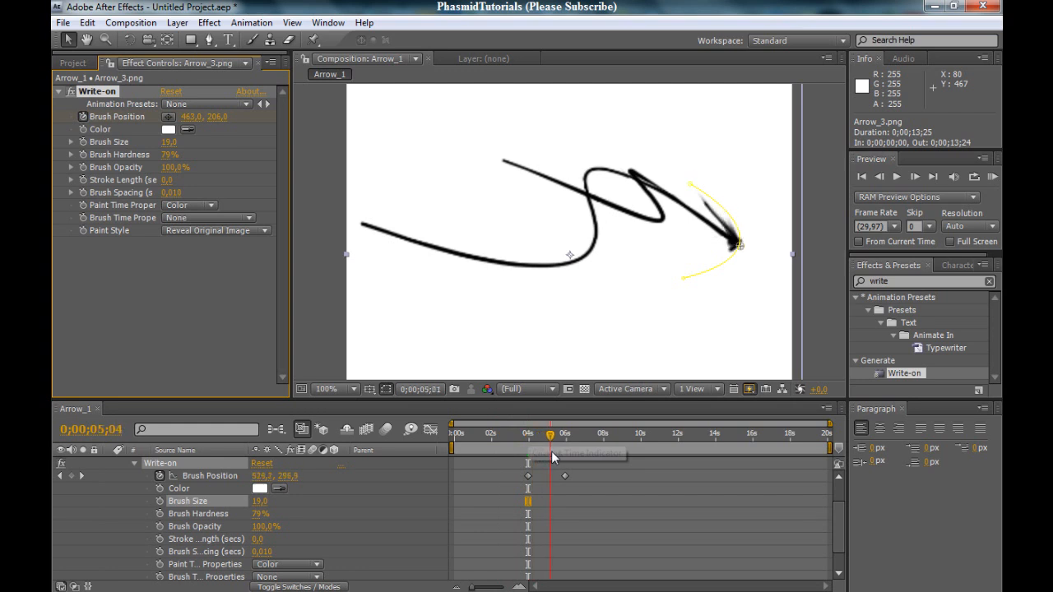
pyautogui.moveTo(550, 434); pyautogui.dragTo(564, 434)
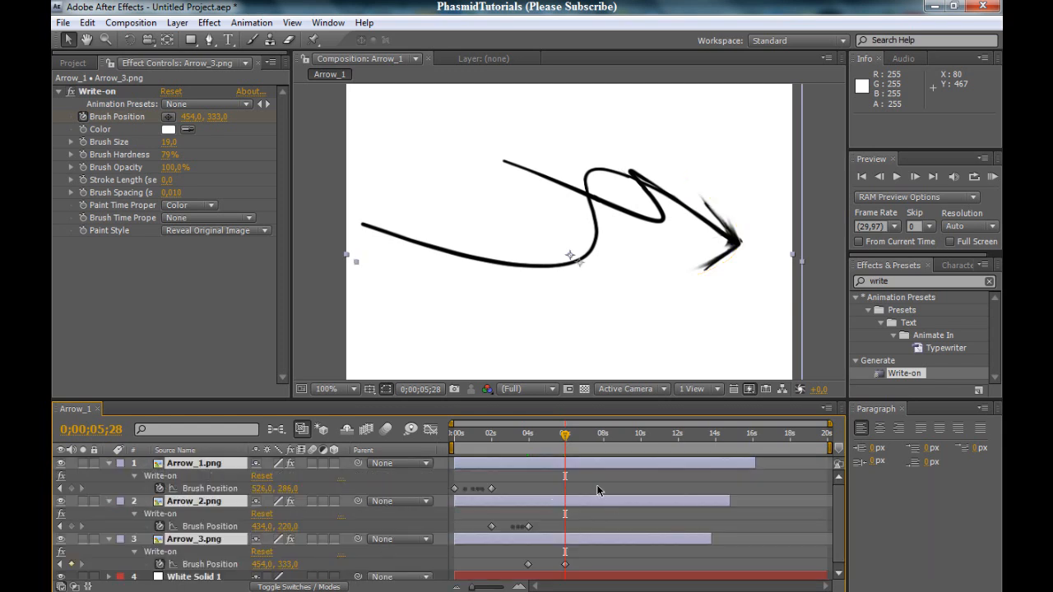
# Step: Scrub back to about 0;00;01;02 where Arrow_1's stroke ends and select Arrow_2's Brush Position keyframes
pyautogui.scroll(-3)
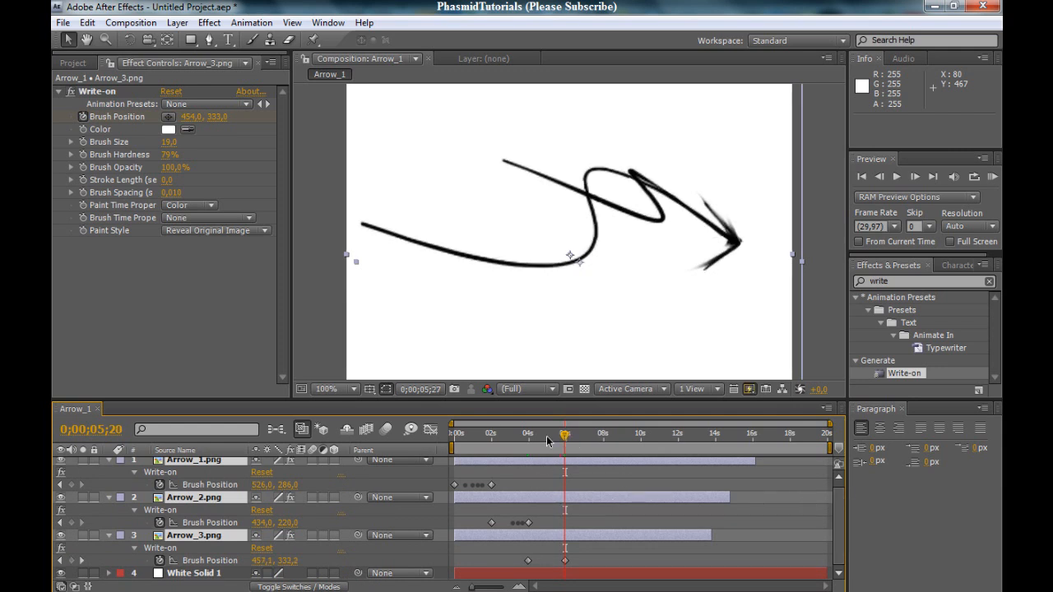
pyautogui.moveTo(566, 434); pyautogui.dragTo(474, 435)
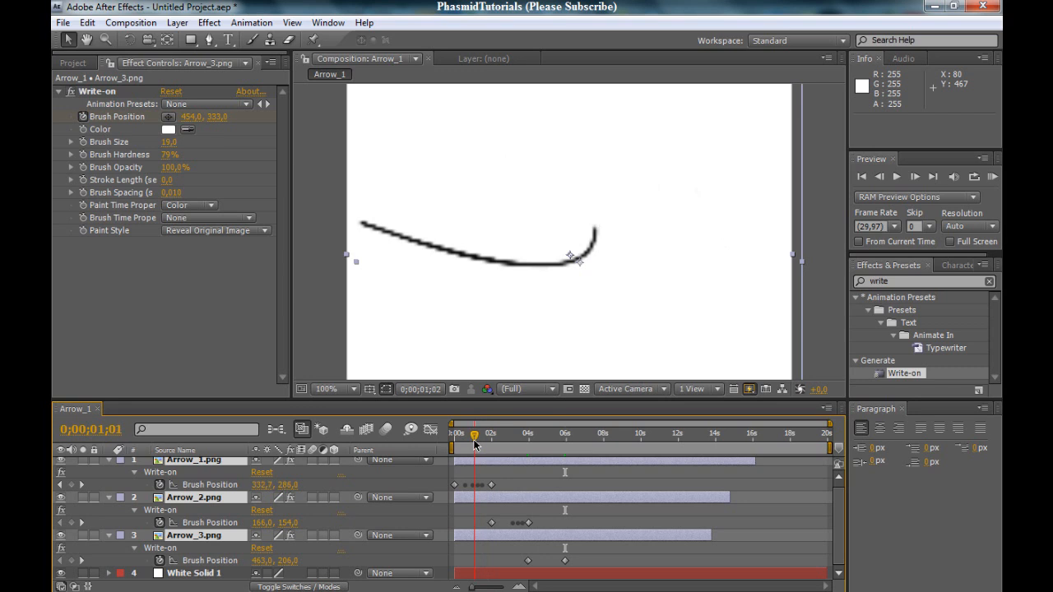
pyautogui.moveTo(473, 434); pyautogui.dragTo(487, 434)
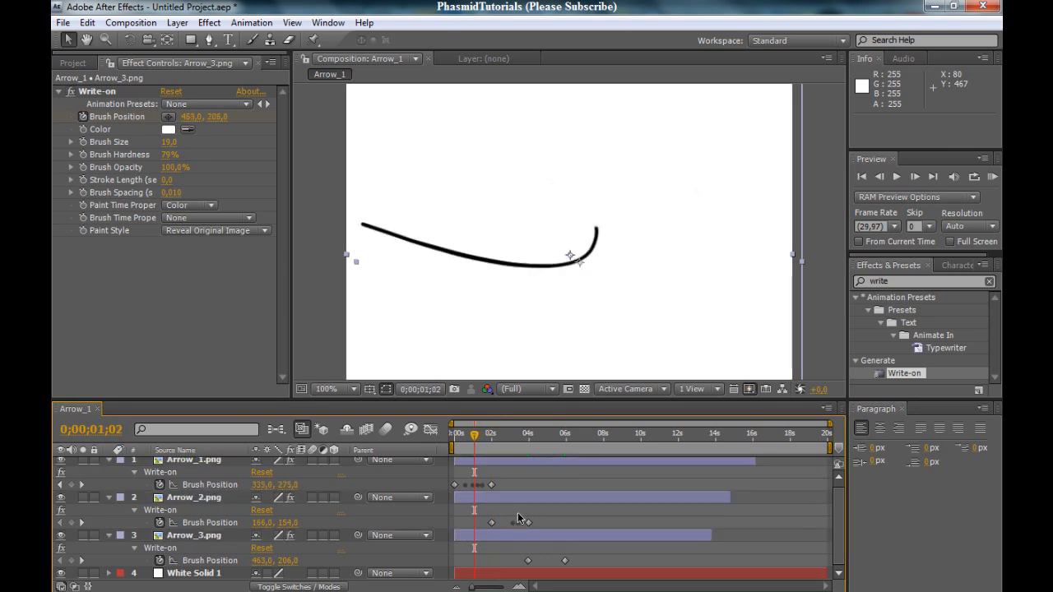
pyautogui.click(194, 497)
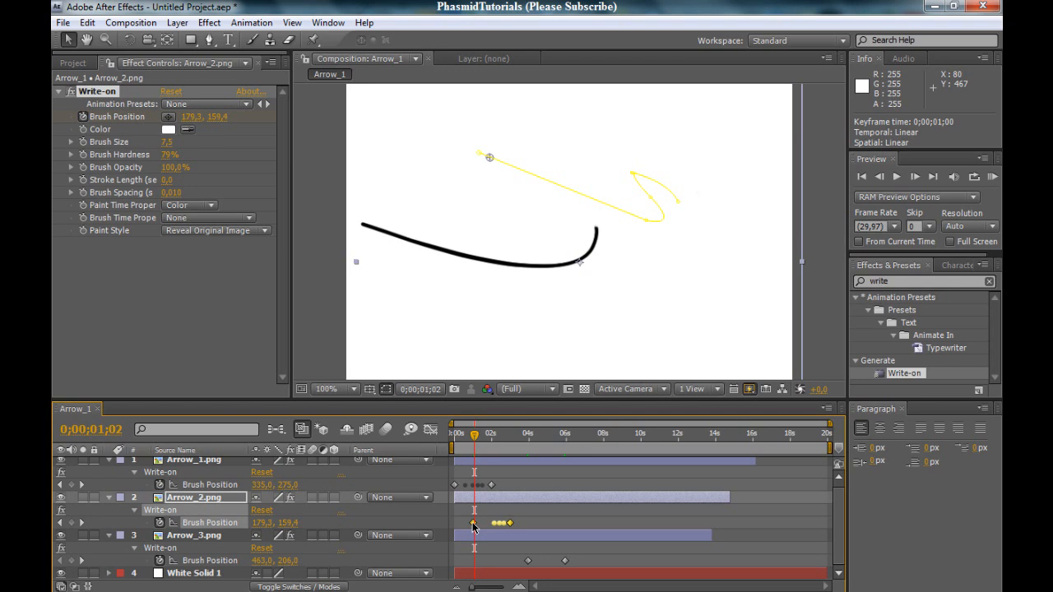
# Step: Shift Arrow_2's Brush Position keyframes to start around 1;15, after the first stroke finishes
pyautogui.moveTo(475, 434); pyautogui.dragTo(454, 435)
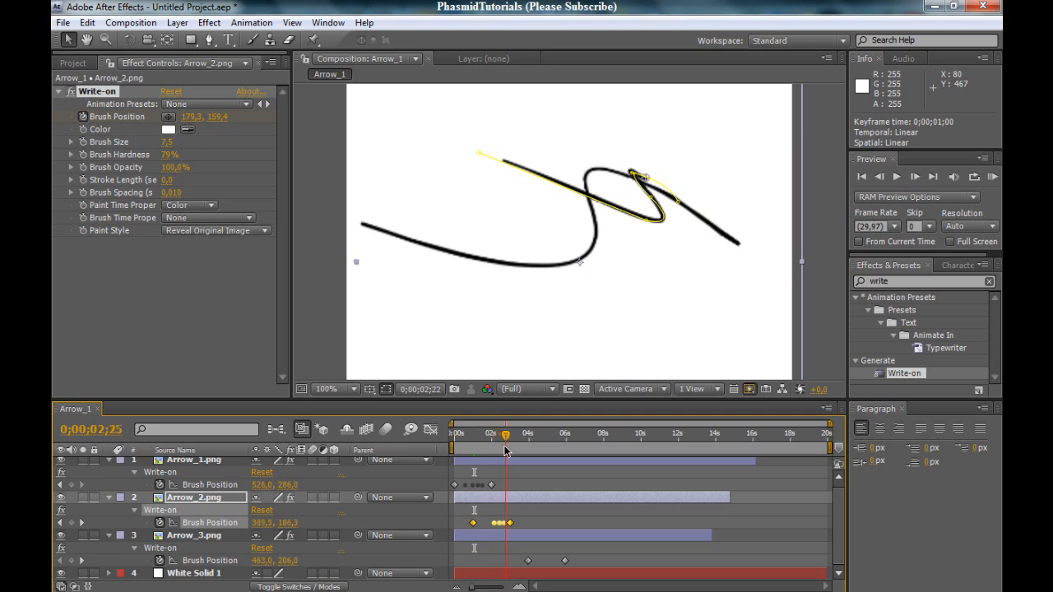
pyautogui.moveTo(505, 435); pyautogui.dragTo(491, 435)
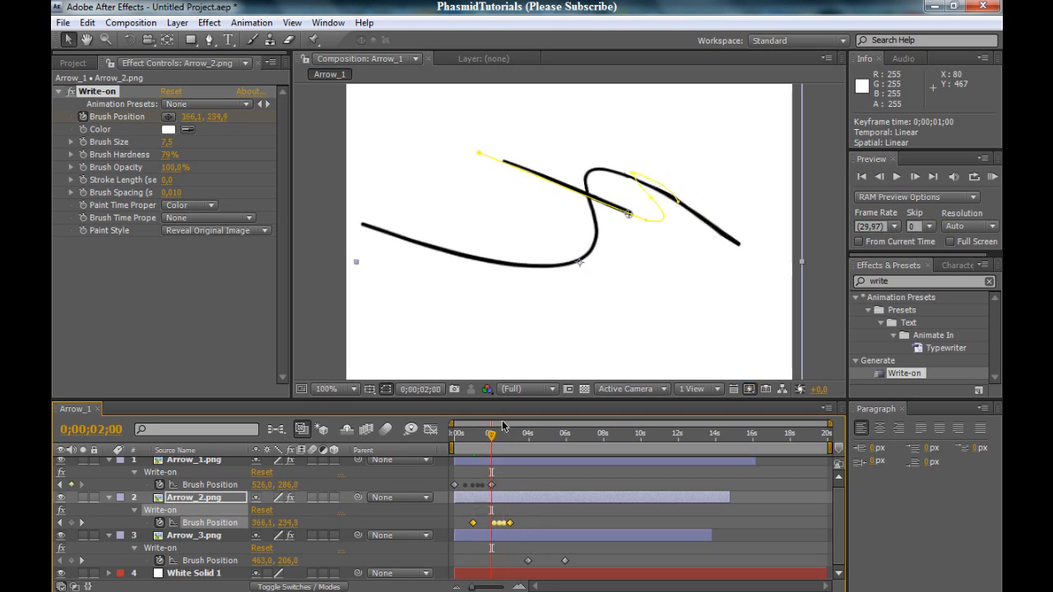
pyautogui.moveTo(572, 358)
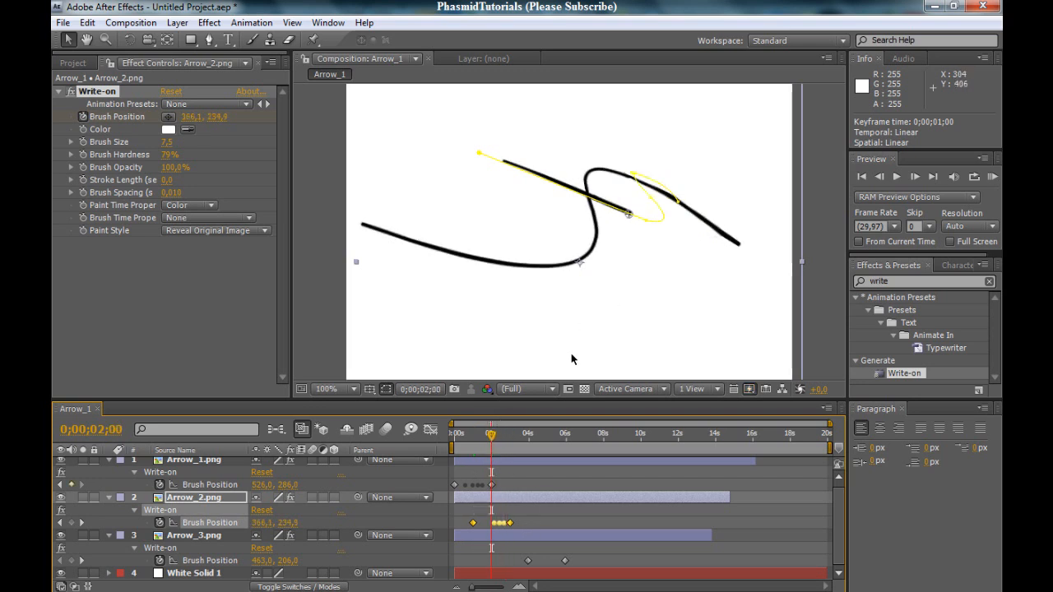
pyautogui.moveTo(491, 434); pyautogui.dragTo(484, 435)
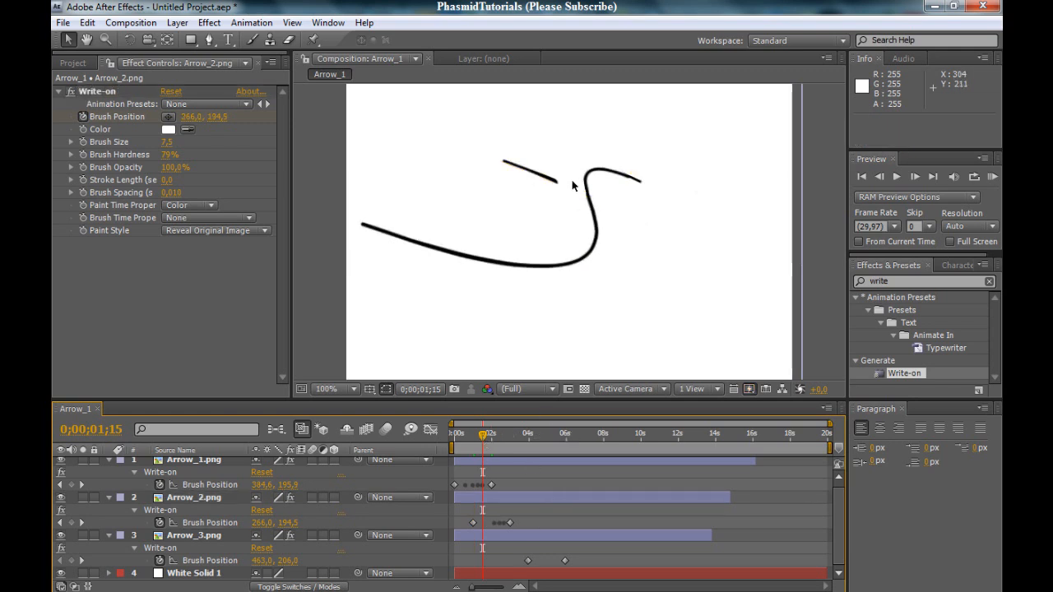
pyautogui.moveTo(622, 194)
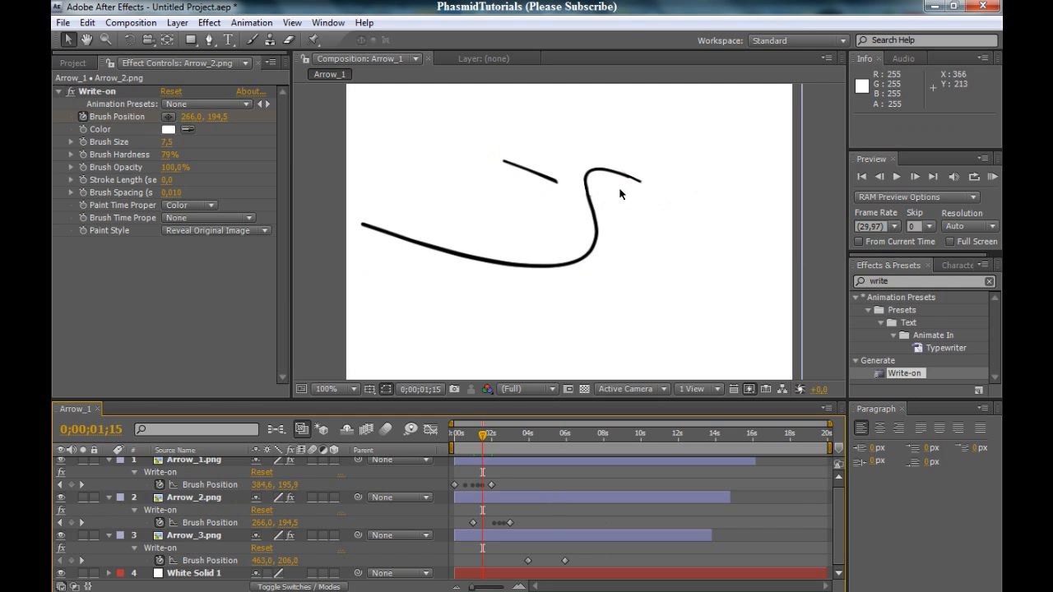
pyautogui.moveTo(497, 512)
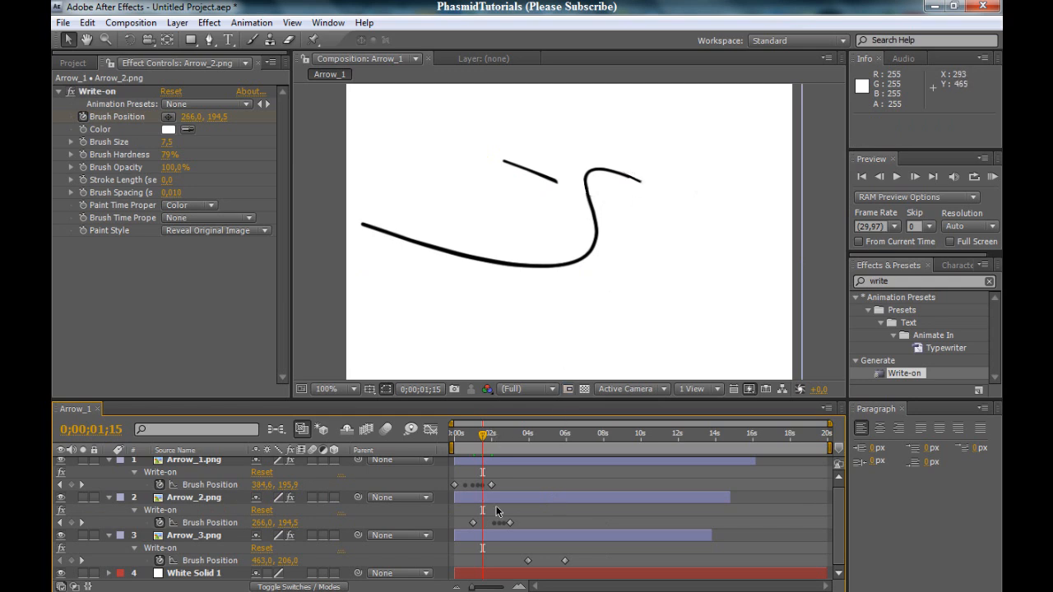
pyautogui.moveTo(474, 523); pyautogui.dragTo(539, 524)
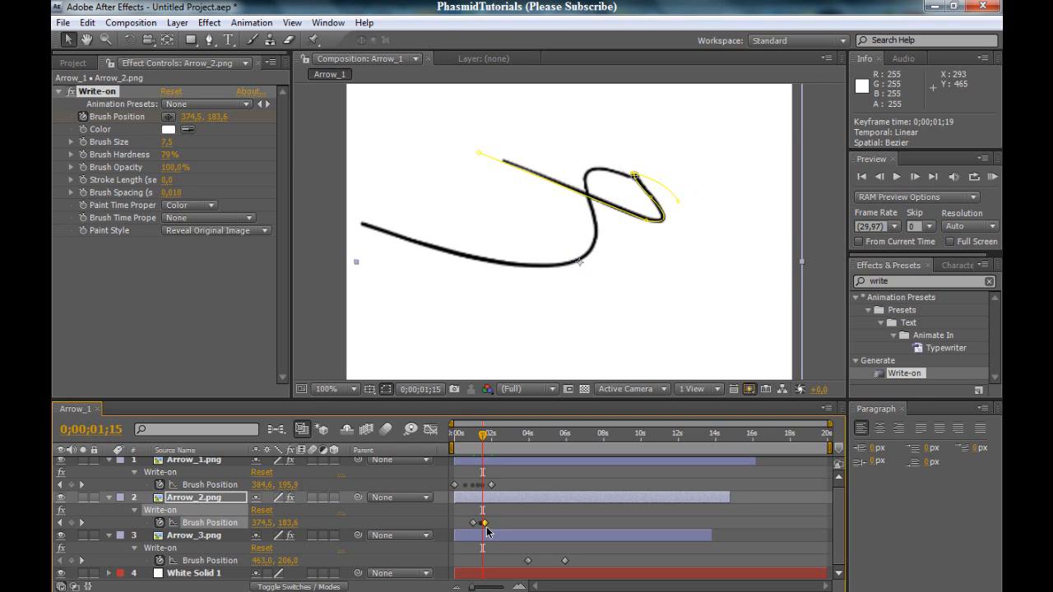
# Step: Scrub to confirm the two strokes join, then select Arrow_3's Brush Position keyframes
pyautogui.moveTo(483, 435); pyautogui.dragTo(480, 435)
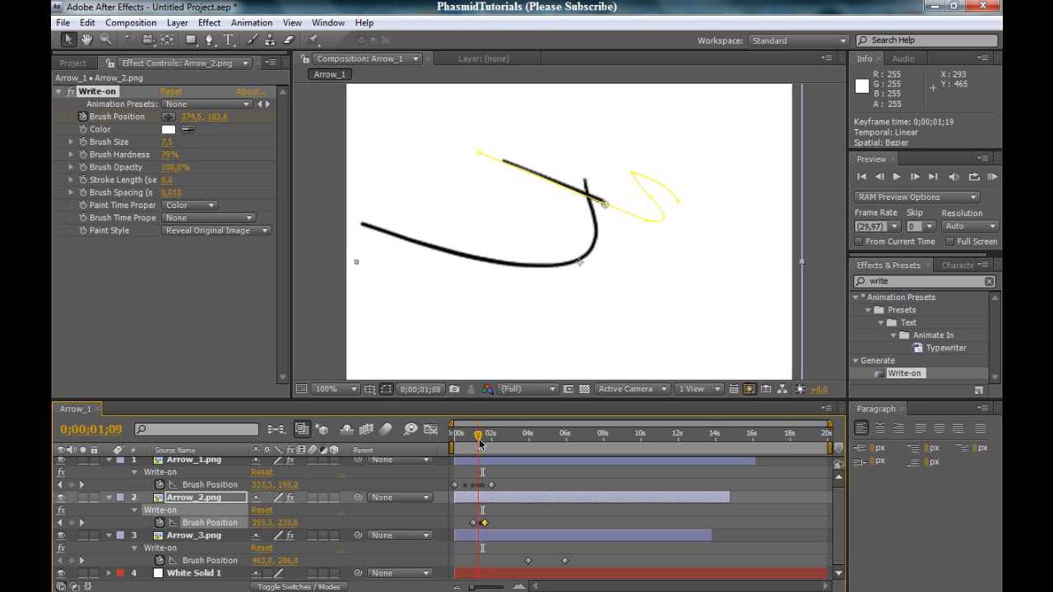
pyautogui.moveTo(481, 434); pyautogui.dragTo(487, 434)
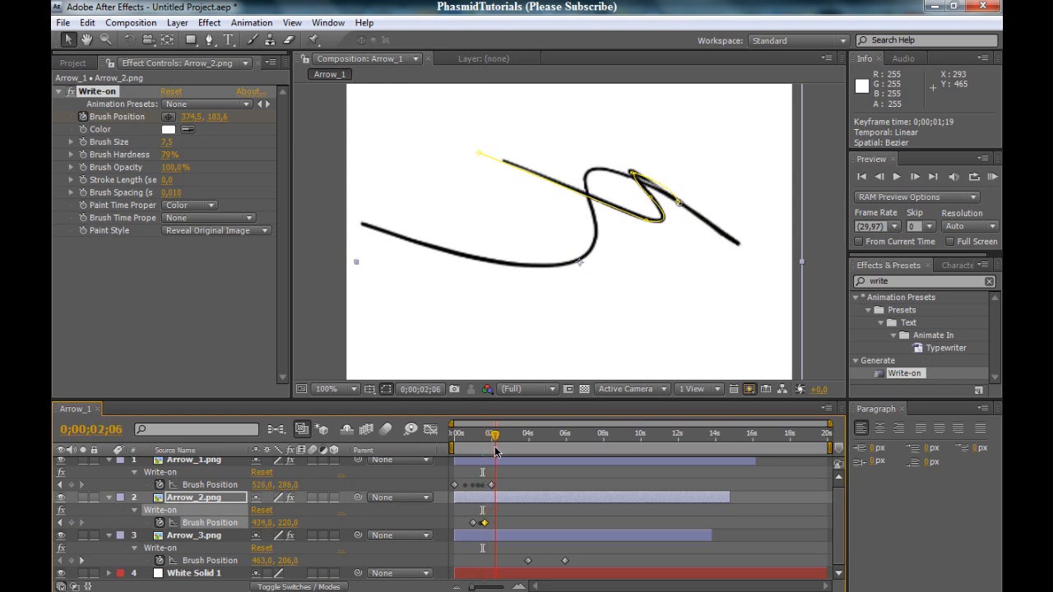
pyautogui.moveTo(493, 434); pyautogui.dragTo(491, 434)
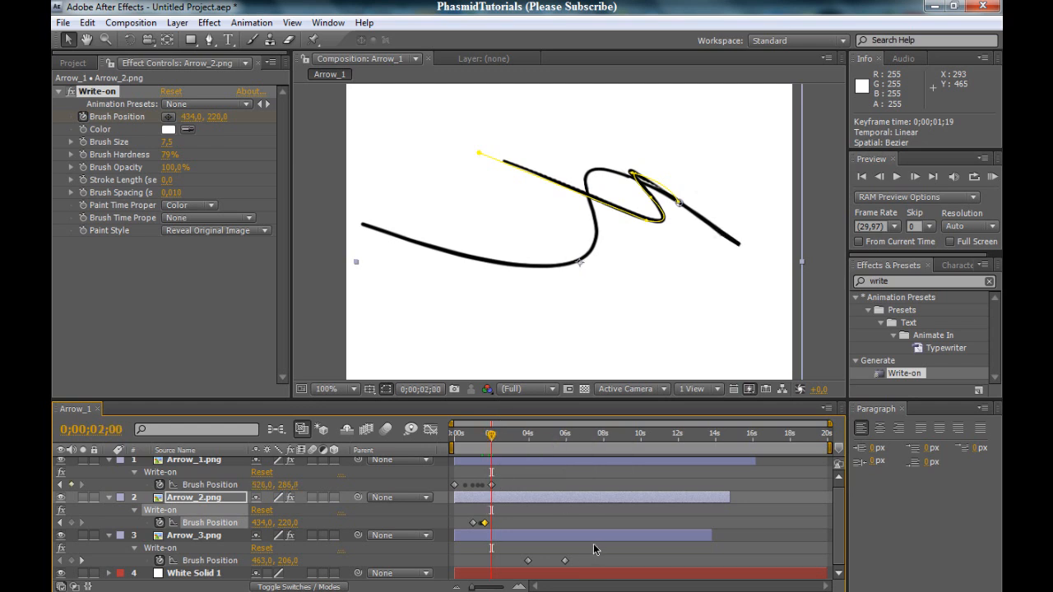
pyautogui.click(194, 535)
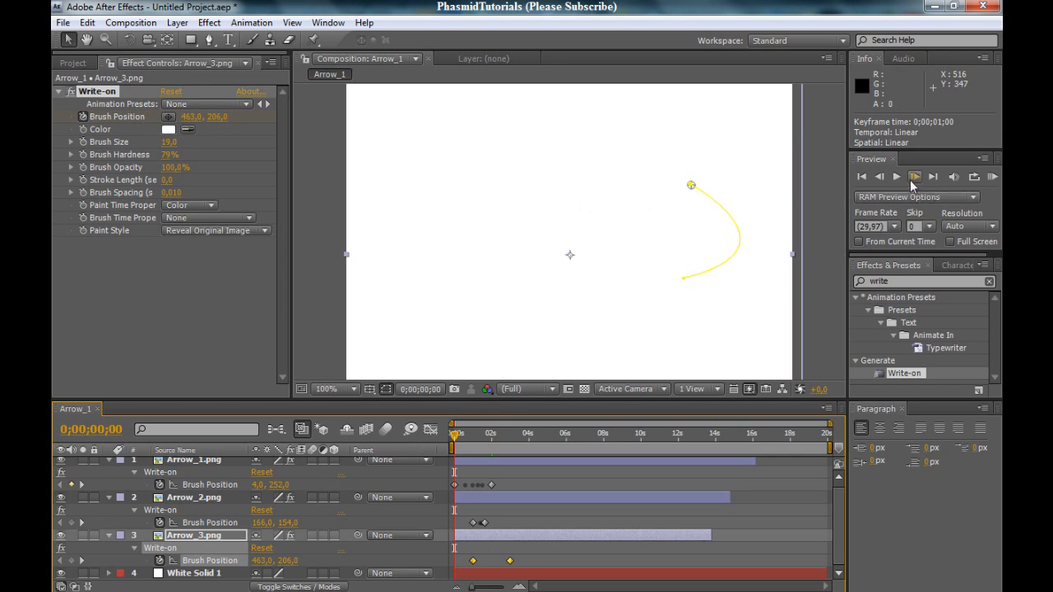
# Step: Play and pause the preview several times to check the strokes drawing on in sequence
pyautogui.click(895, 176)
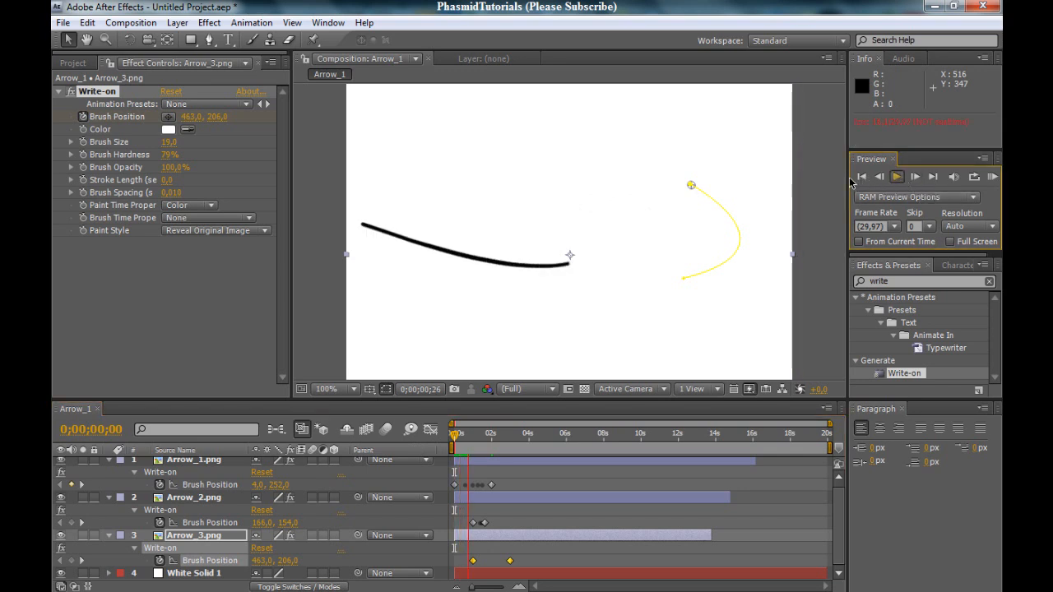
pyautogui.click(895, 176)
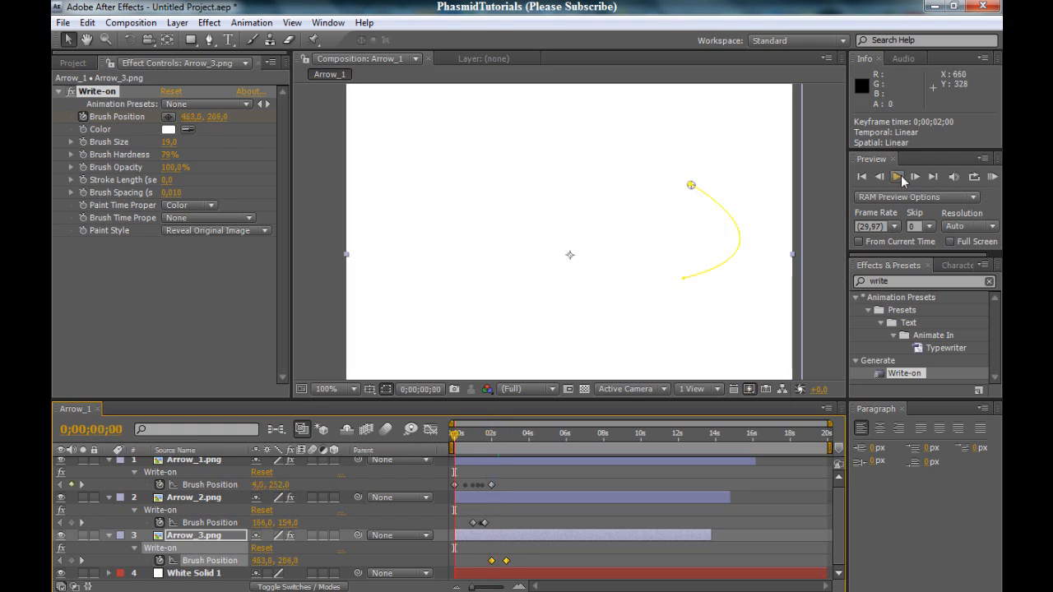
pyautogui.click(897, 176)
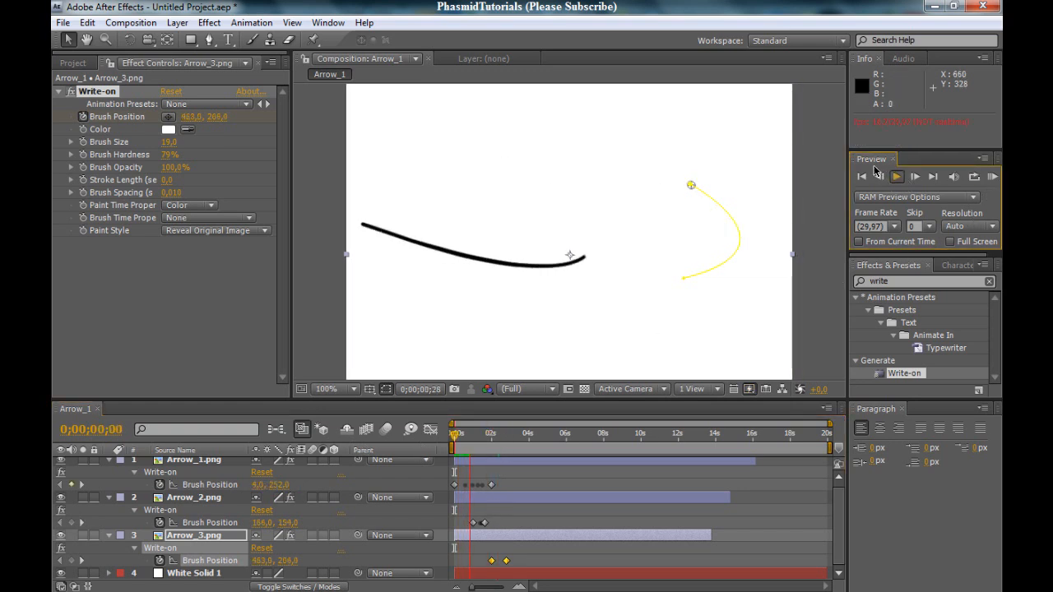
pyautogui.click(896, 176)
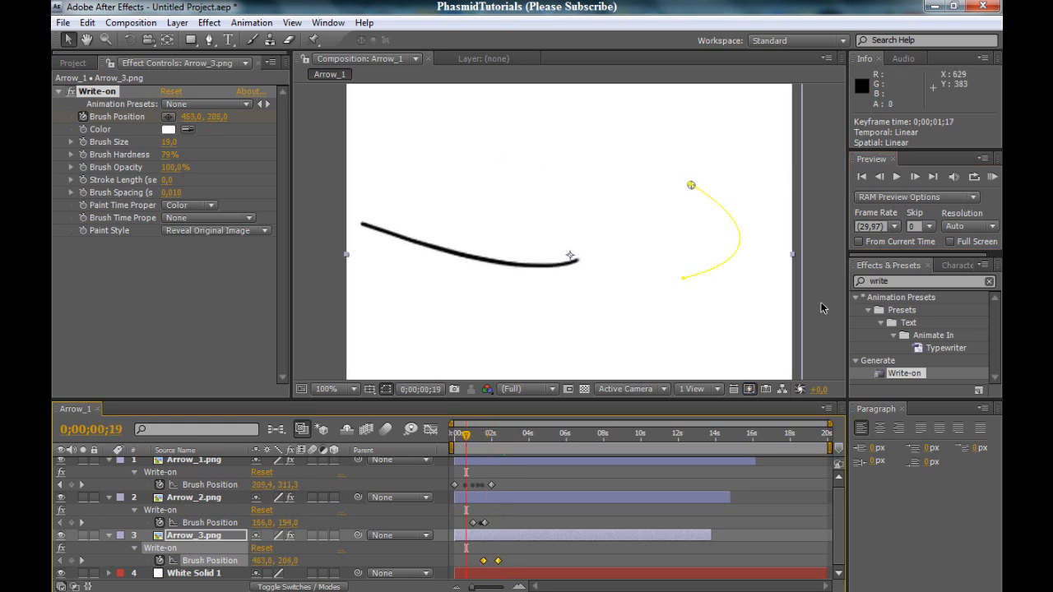
pyautogui.click(895, 176)
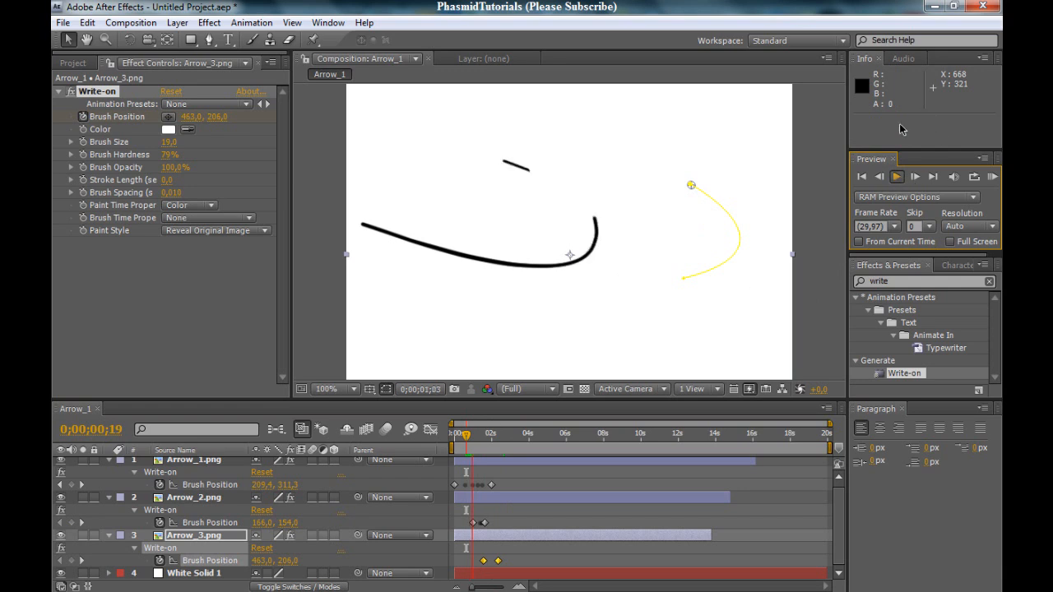
pyautogui.click(895, 176)
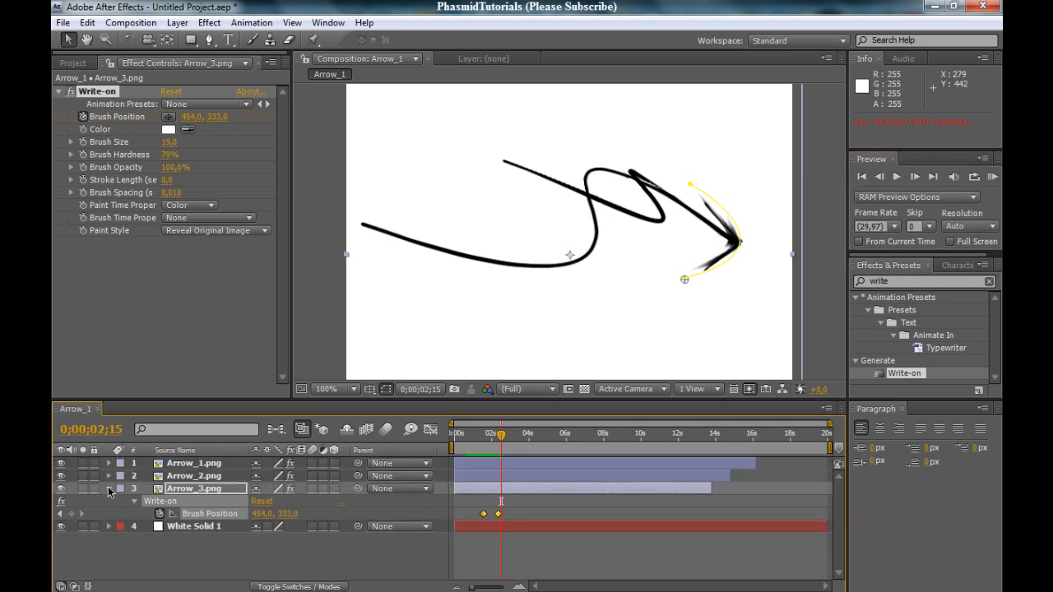
# Step: Collapse Arrow_3's properties so only the arrow layers and white solid are listed
pyautogui.click(109, 489)
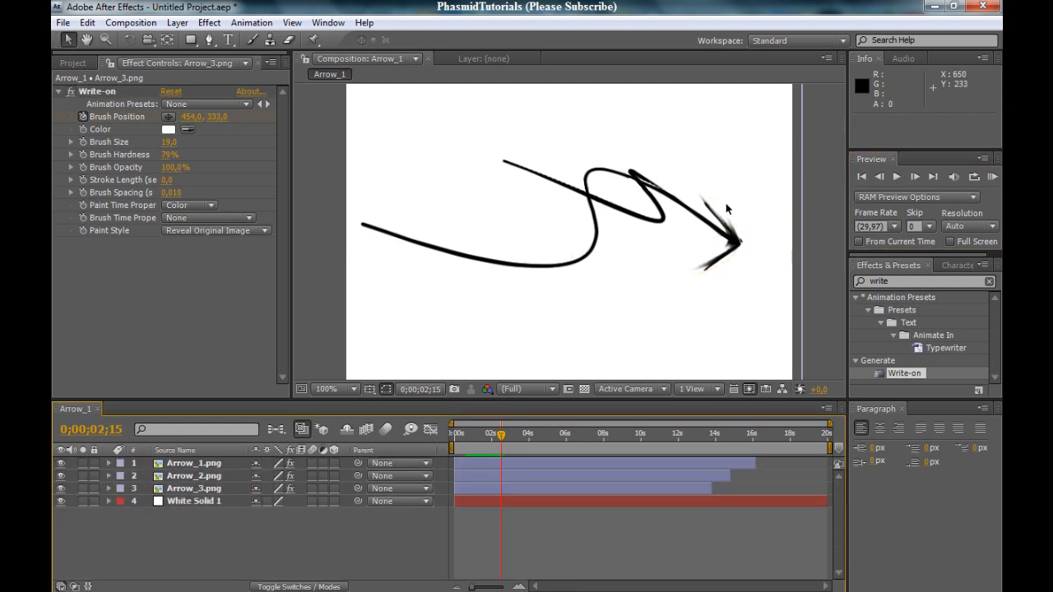
pyautogui.moveTo(55, 327)
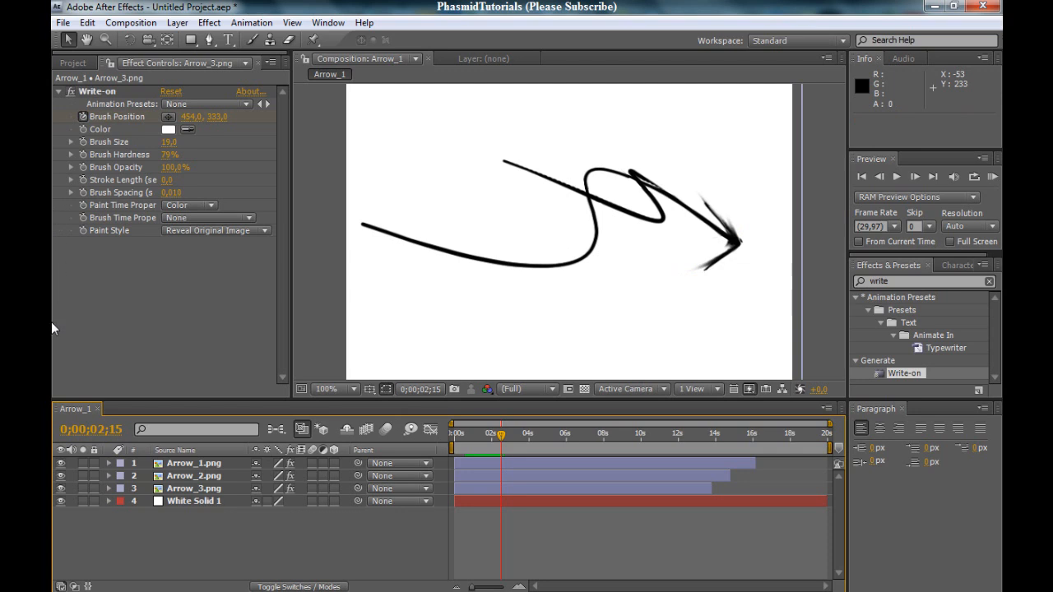